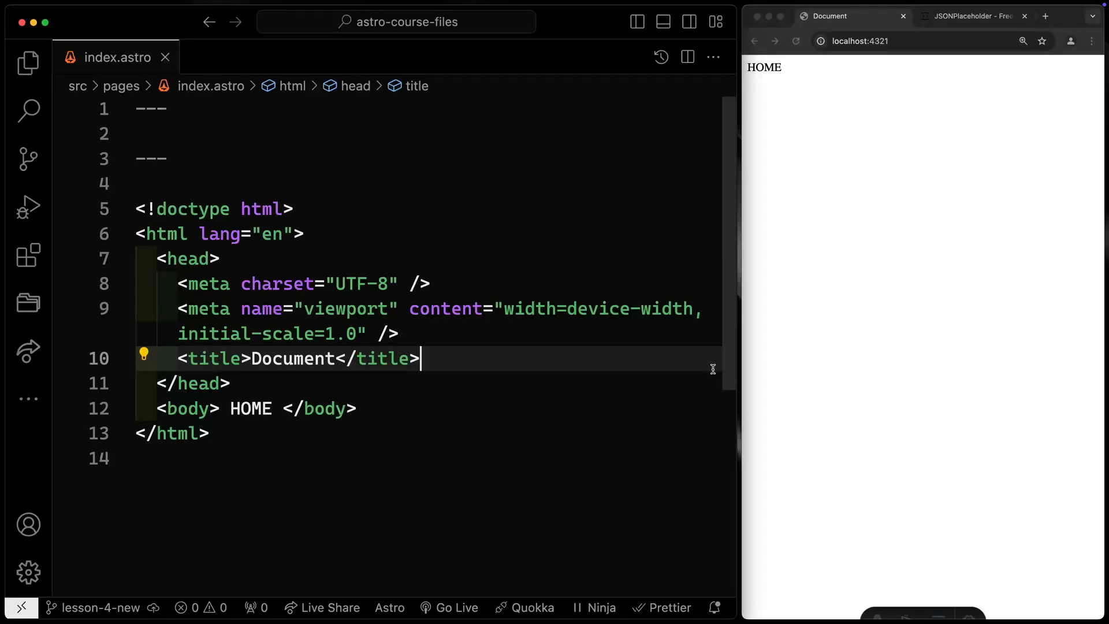
pyautogui.moveTo(277, 190)
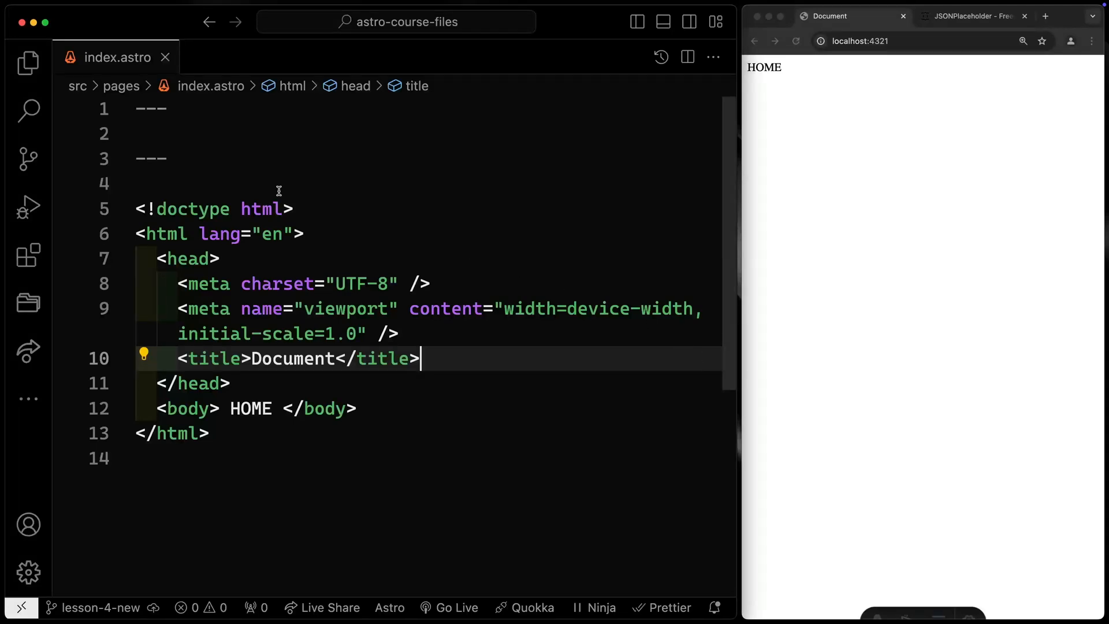
# Remove the HOME text from the body of index.astro
pyautogui.click(212, 134)
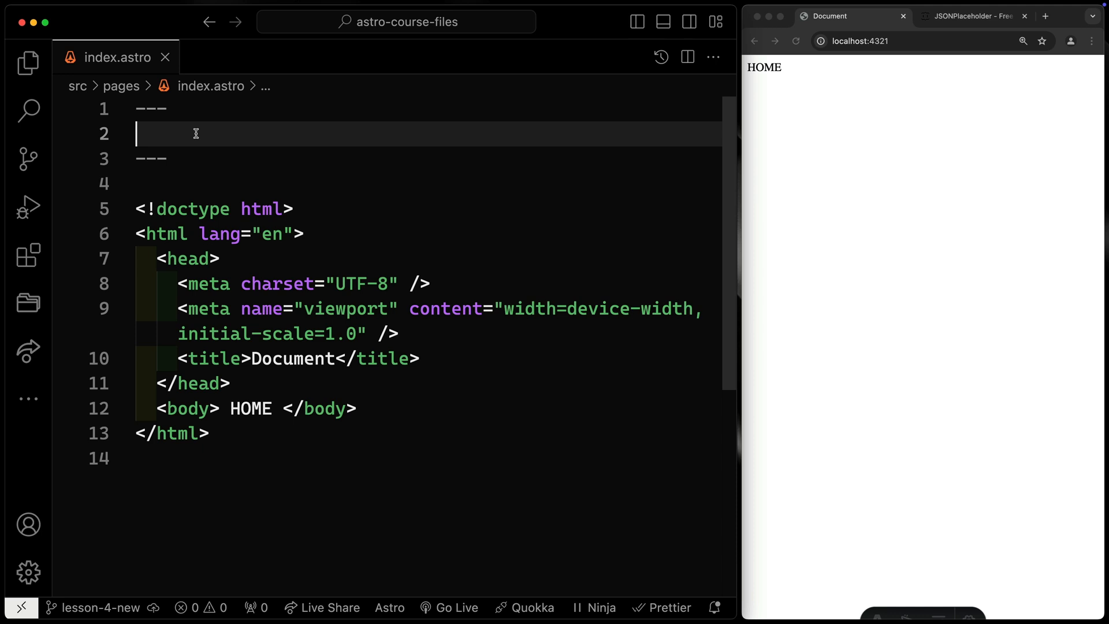
pyautogui.moveTo(191, 141)
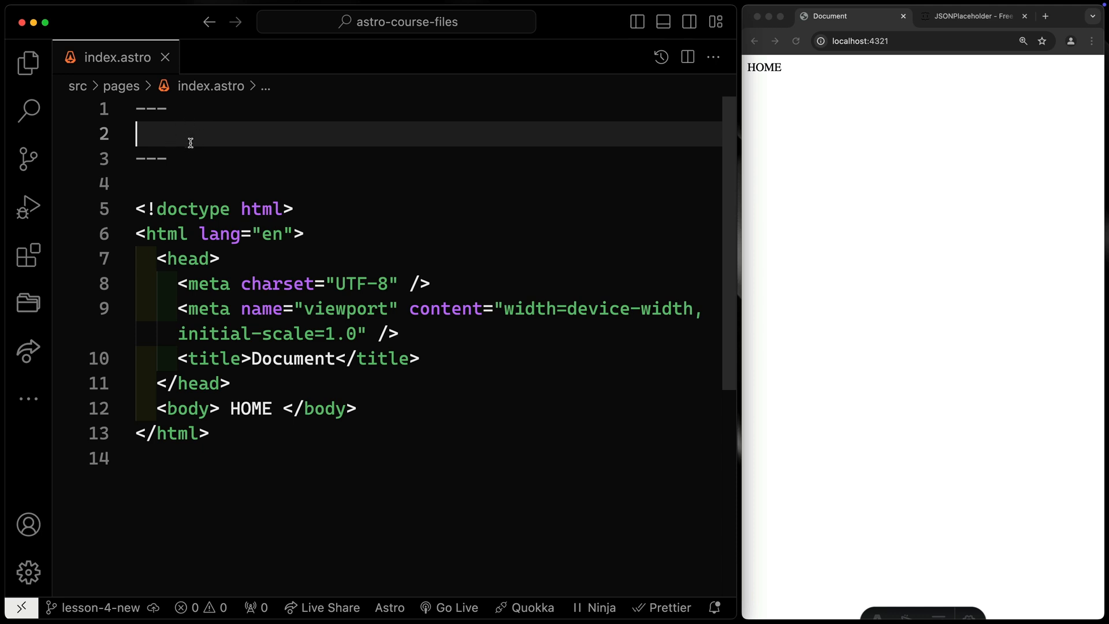
pyautogui.moveTo(183, 142)
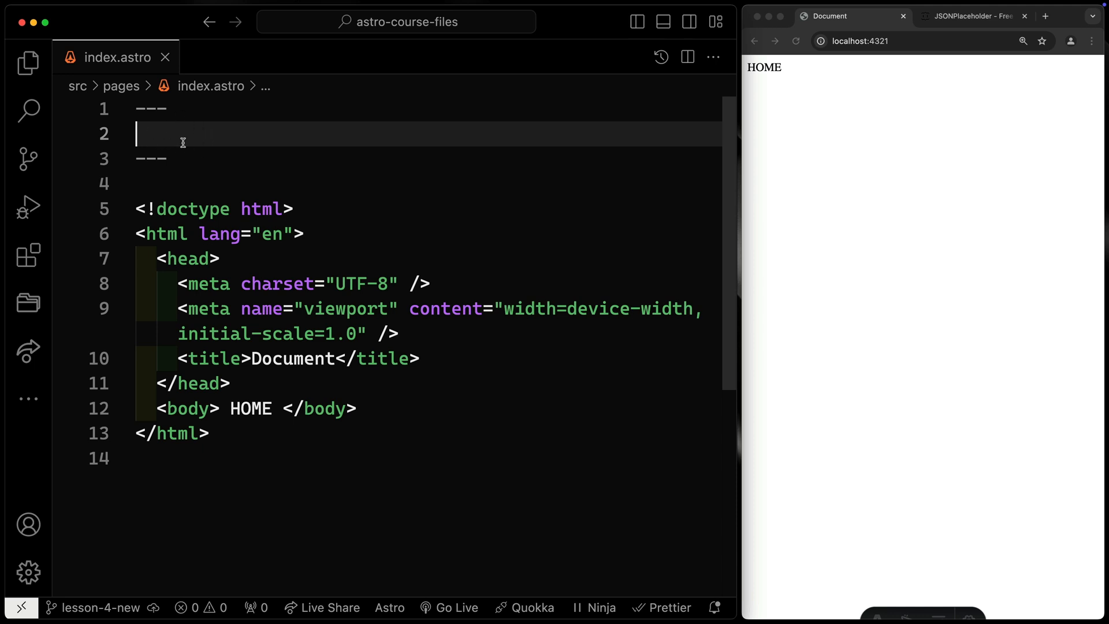
pyautogui.moveTo(139, 201)
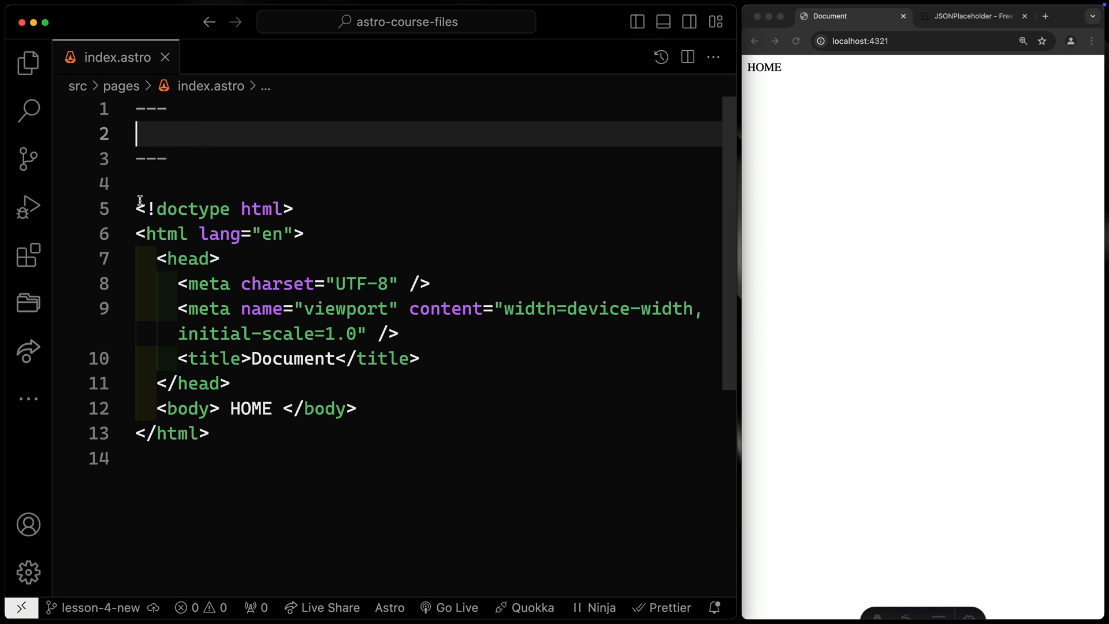
pyautogui.click(386, 448)
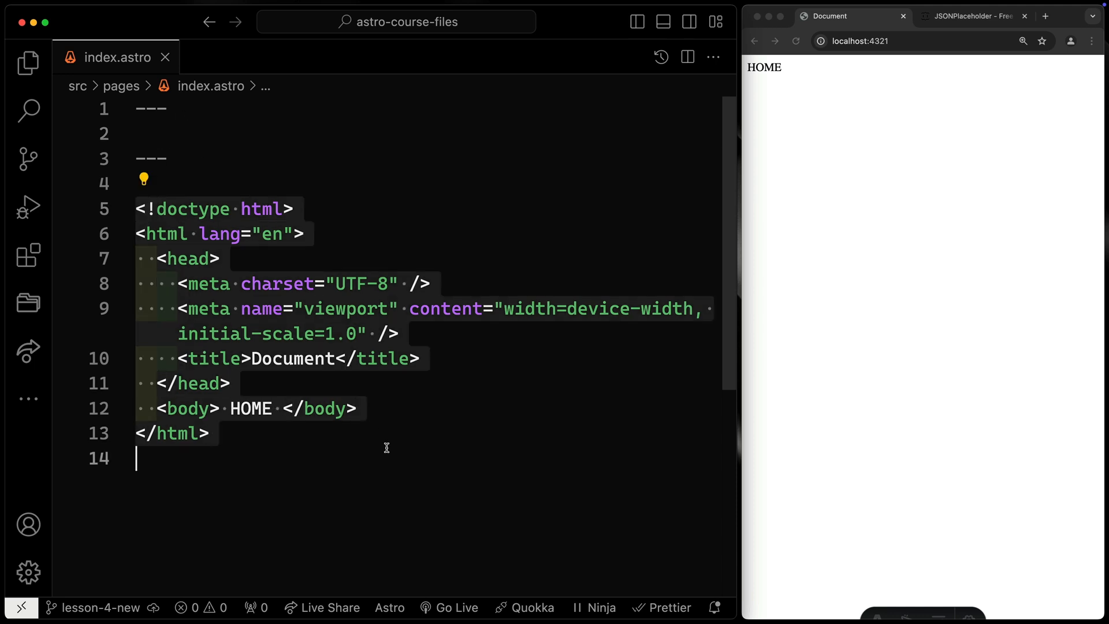
pyautogui.click(208, 259)
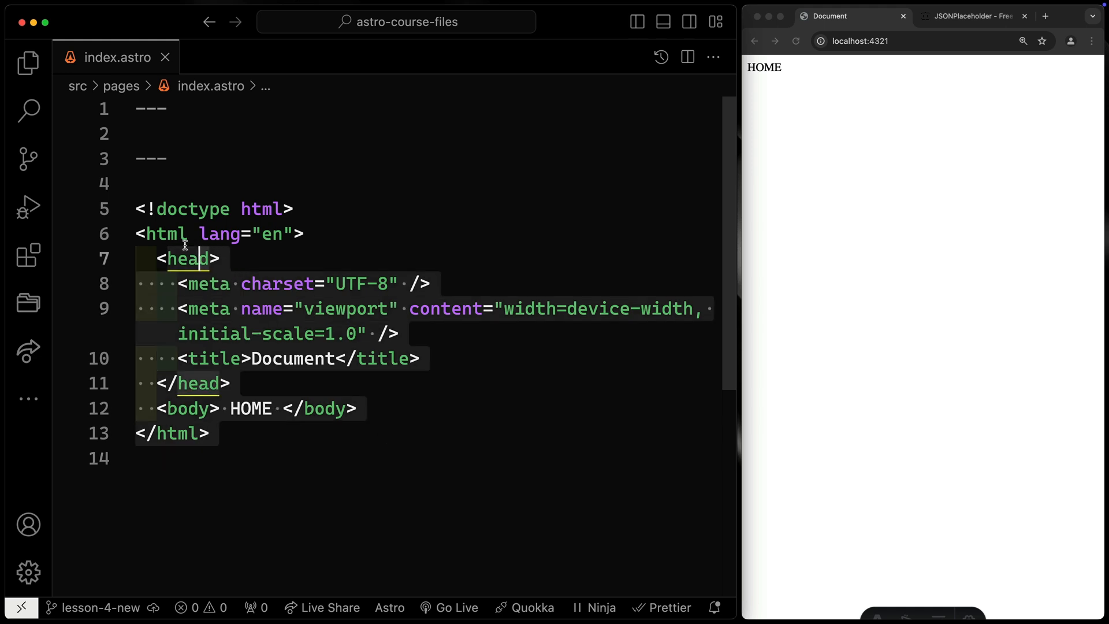
pyautogui.click(148, 209)
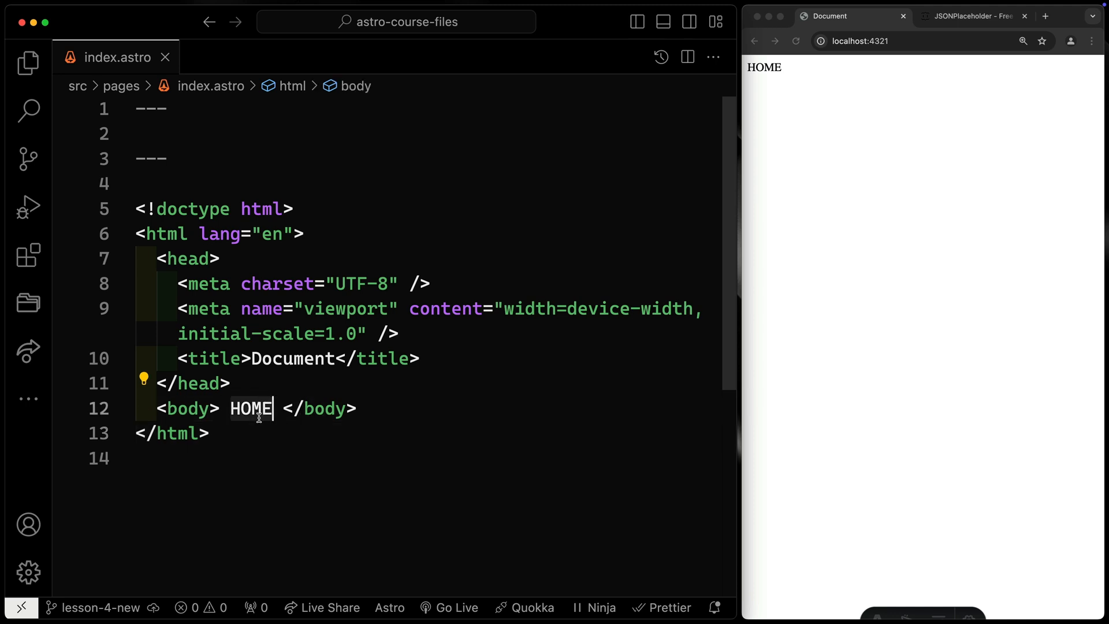
pyautogui.press('Backspace')
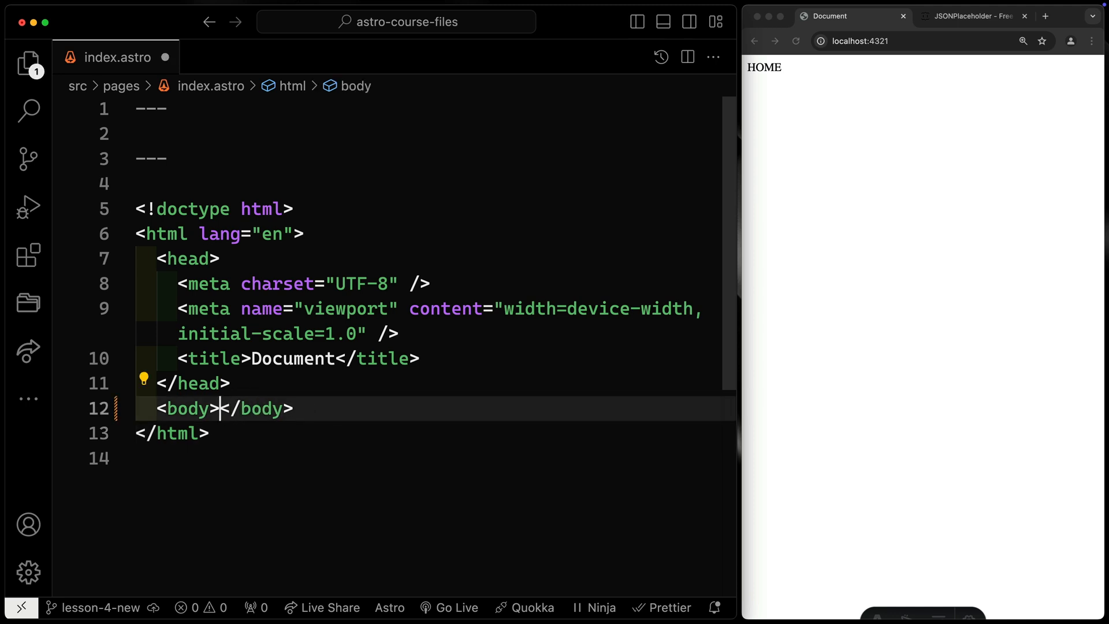
# Try {1 + 2} and {new Date().toLocaleString()} in the body, then leave empty braces
pyautogui.write('{')
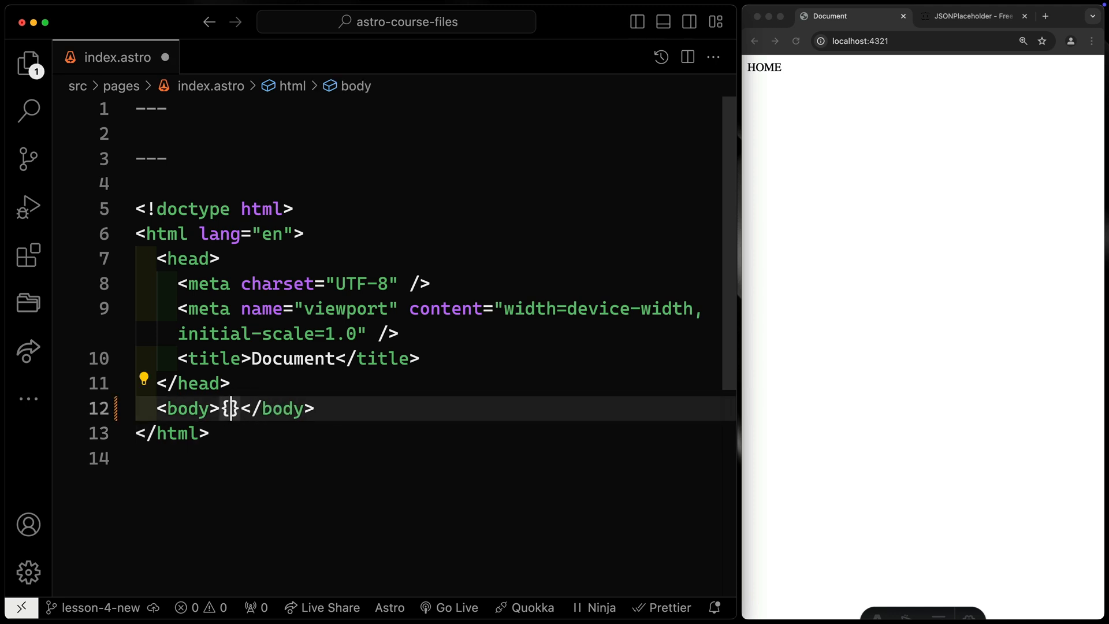
pyautogui.write('if()')
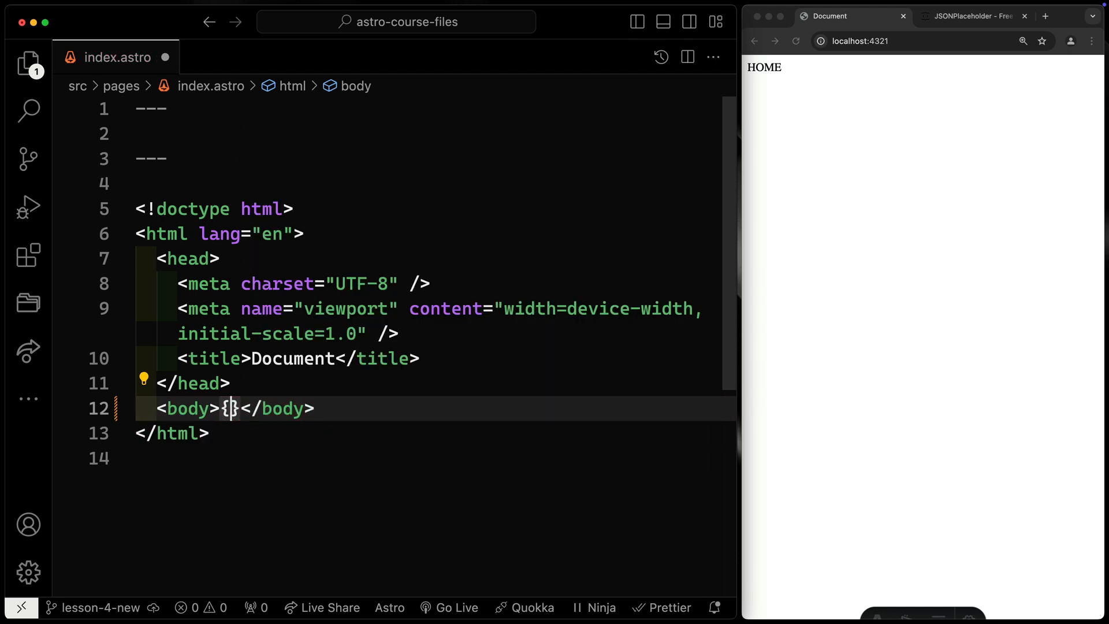
pyautogui.write('1 + 2')
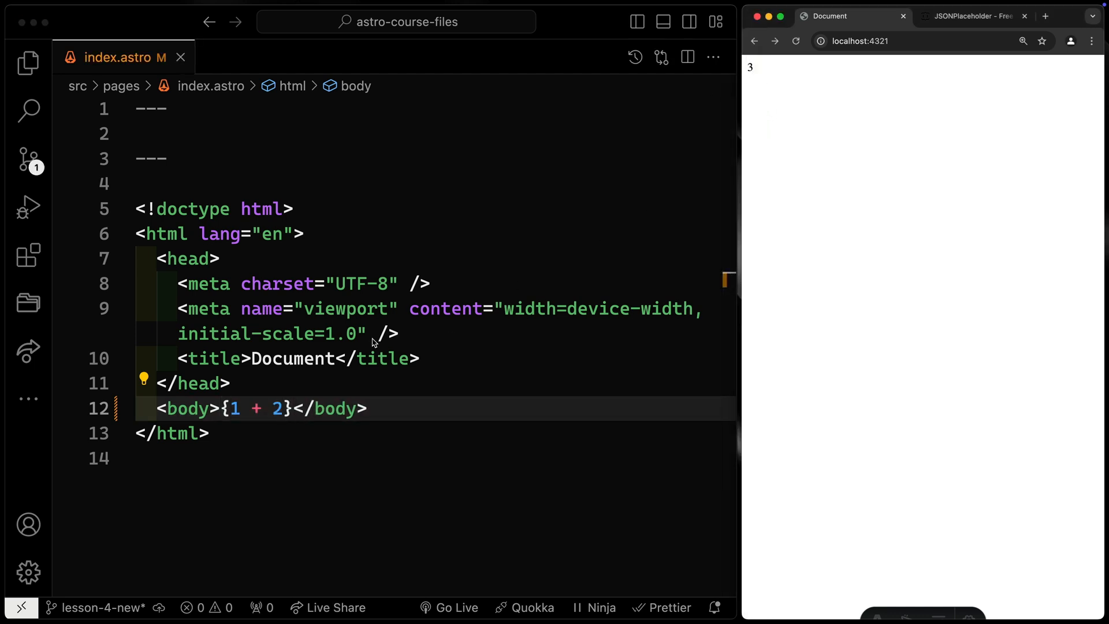
pyautogui.write('new Date().toLocaleString(')
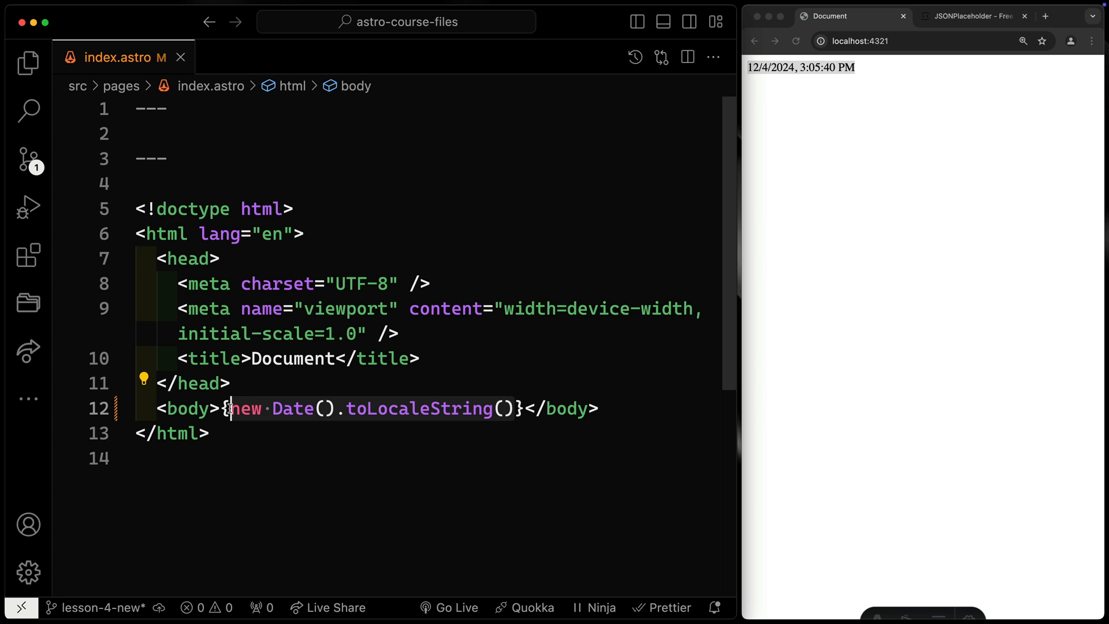
pyautogui.press('Backspace')
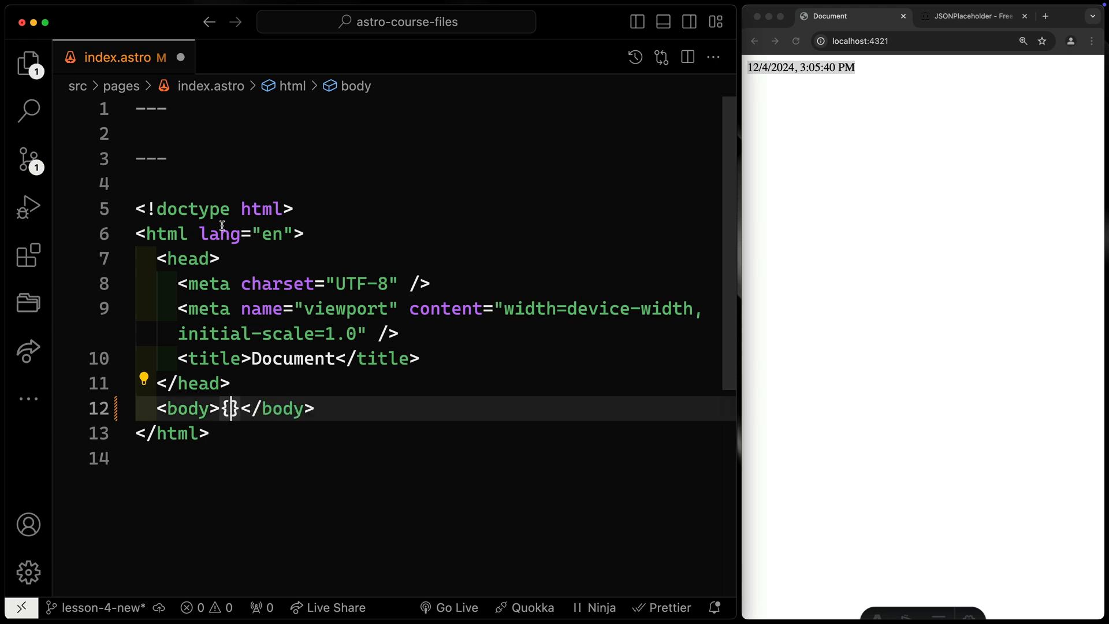
# Declare const my_num = 2 in the frontmatter and output {my_num} in the body
pyautogui.click(239, 408)
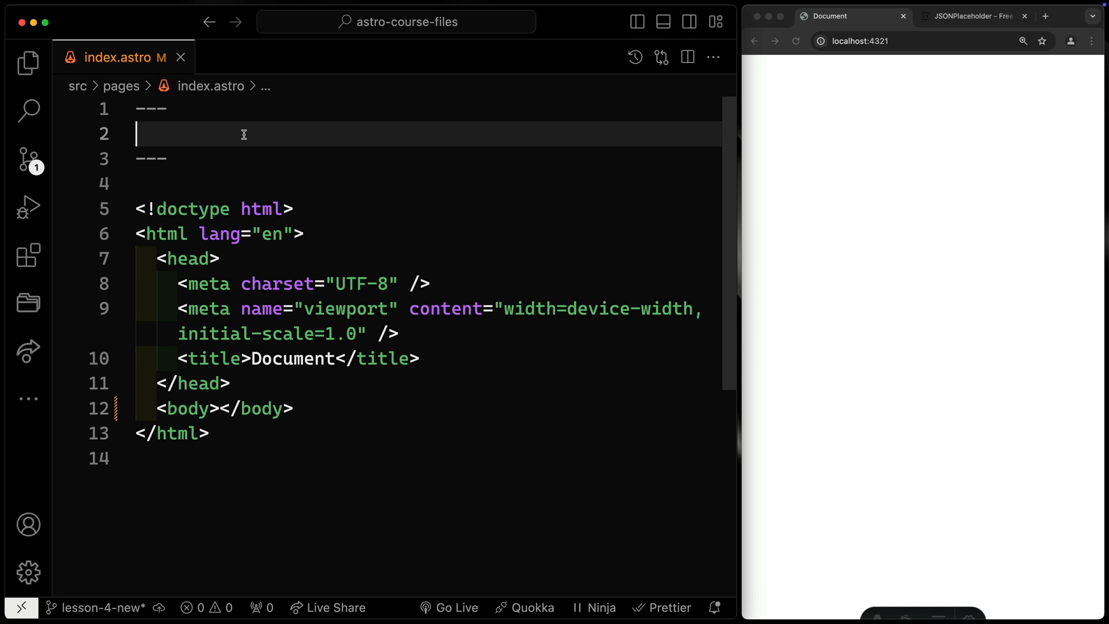
pyautogui.write('const my_num = 2;')
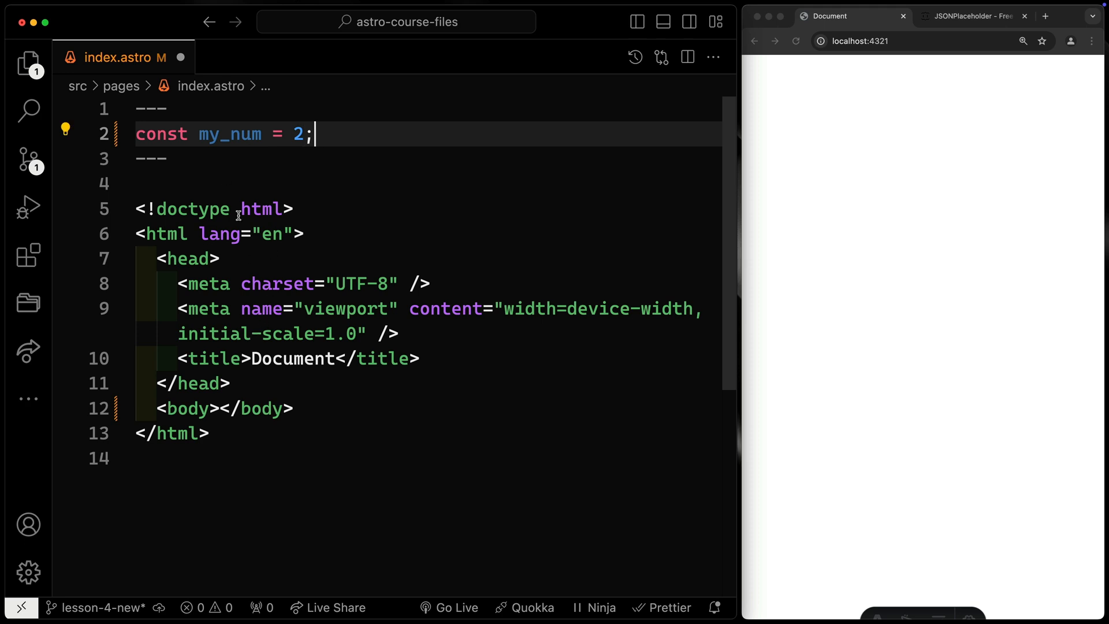
pyautogui.click(218, 408)
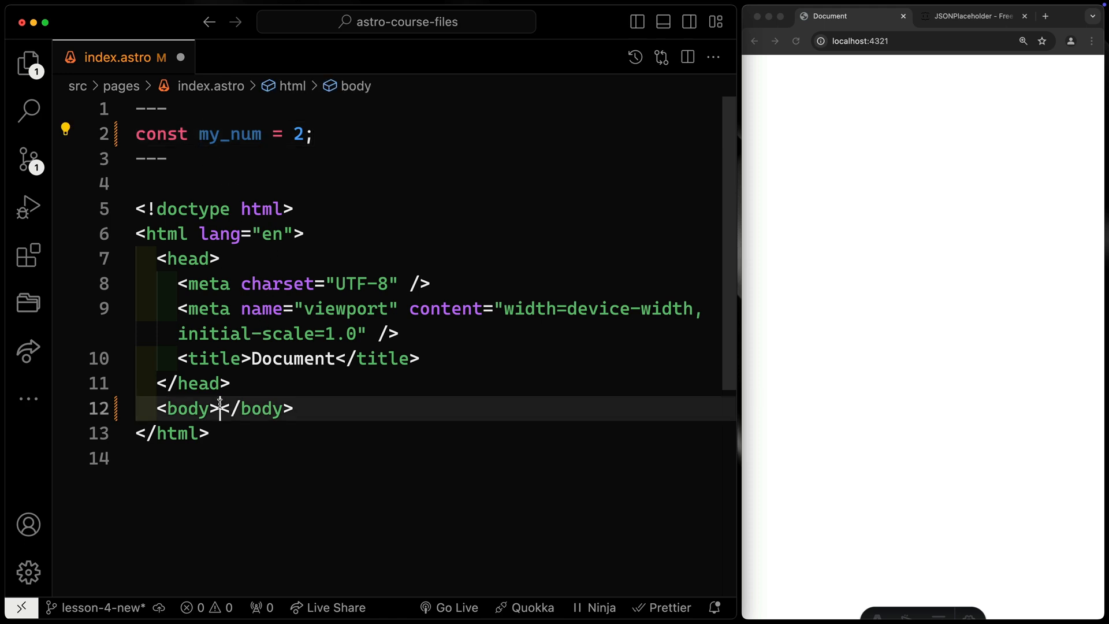
pyautogui.write('{nu')
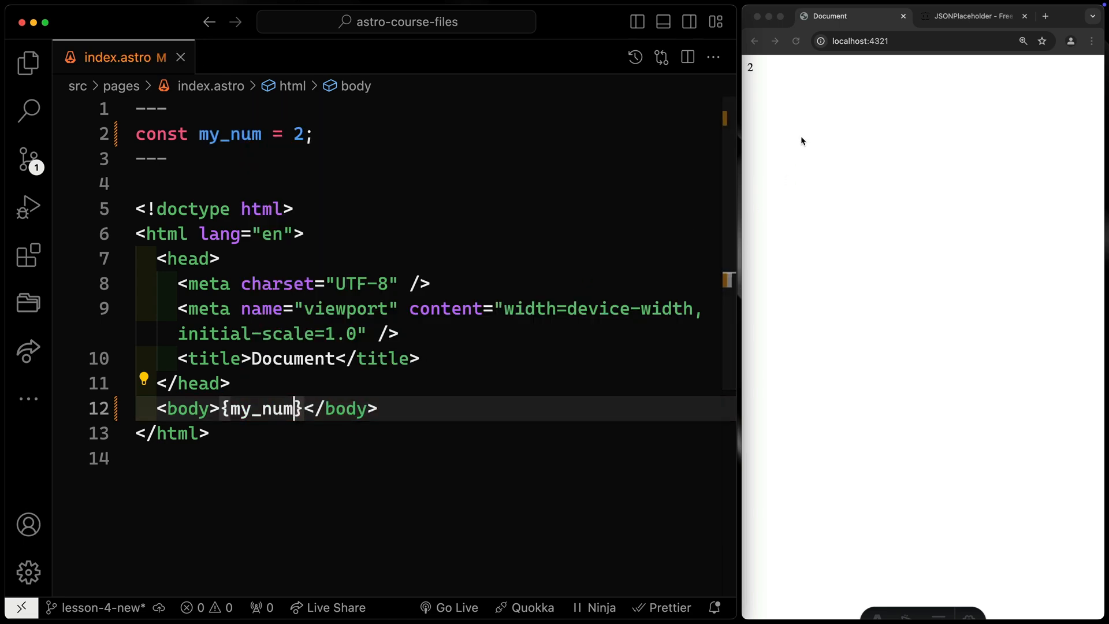
# Try adding + 3 to the my_num expression, then remove it again
pyautogui.write('+')
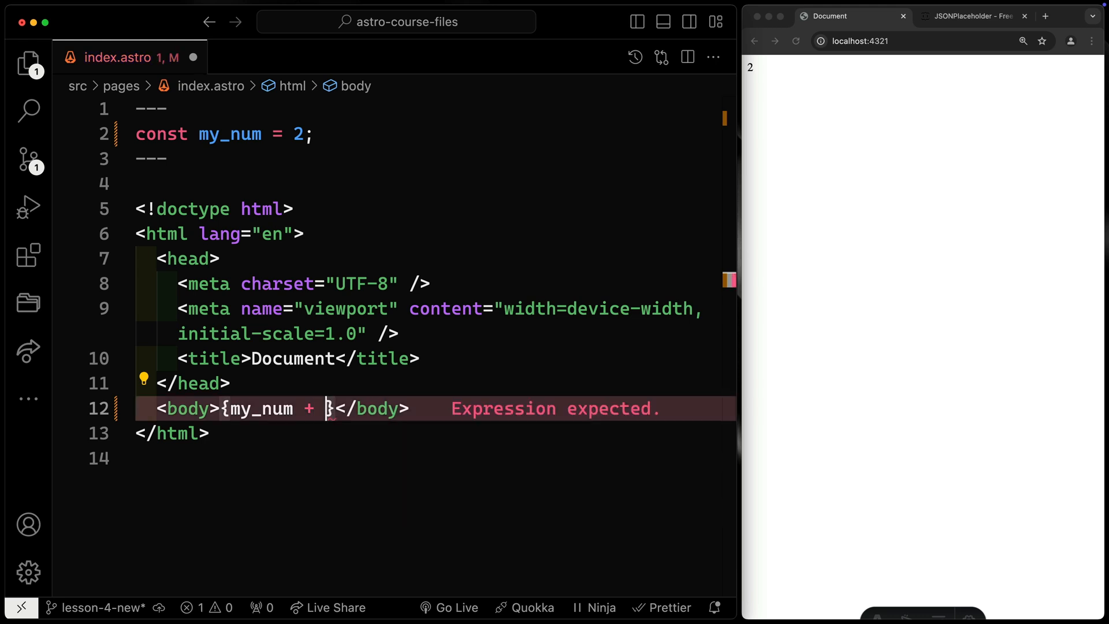
pyautogui.write('3')
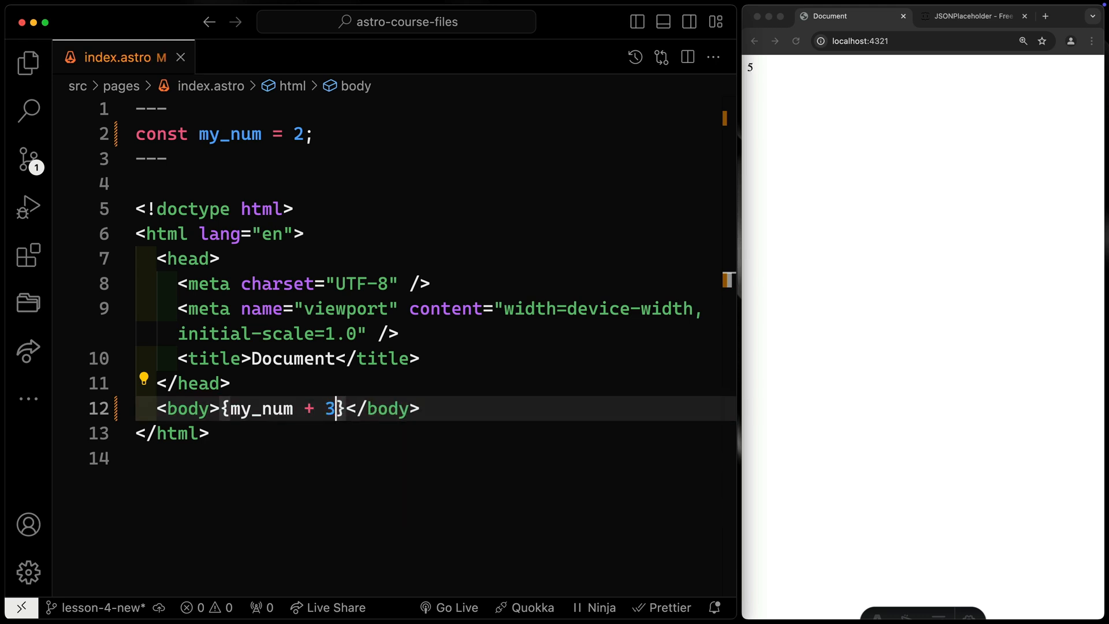
pyautogui.press('Backspace')
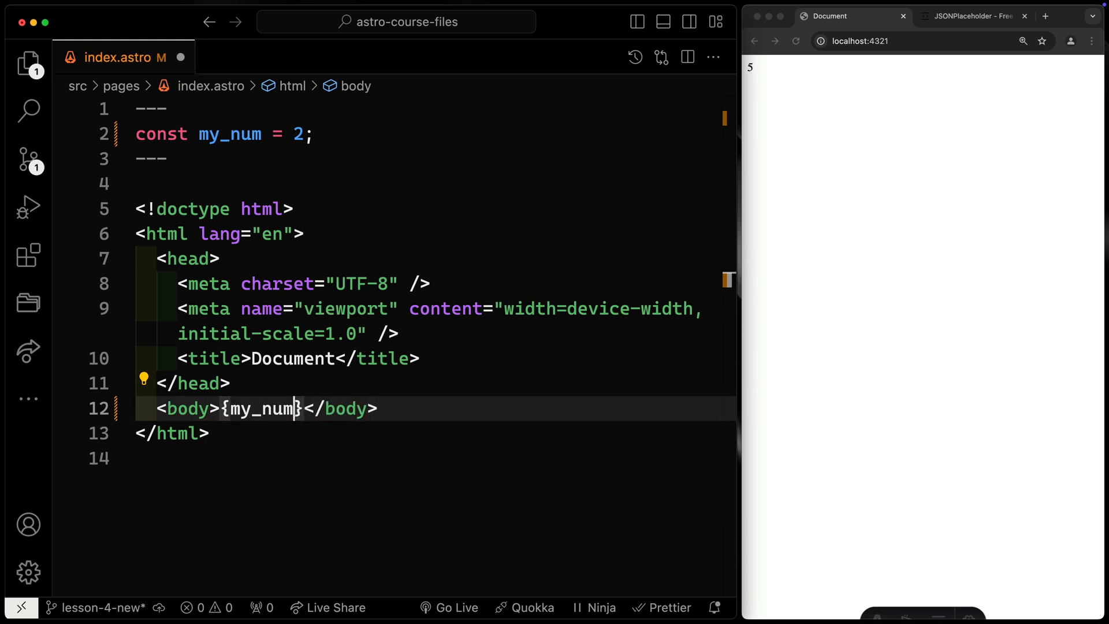
pyautogui.write('.')
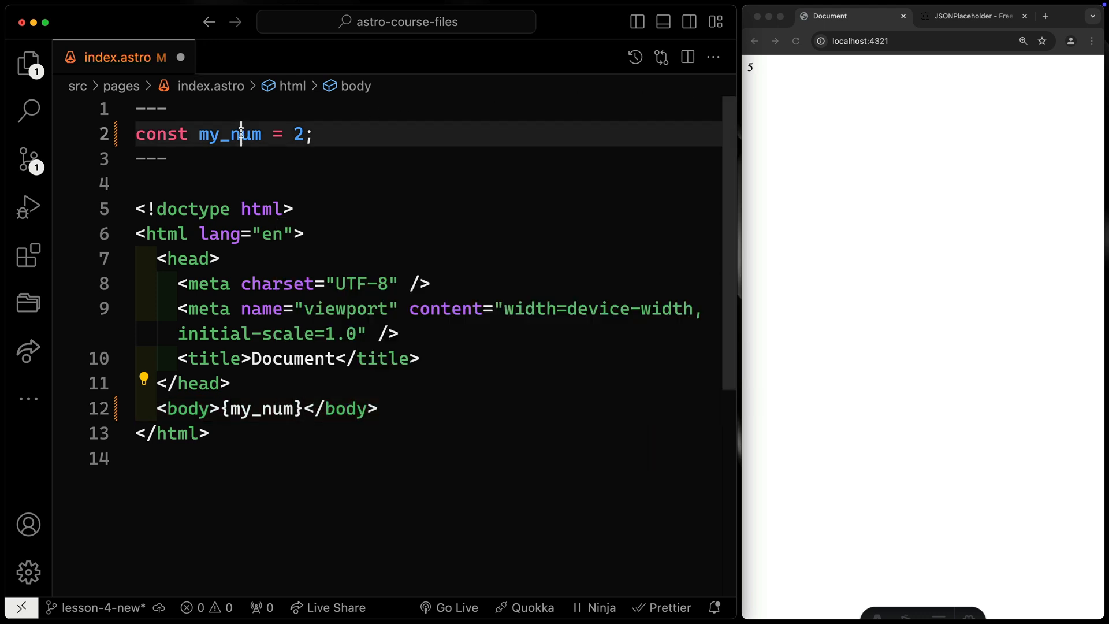
# Rename the variable to my_string = "hi", then my_bool = true, updating the body expression
pyautogui.write('my_string')
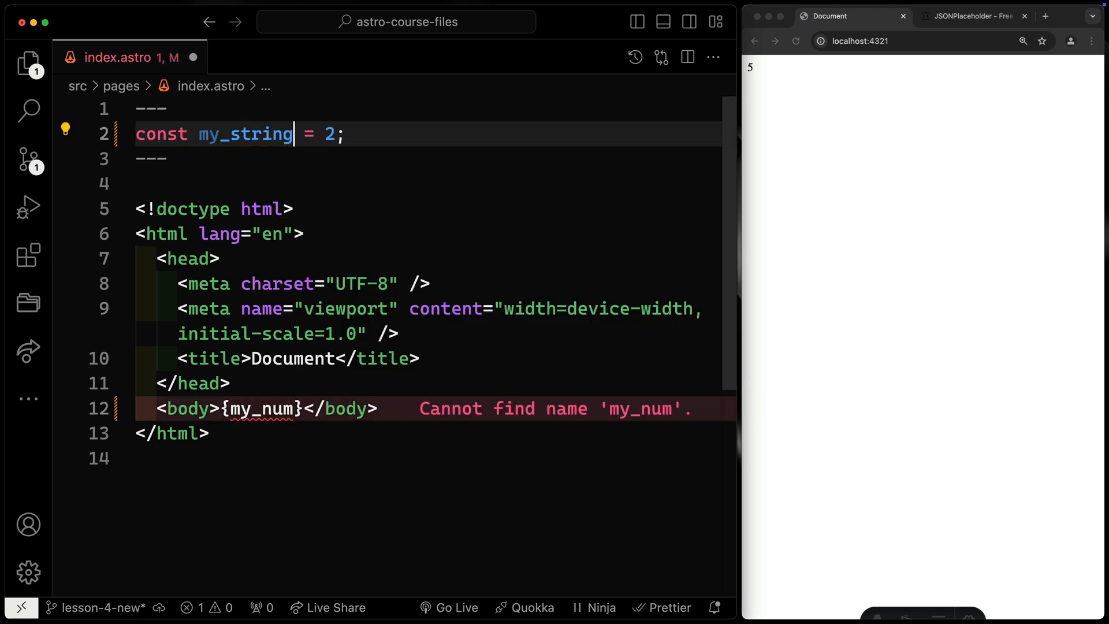
pyautogui.write('"hi"')
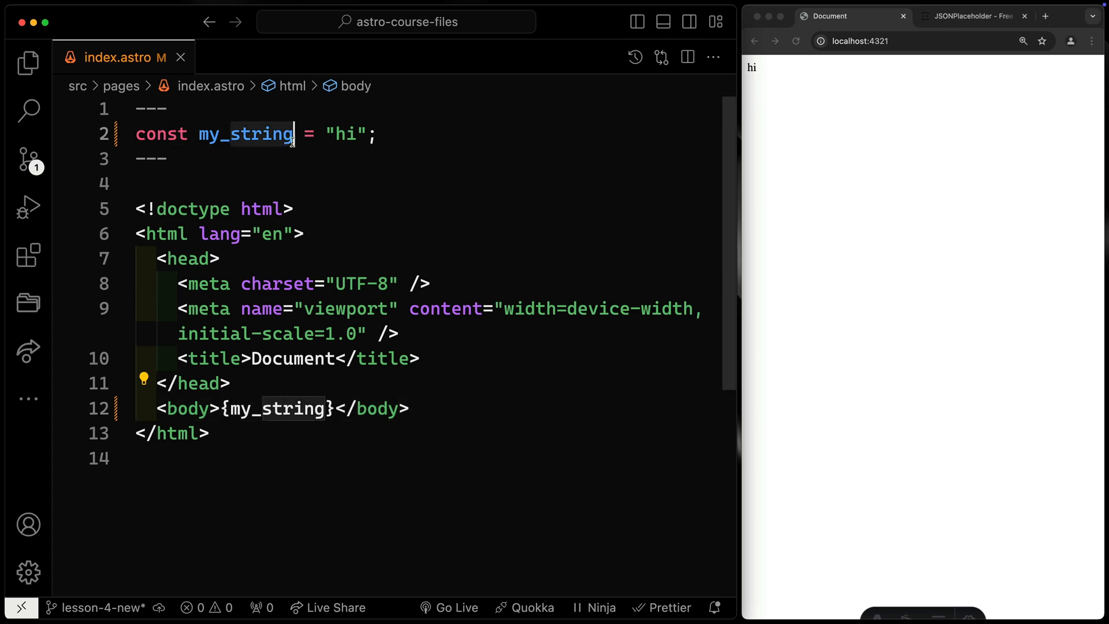
pyautogui.write('my_bool')
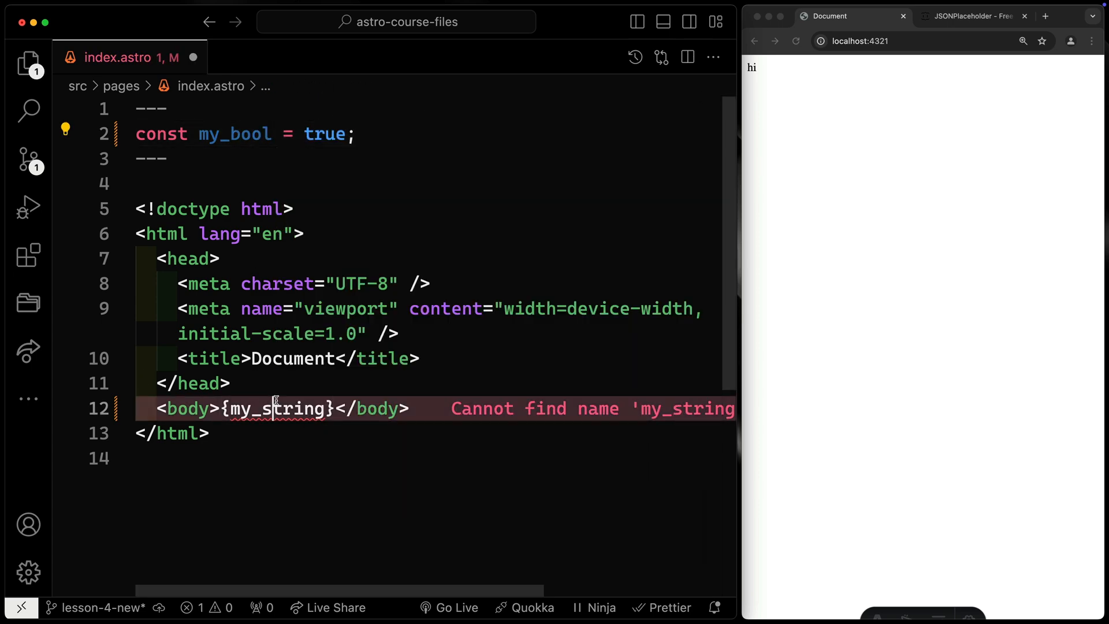
pyautogui.write('my_bool')
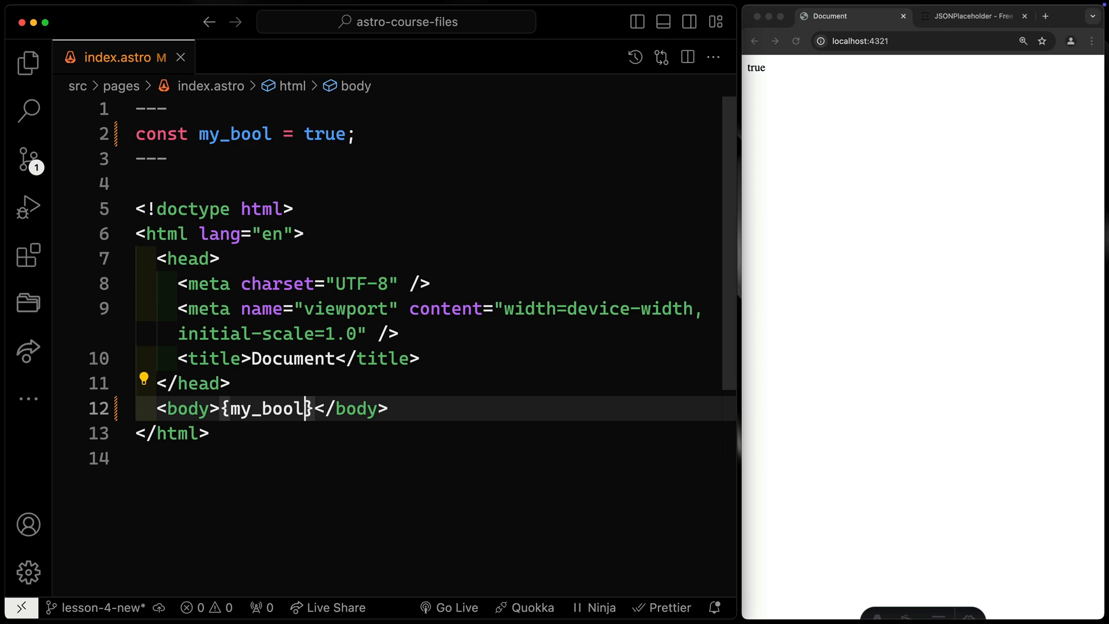
pyautogui.click(246, 134)
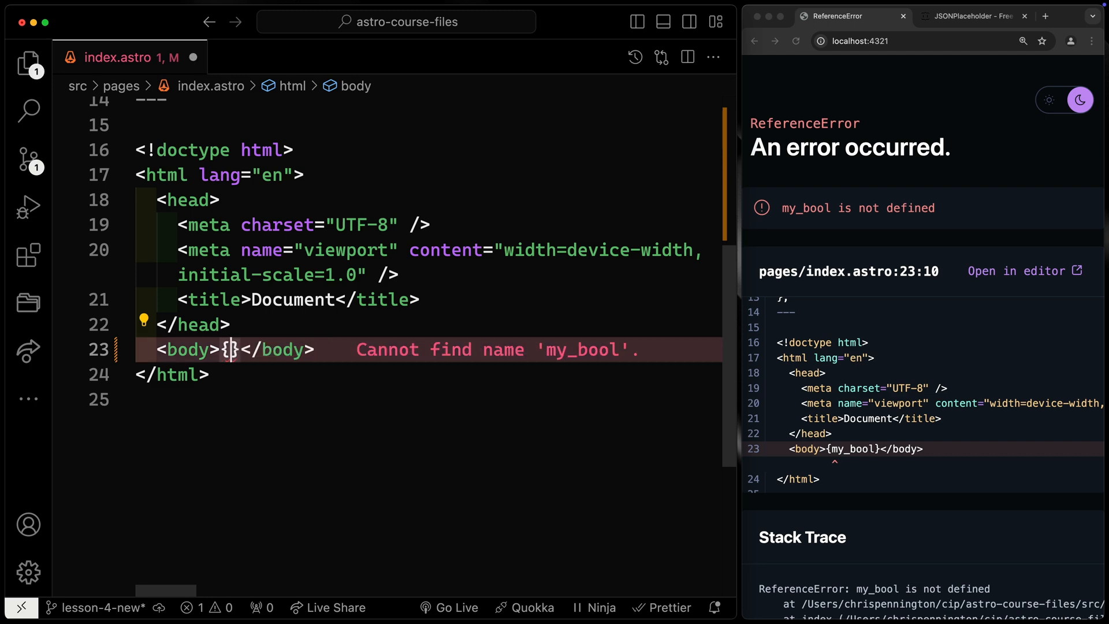
# Replace the body expression with {my_obj.name} using the name property
pyautogui.scroll(3)
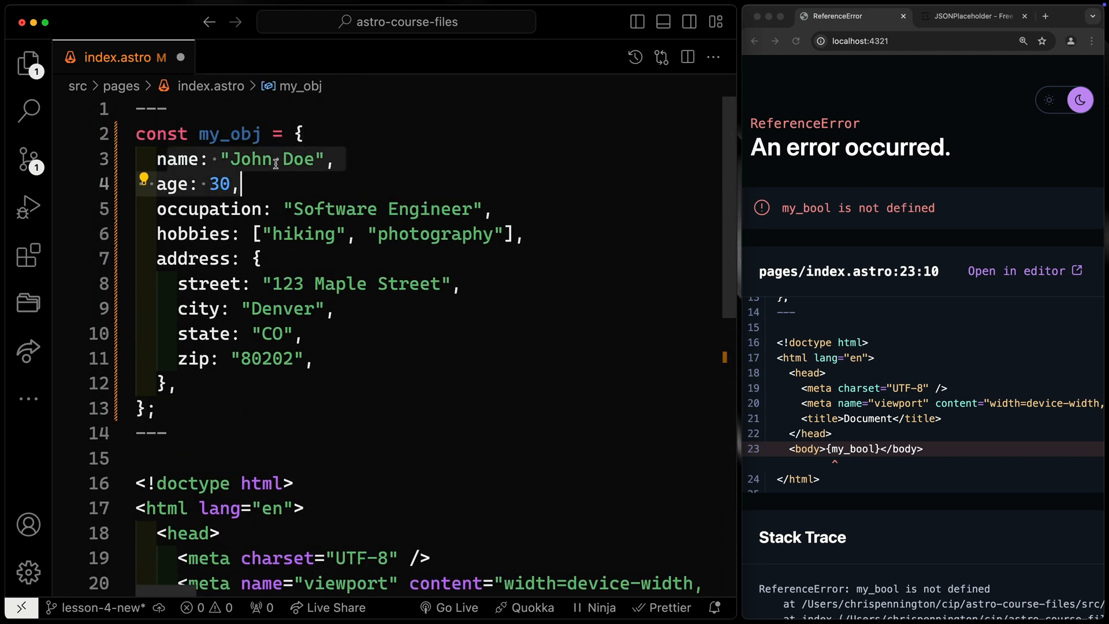
pyautogui.click(410, 234)
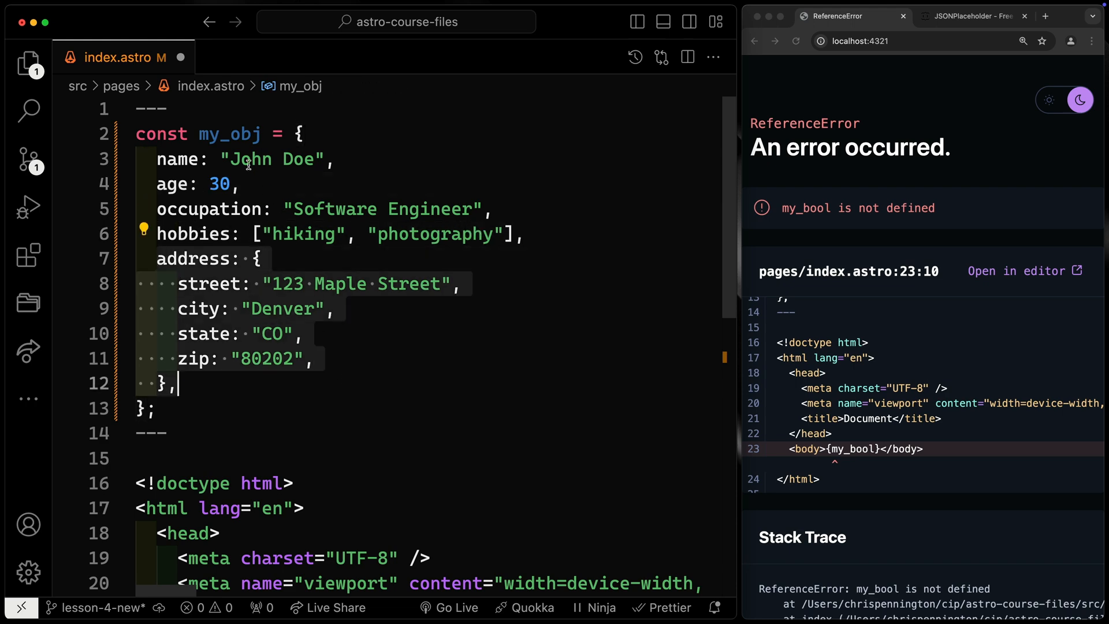
pyautogui.scroll(-3)
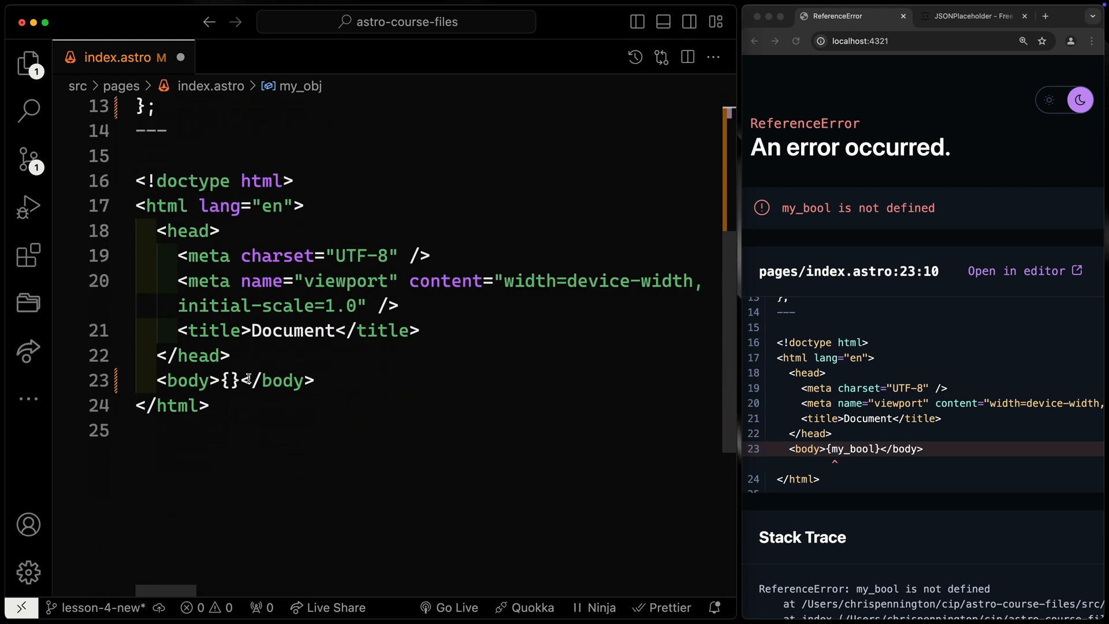
pyautogui.write('my_obj.')
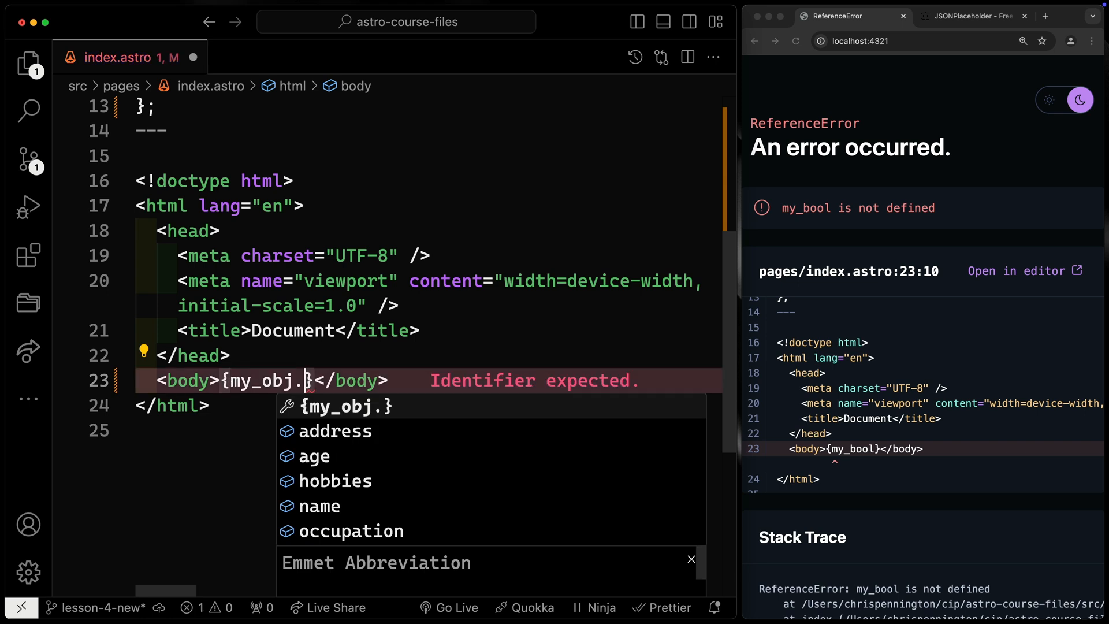
pyautogui.click(319, 505)
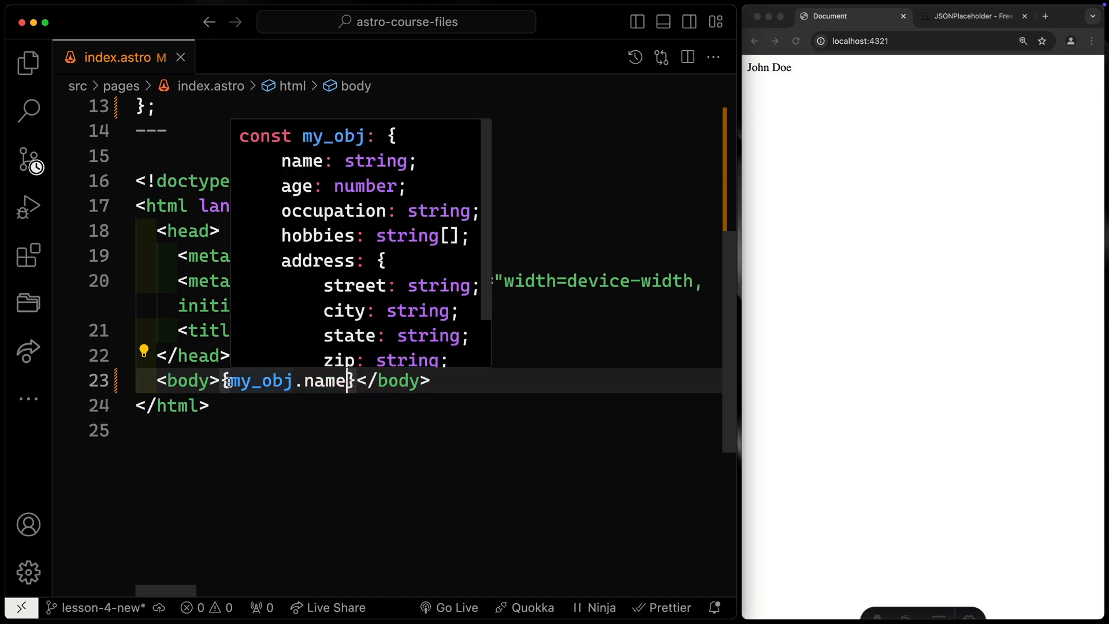
# Try string methods on name, then change the expression to {my_obj.address.city}
pyautogui.write('.to')
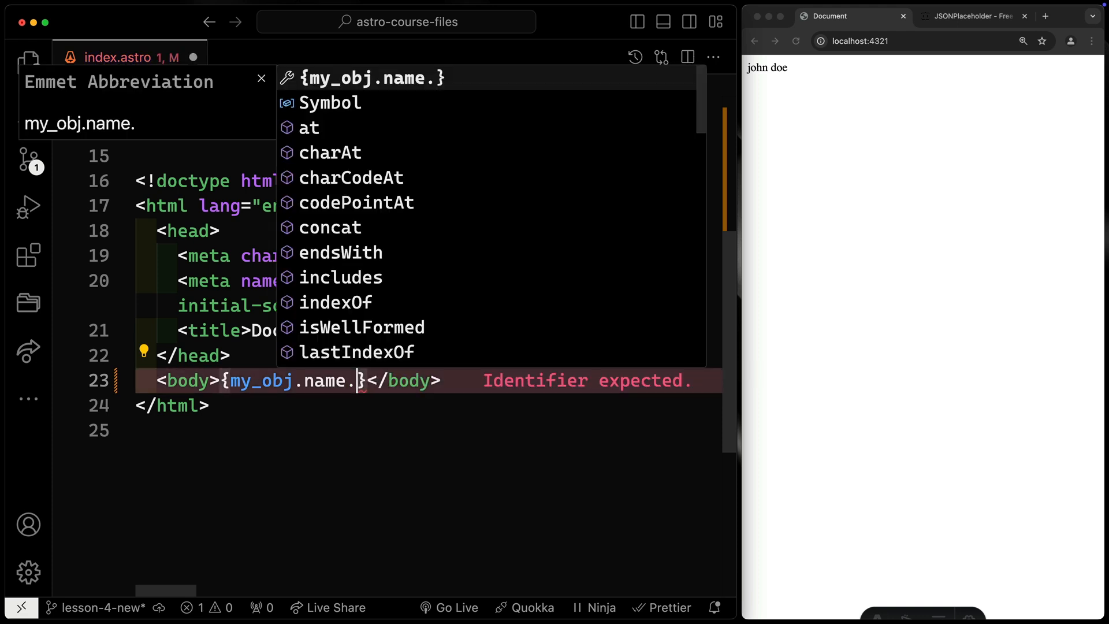
pyautogui.write('address')
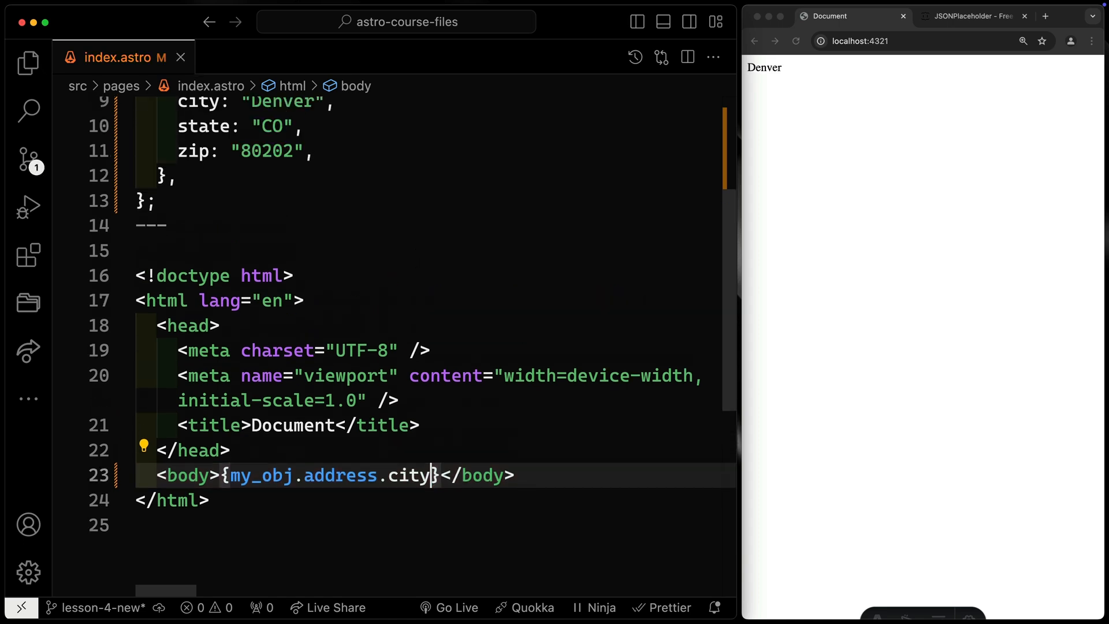
# Declare my_array = ["Chris", "Nicole"] and output {my_array} in the body
pyautogui.scroll(3)
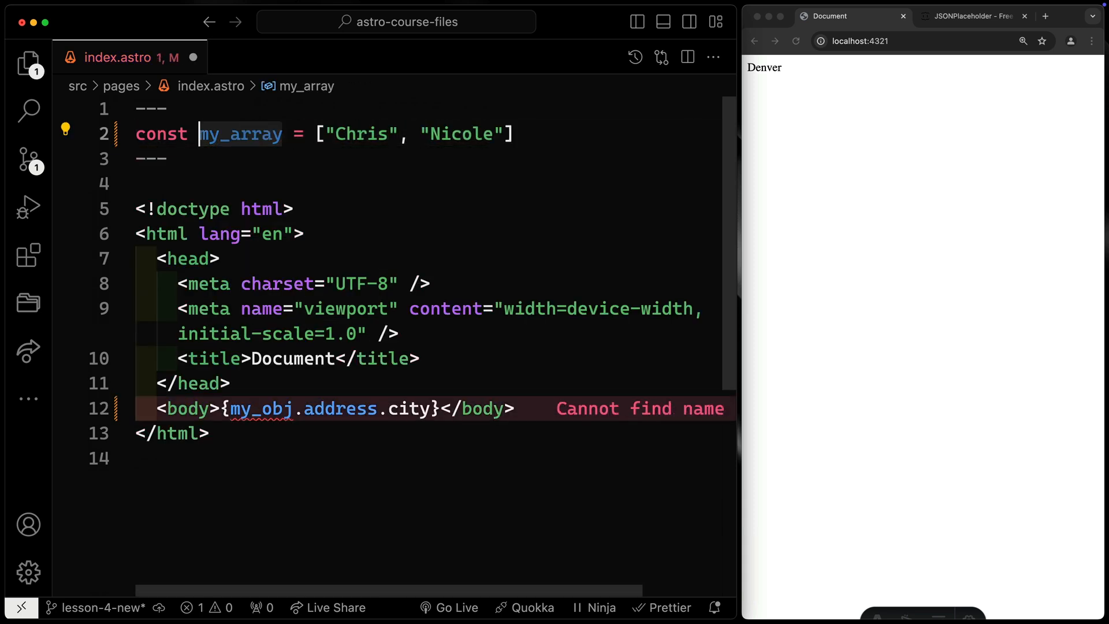
pyautogui.click(227, 408)
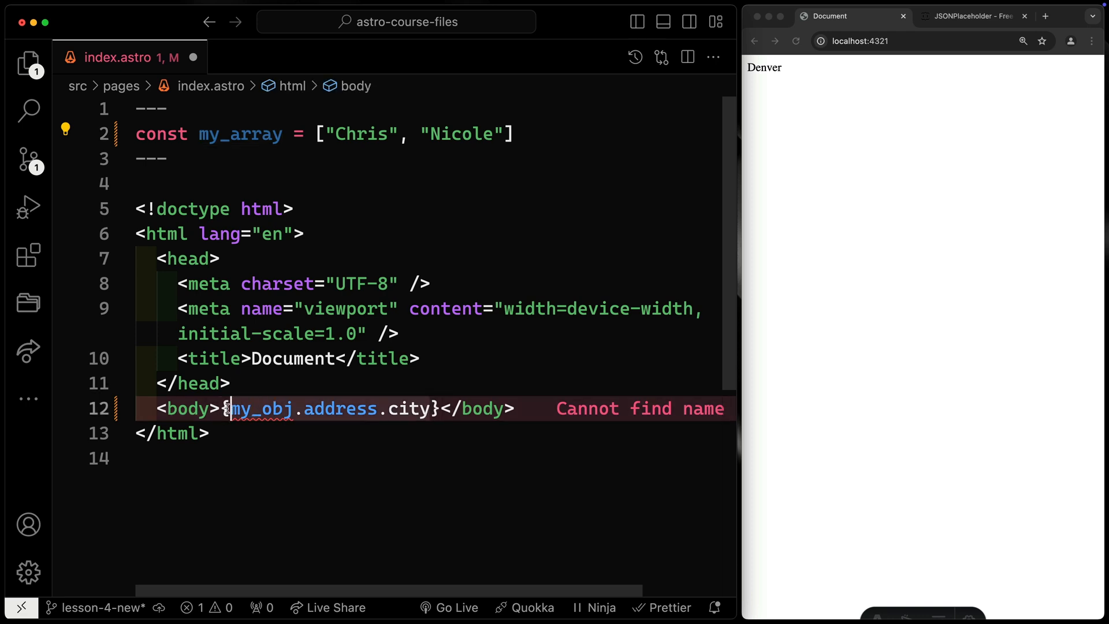
pyautogui.write('my_array')
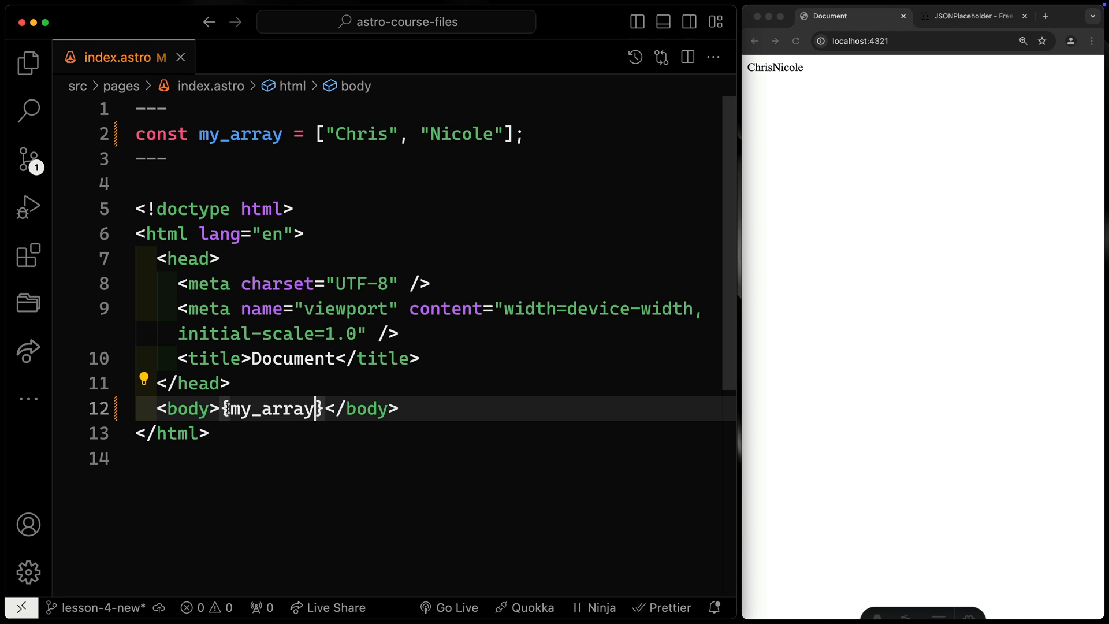
# Change the body to {my_array.map((person) => <p>{person}</p>)} to list each name
pyautogui.write('.map()')
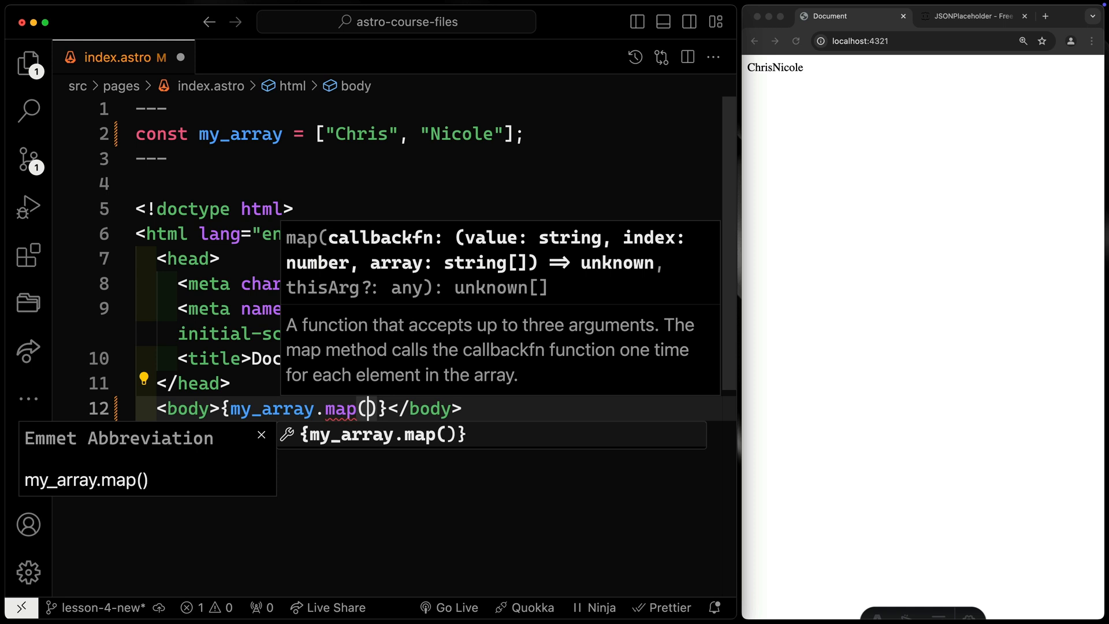
pyautogui.write('(')
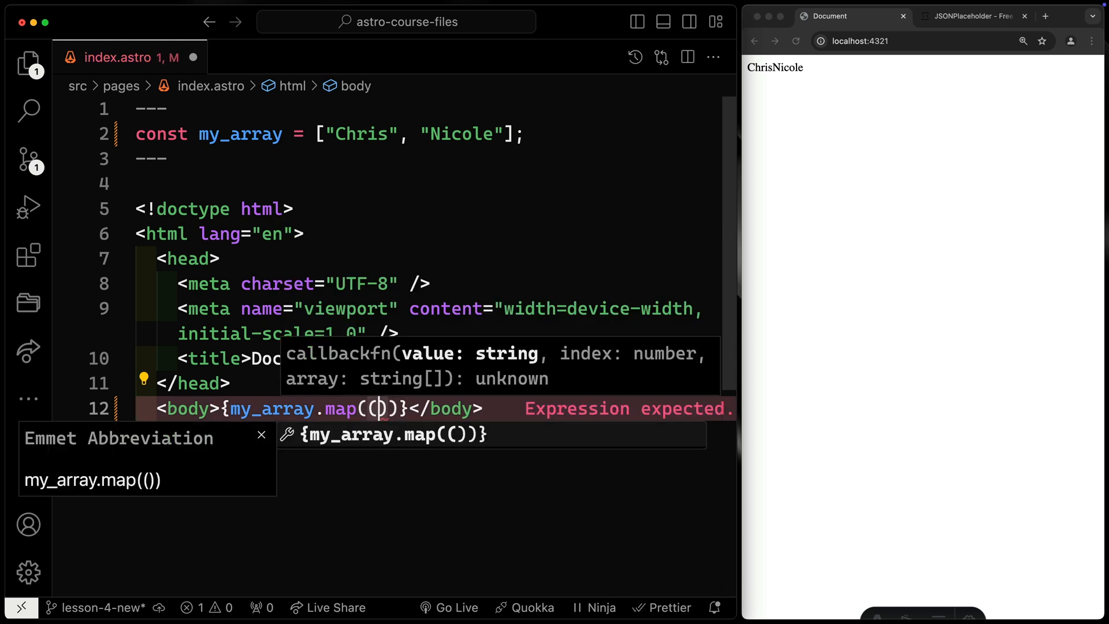
pyautogui.write('person')
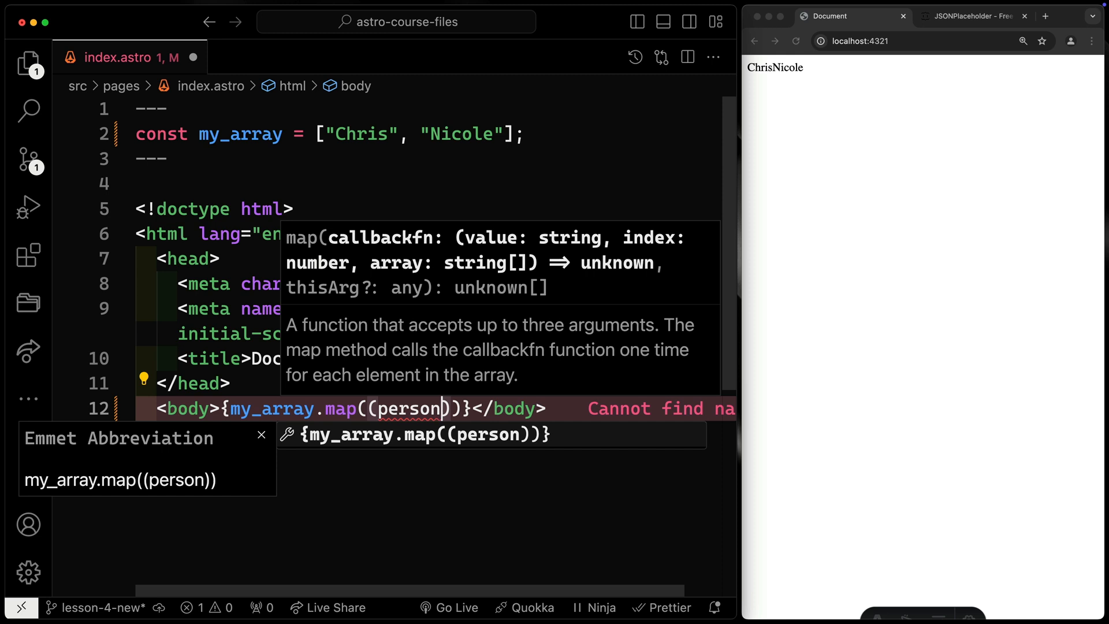
pyautogui.write('=> <p>{}</p>')
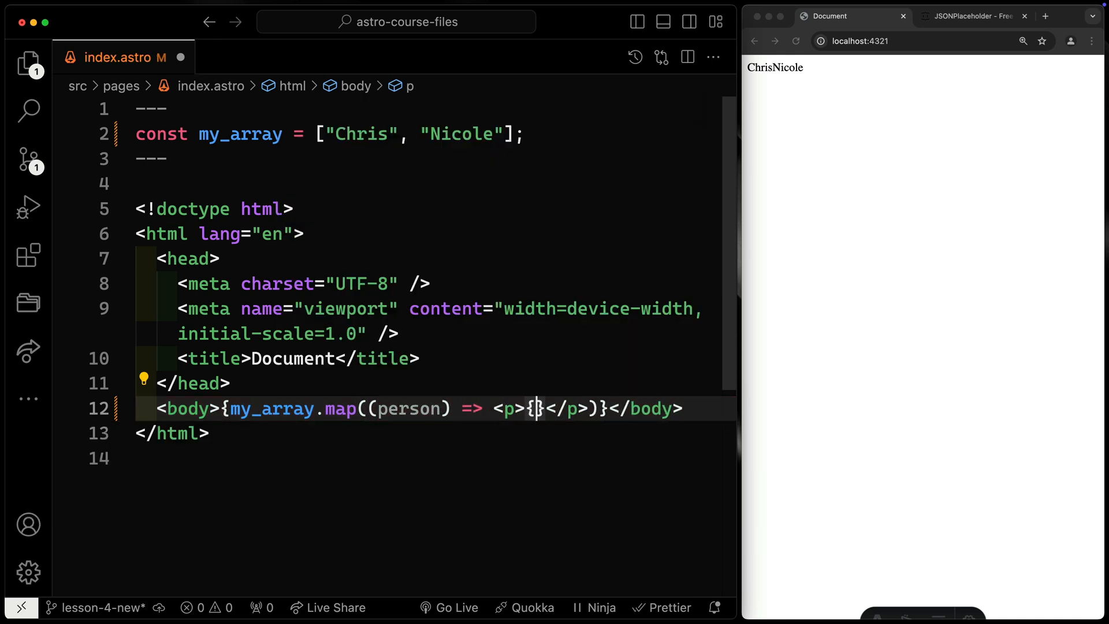
pyautogui.write('p')
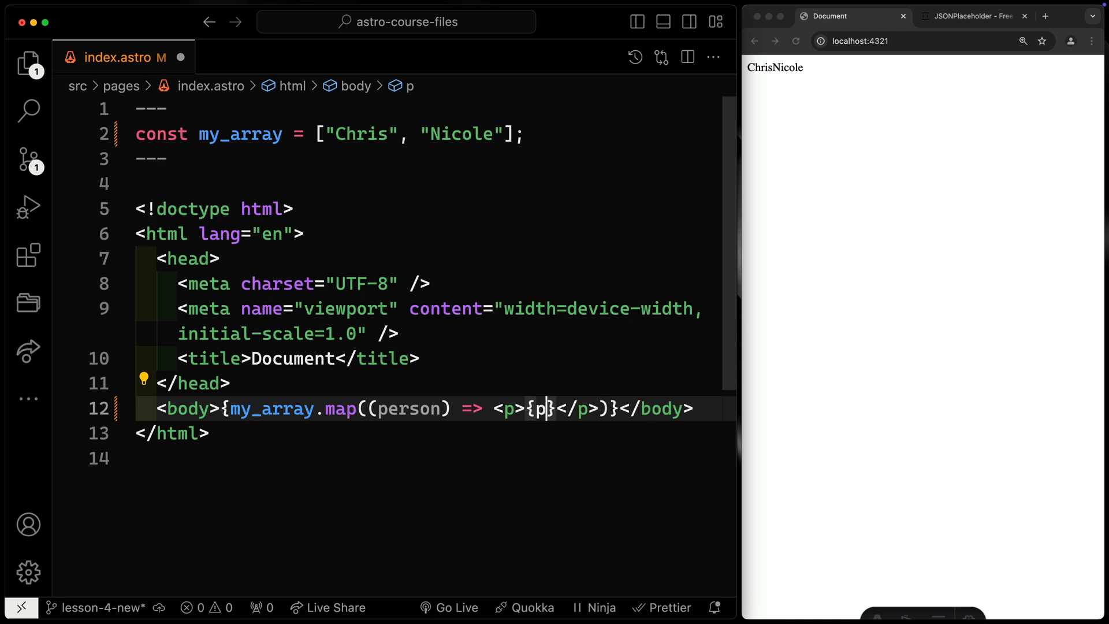
pyautogui.write('erson')
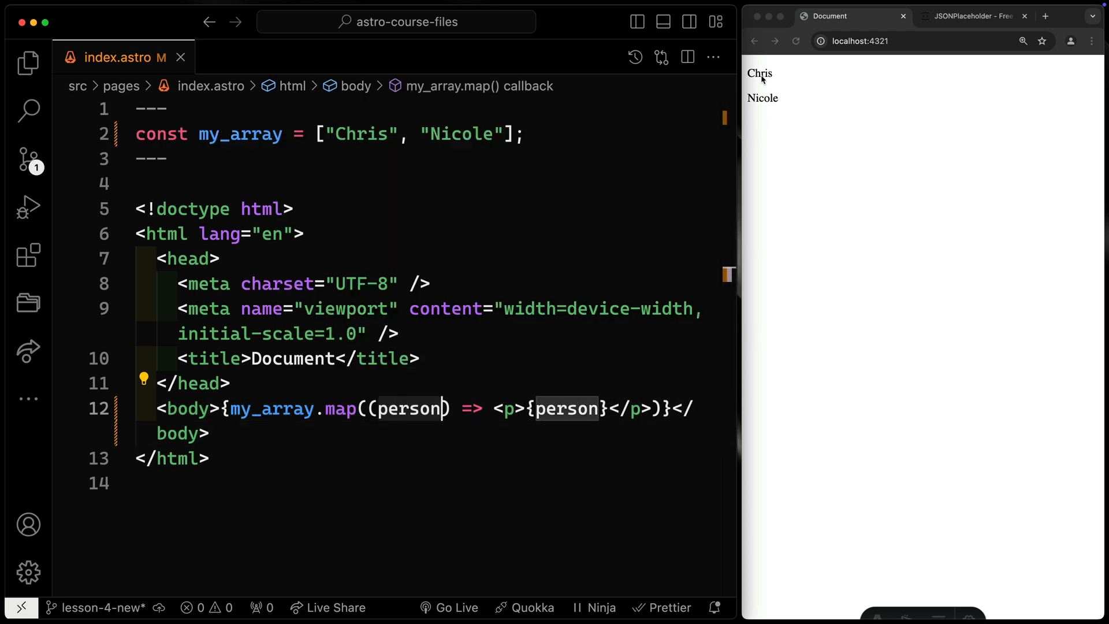
# Append .toLowerCase() to person via IntelliSense so names render in lowercase
pyautogui.click(597, 408)
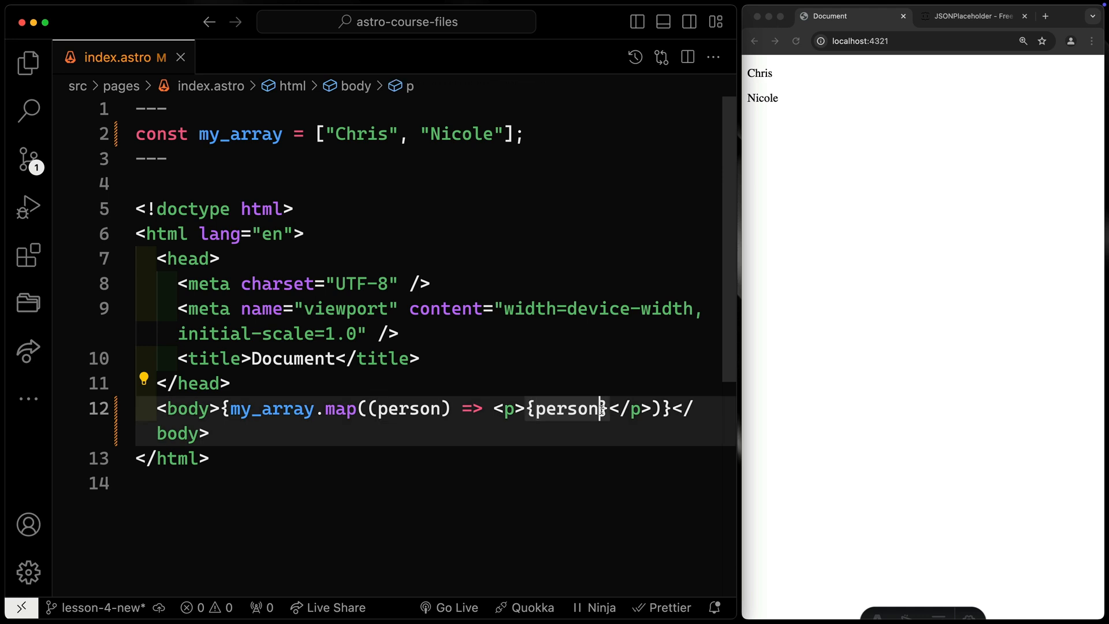
pyautogui.write('.')
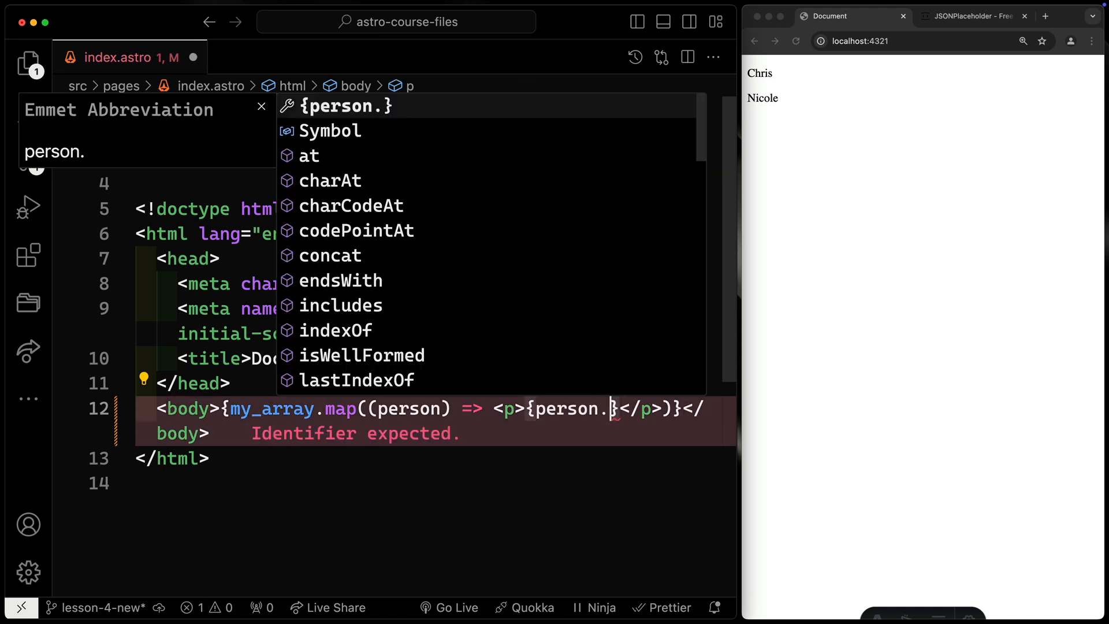
pyautogui.write('to')
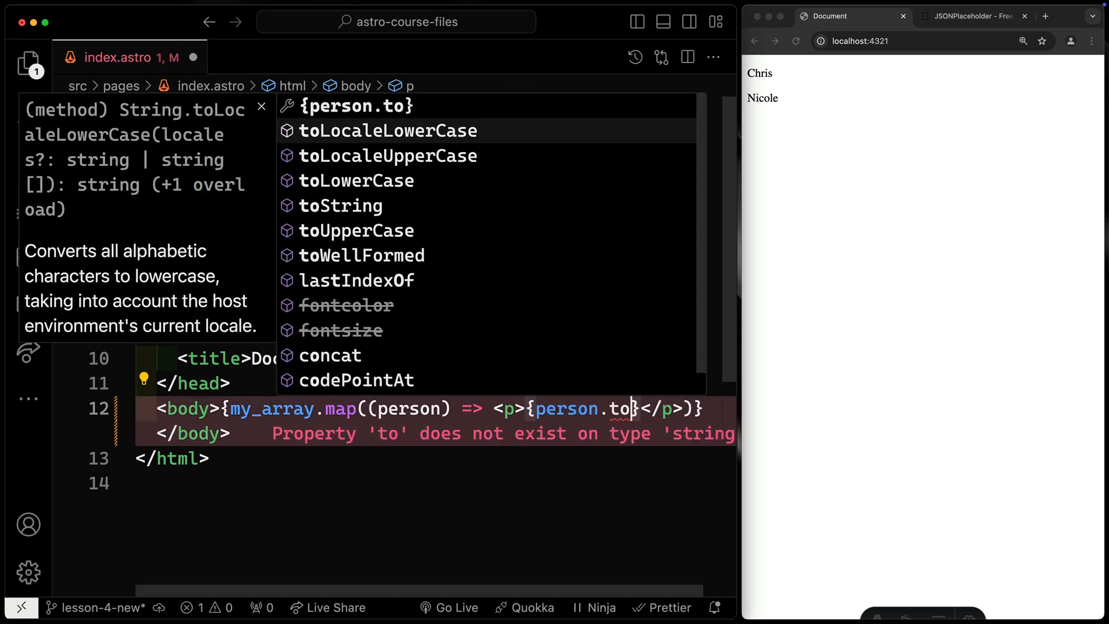
pyautogui.click(355, 180)
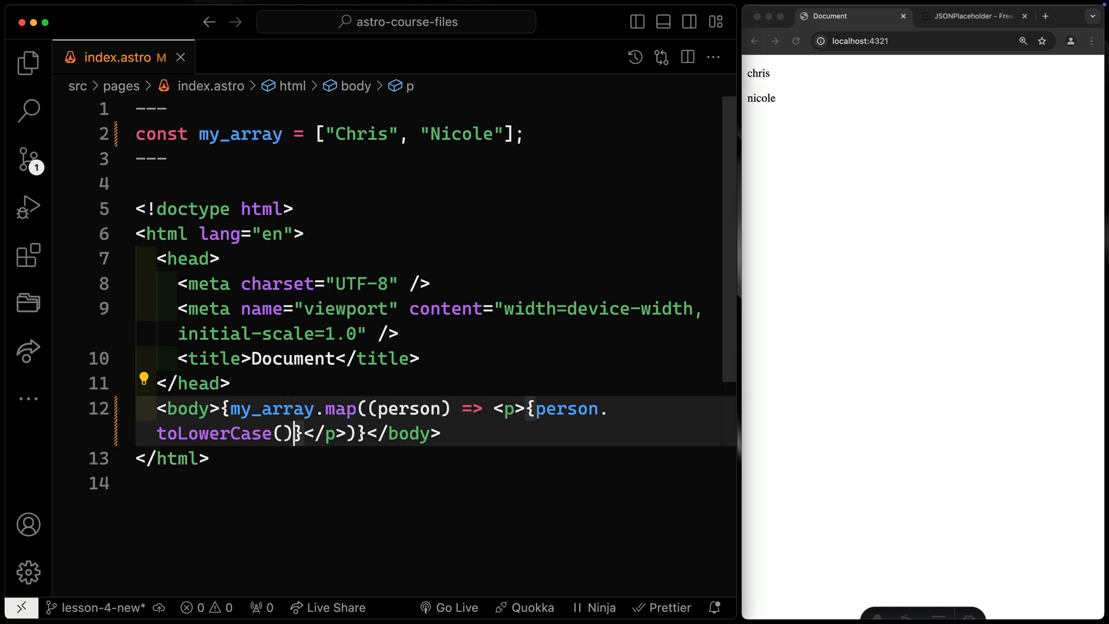
pyautogui.moveTo(240, 144)
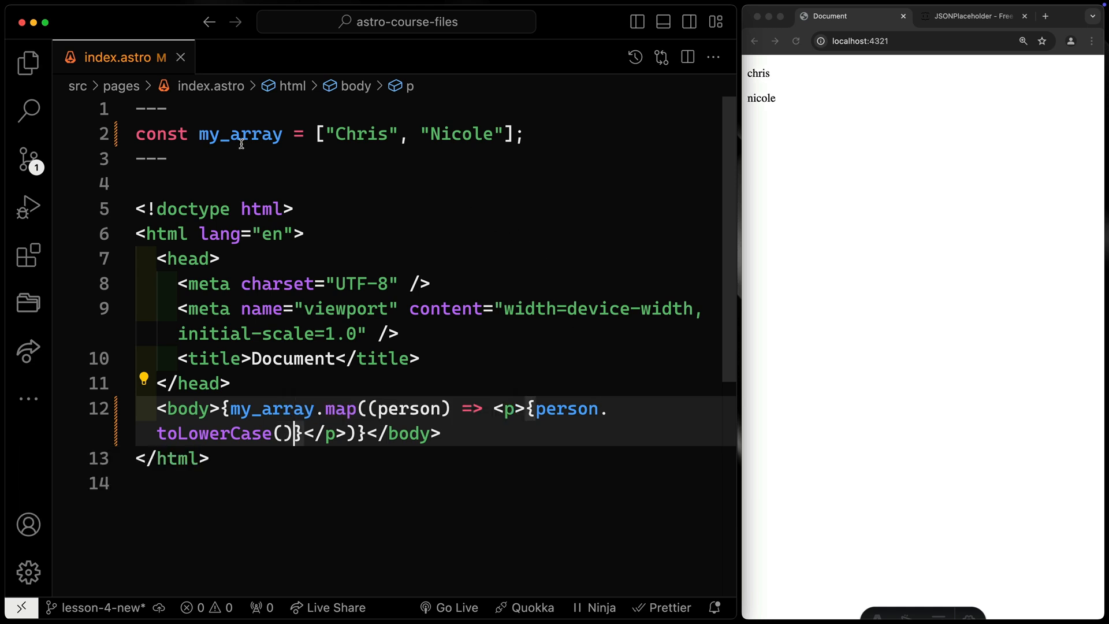
pyautogui.click(525, 134)
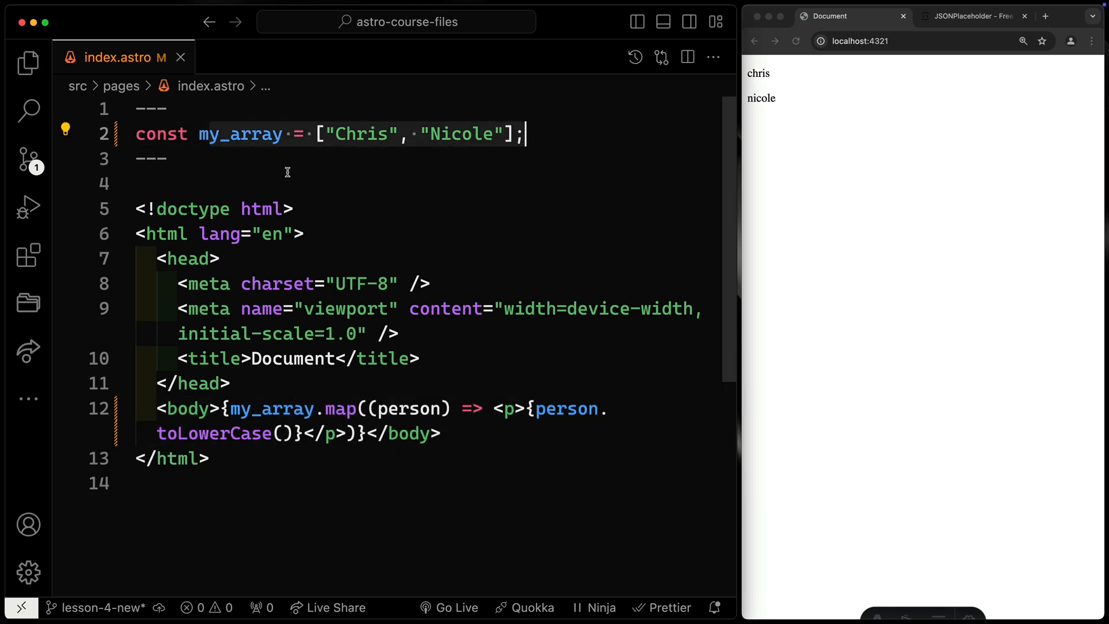
pyautogui.moveTo(357, 445)
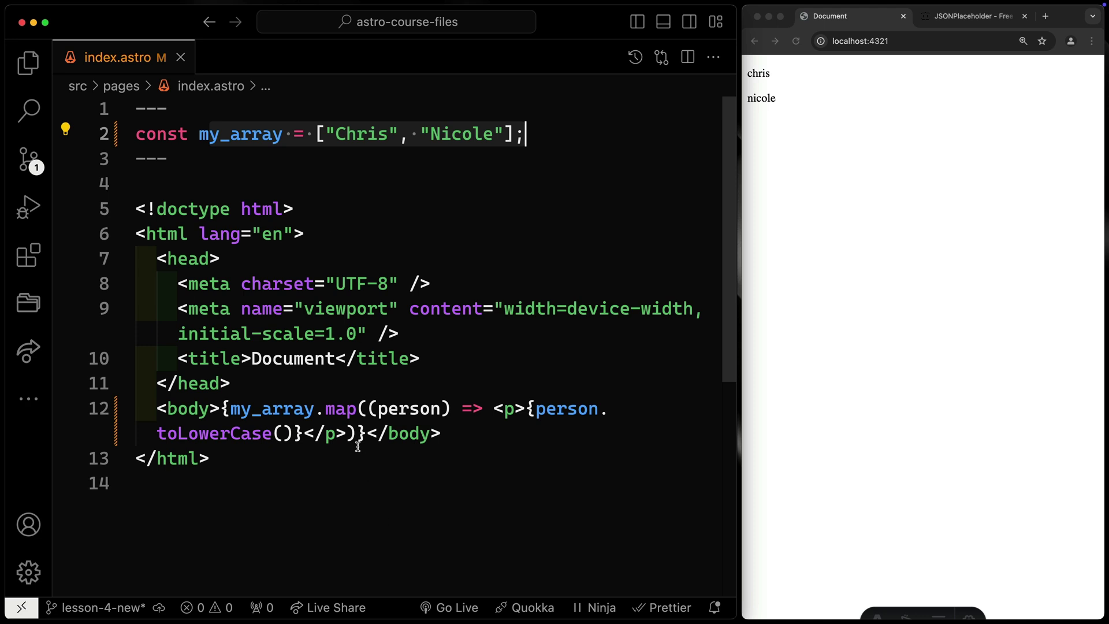
# Clear the body map expression and show the project files in the Explorer
pyautogui.click(248, 433)
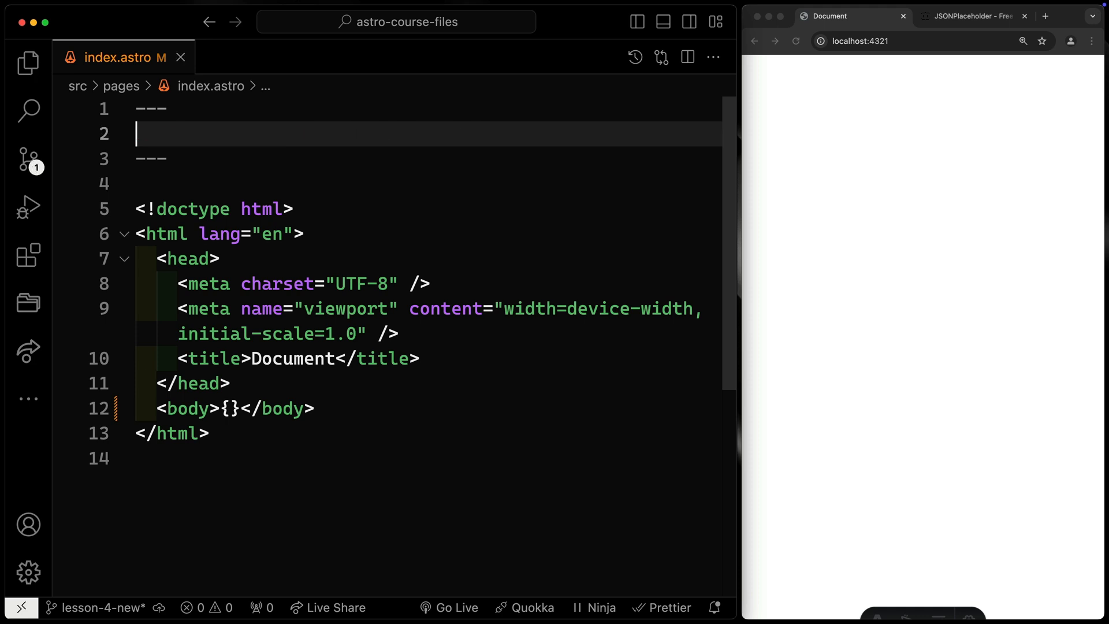
pyautogui.click(29, 63)
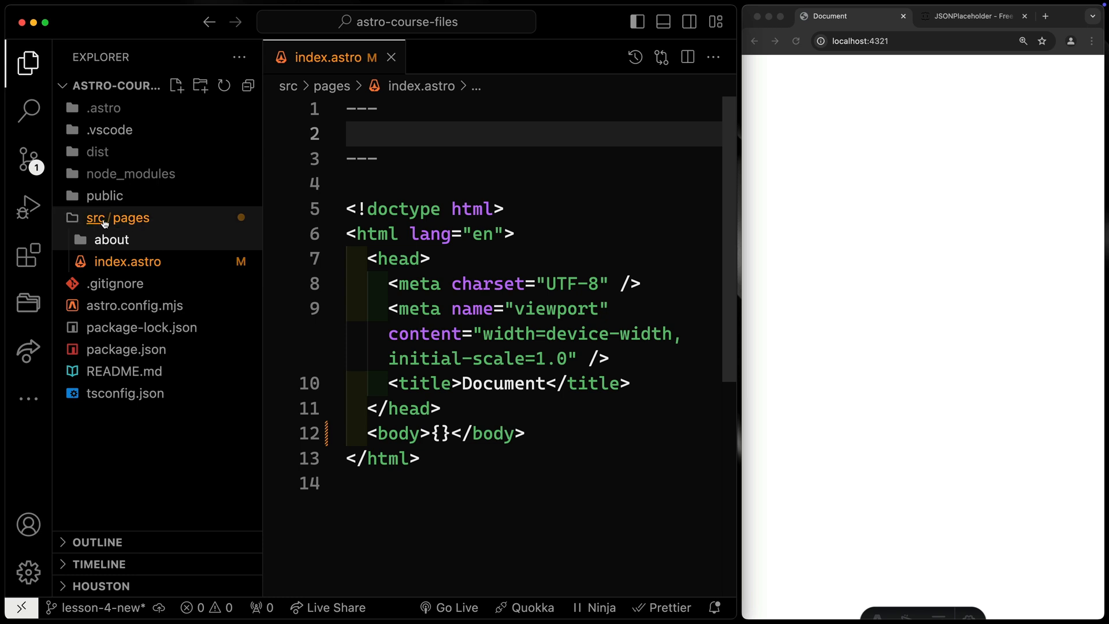
# Create src/data/people.json, review it, then close it and return to index.astro
pyautogui.click(199, 86)
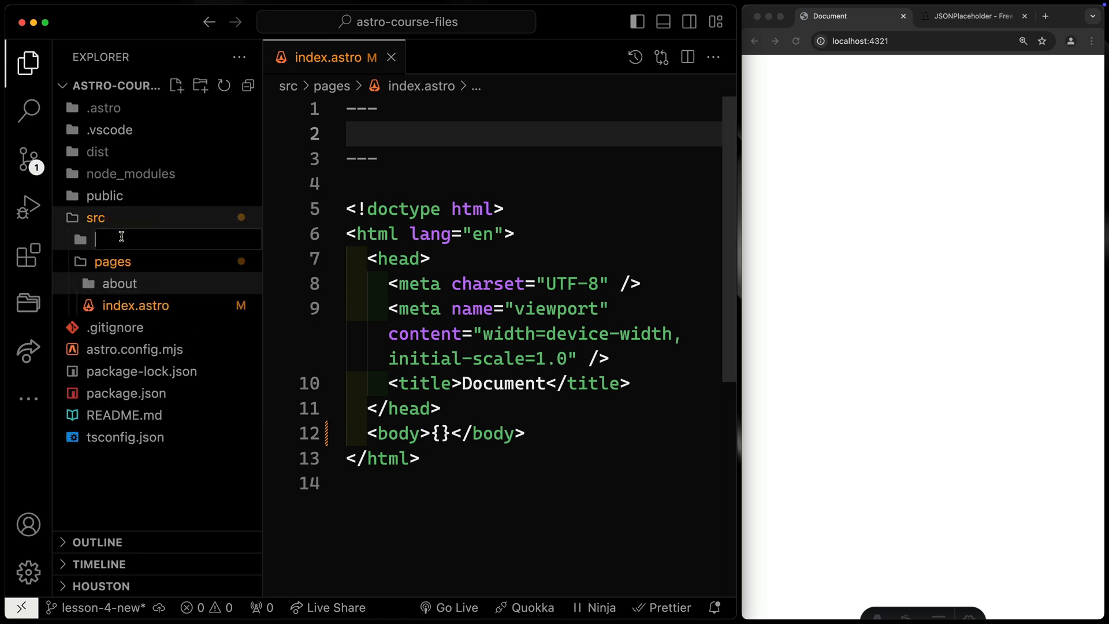
pyautogui.write('data')
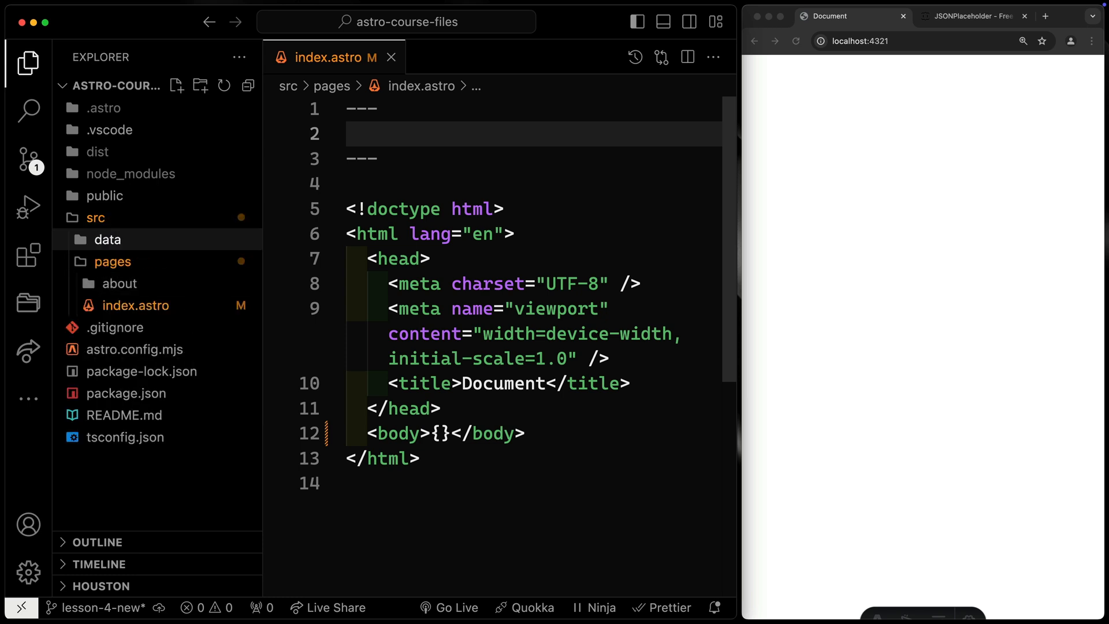
pyautogui.click(176, 85)
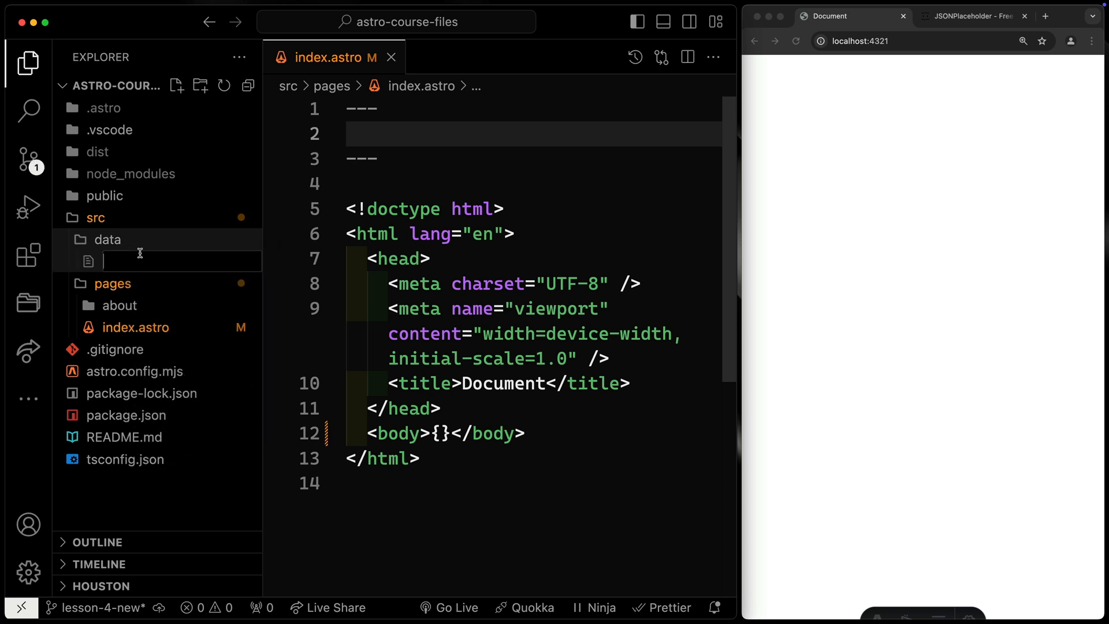
pyautogui.write('people.json')
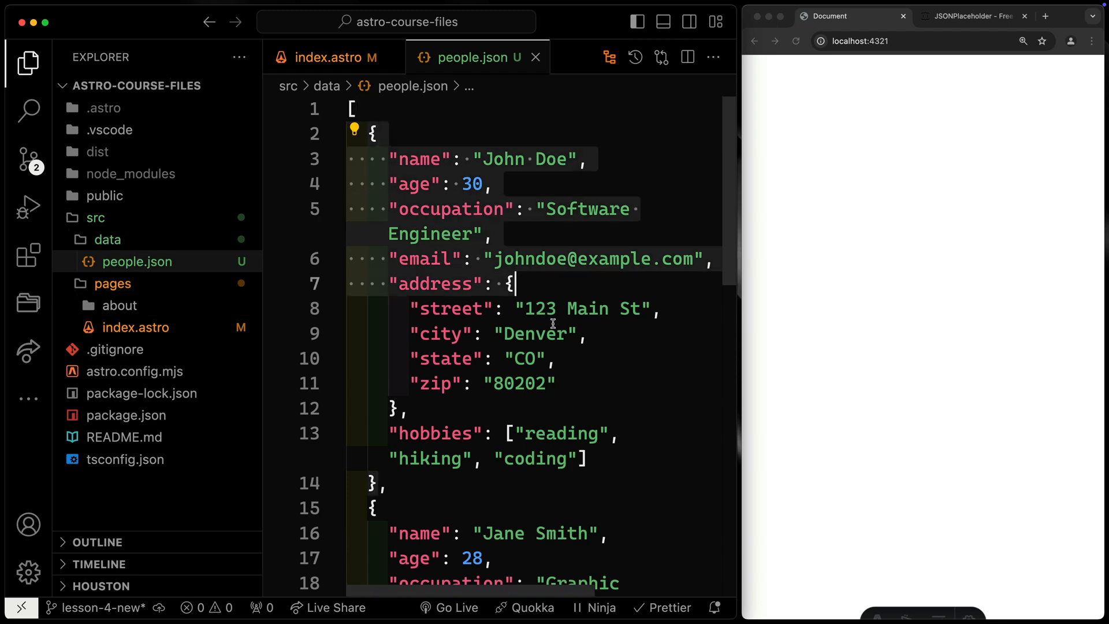
pyautogui.scroll(-3)
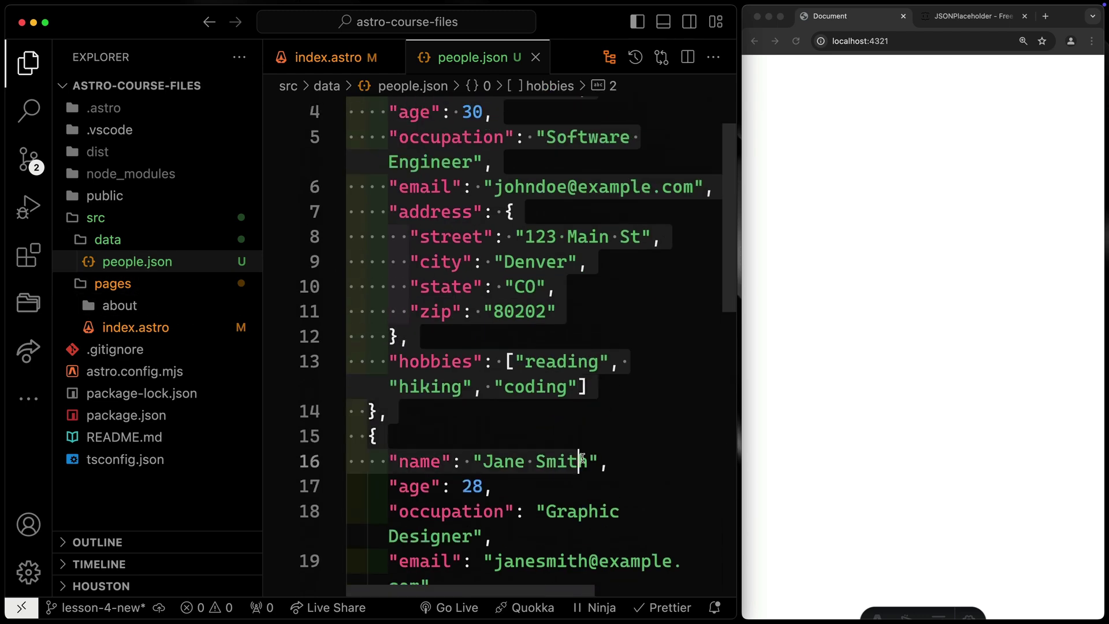
pyautogui.click(335, 57)
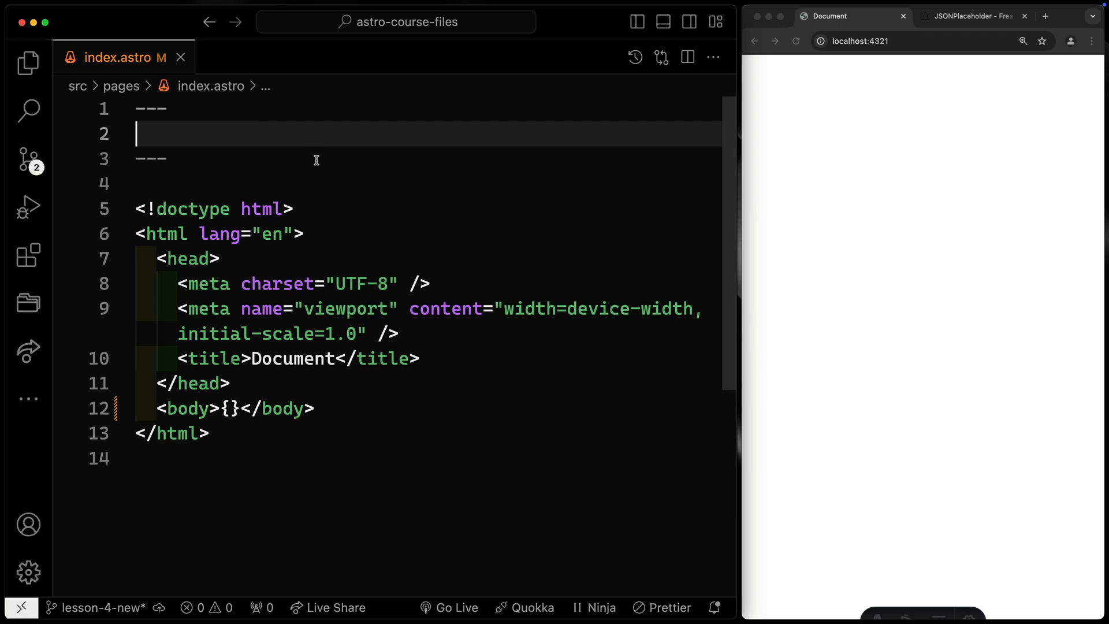
pyautogui.moveTo(264, 144)
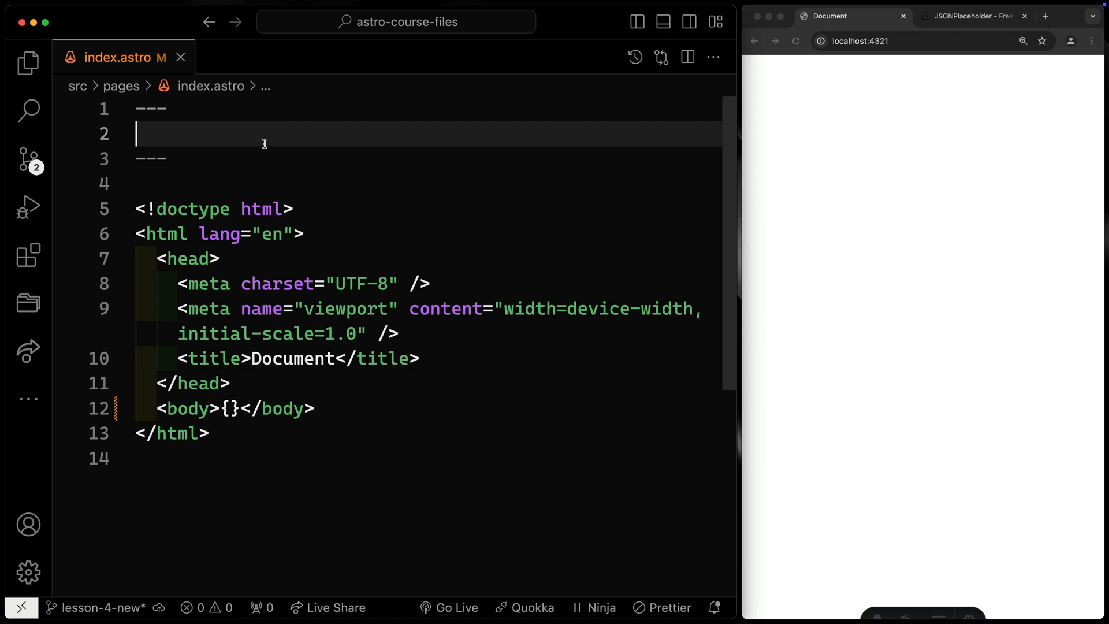
# Import people from "../data/people.json" in the frontmatter and move into the body braces
pyautogui.write('import')
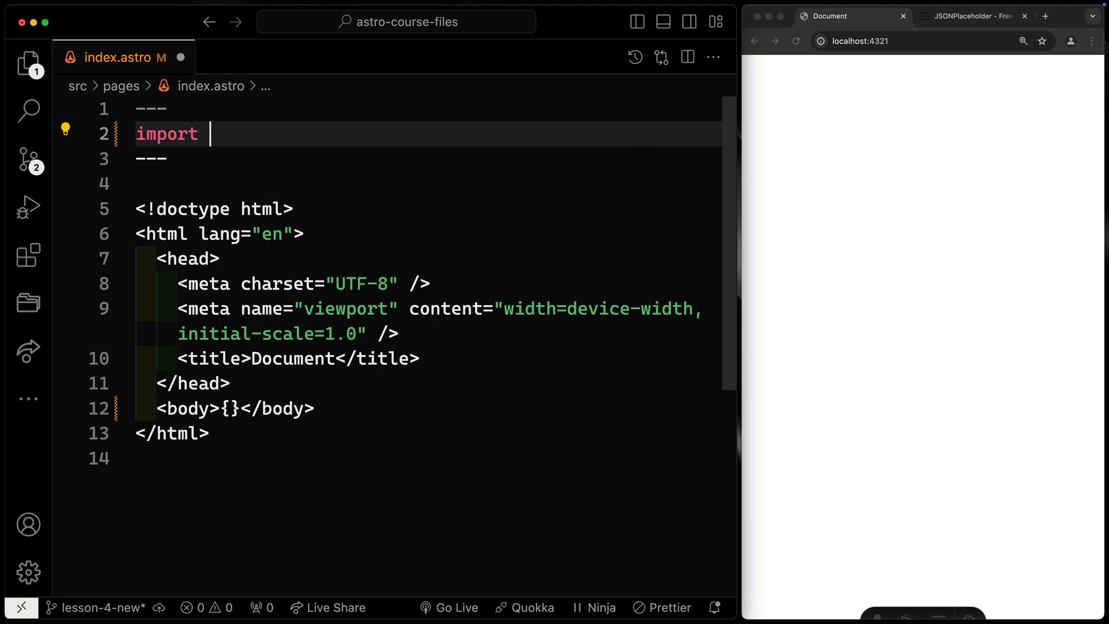
pyautogui.write('people')
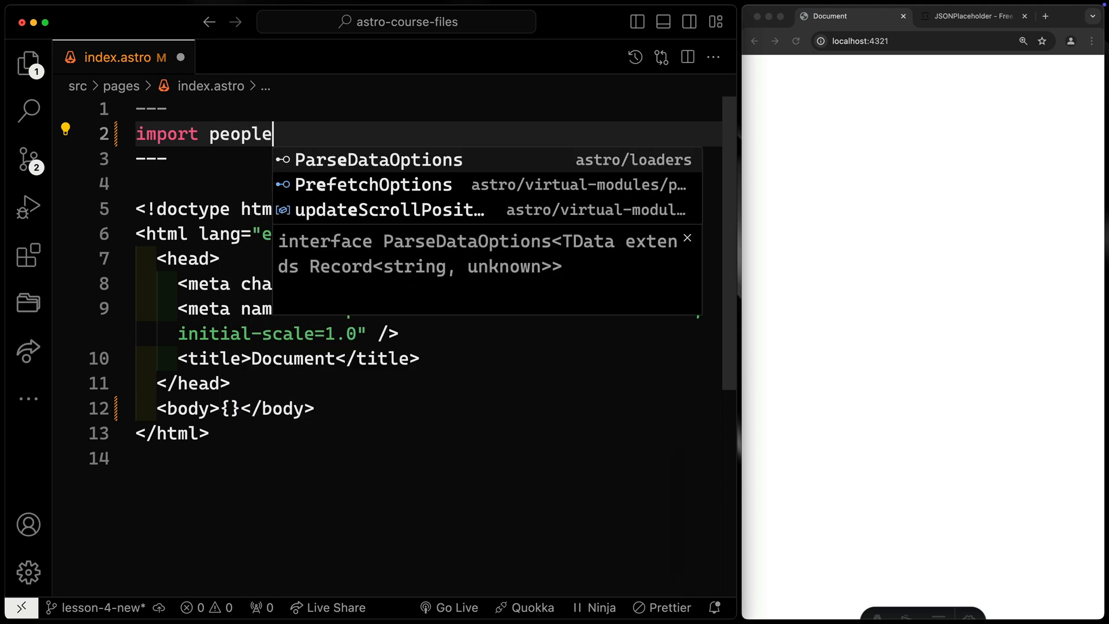
pyautogui.write('from ".."')
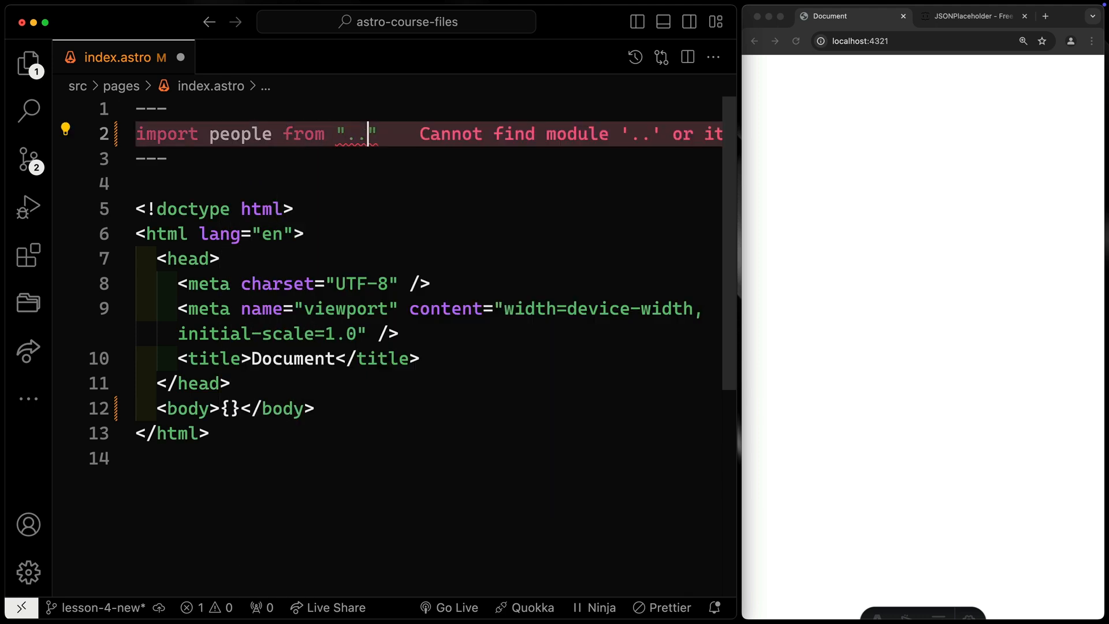
pyautogui.write('/data')
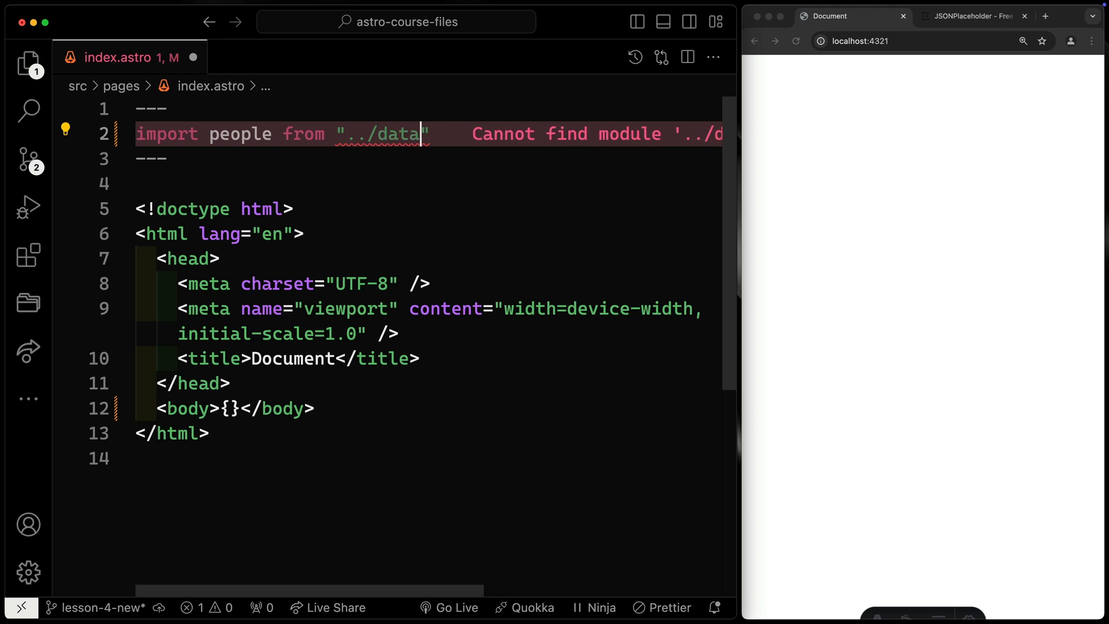
pyautogui.write('/people.json')
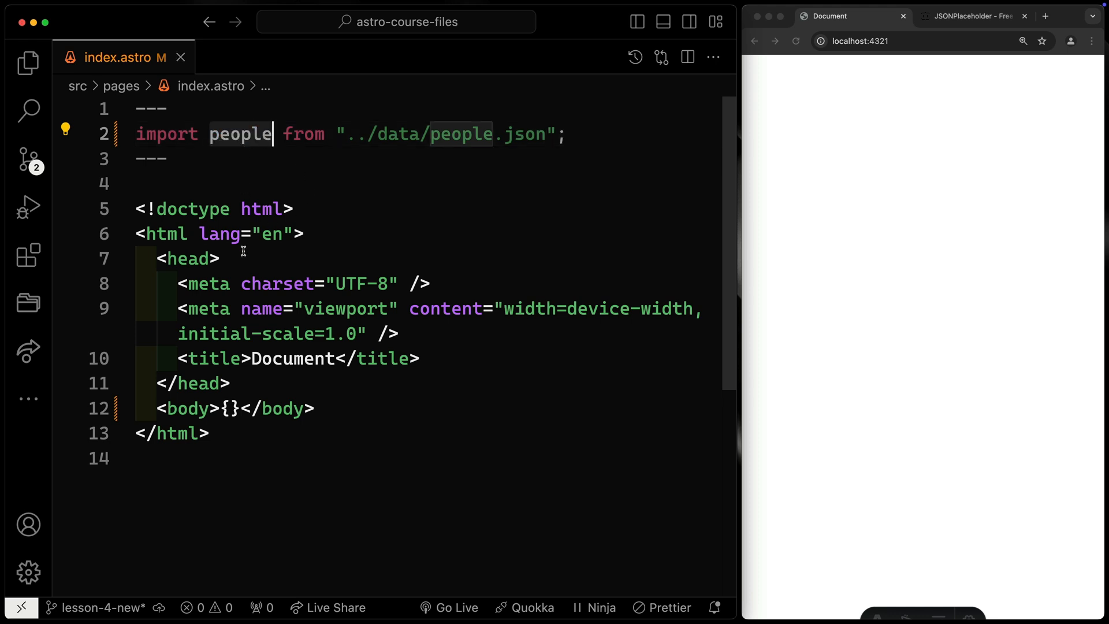
pyautogui.click(230, 408)
pyautogui.write('people')
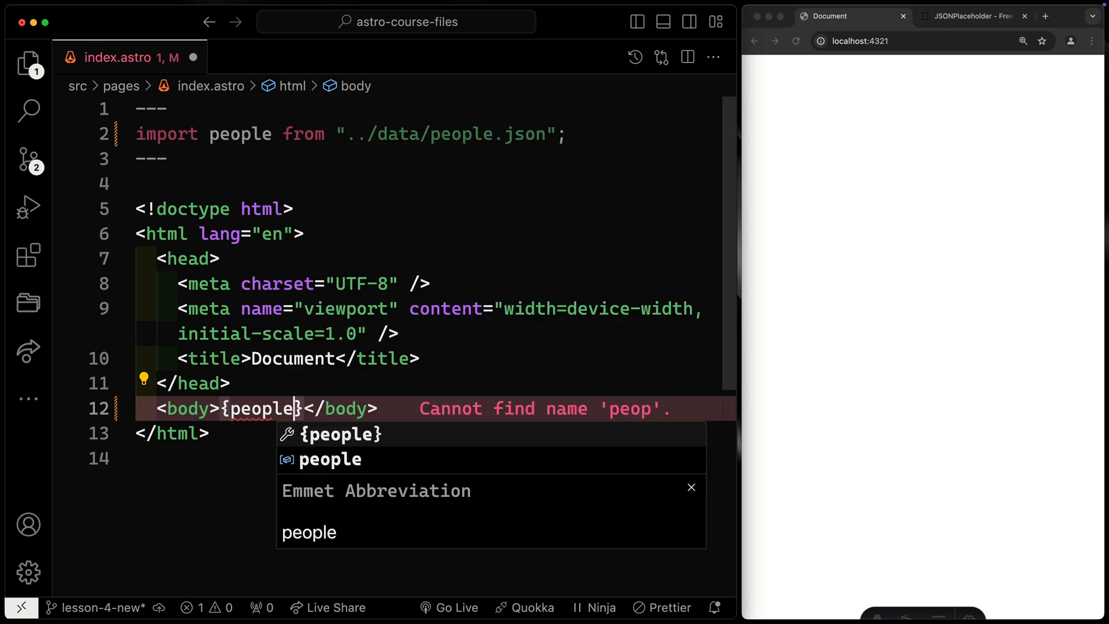
# Write people.map((person) => <p>{person.name}</p>) inside the body braces
pyautogui.write('.')
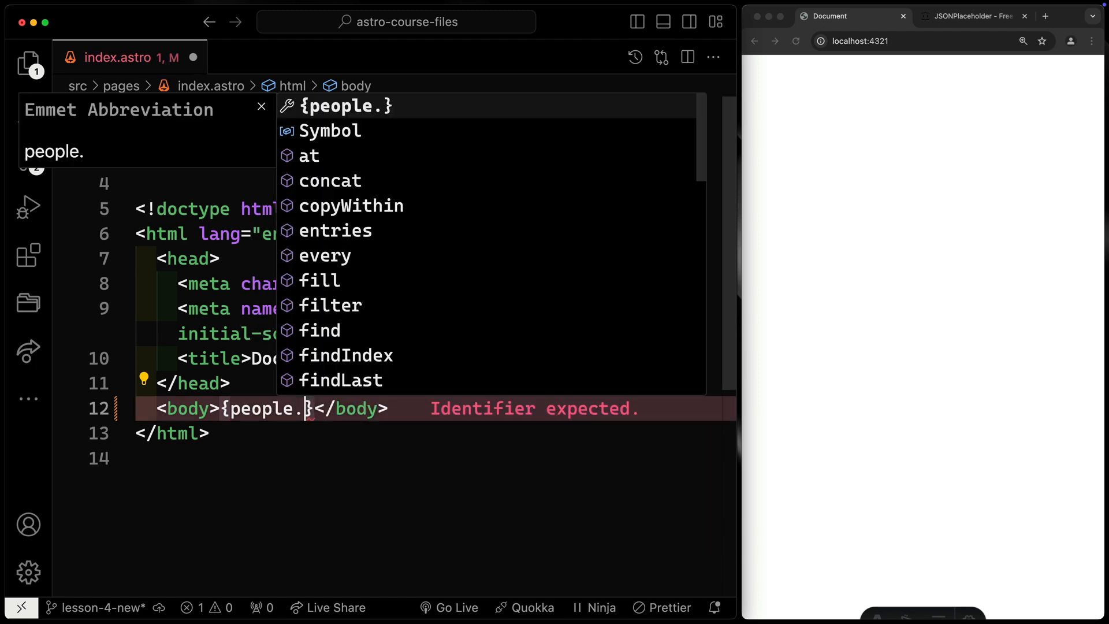
pyautogui.write('map((person) =>')
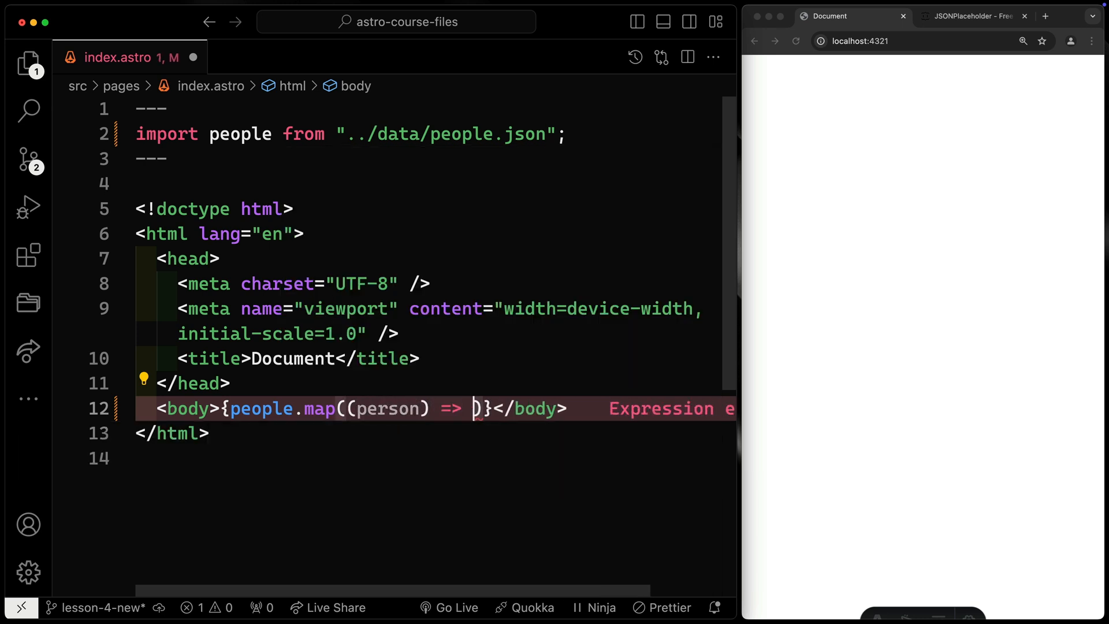
pyautogui.write('<p></p>')
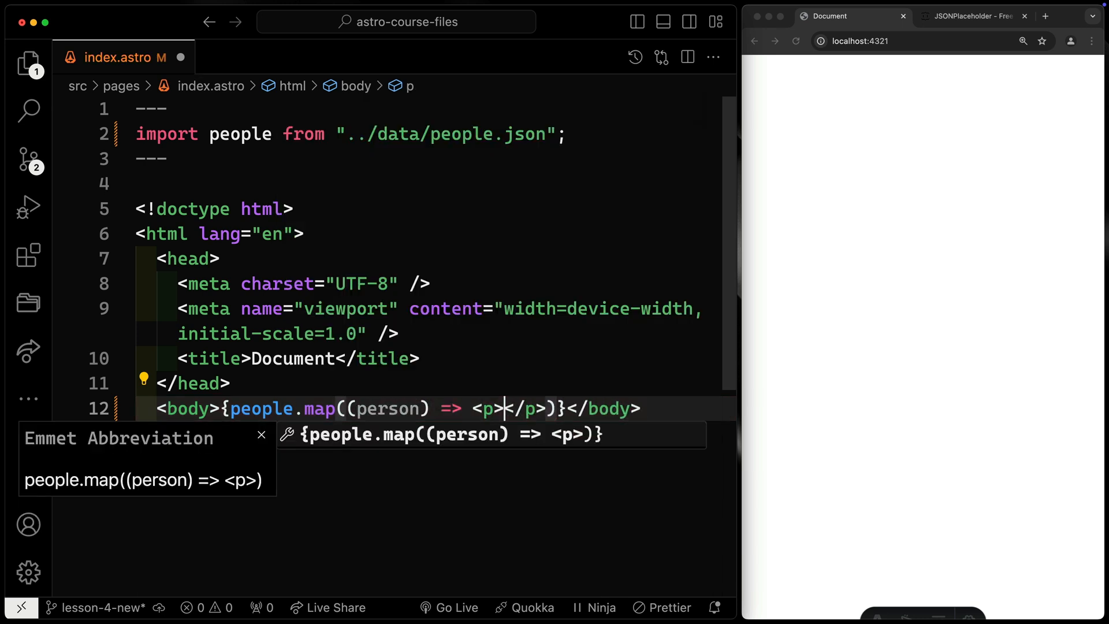
pyautogui.press('Escape')
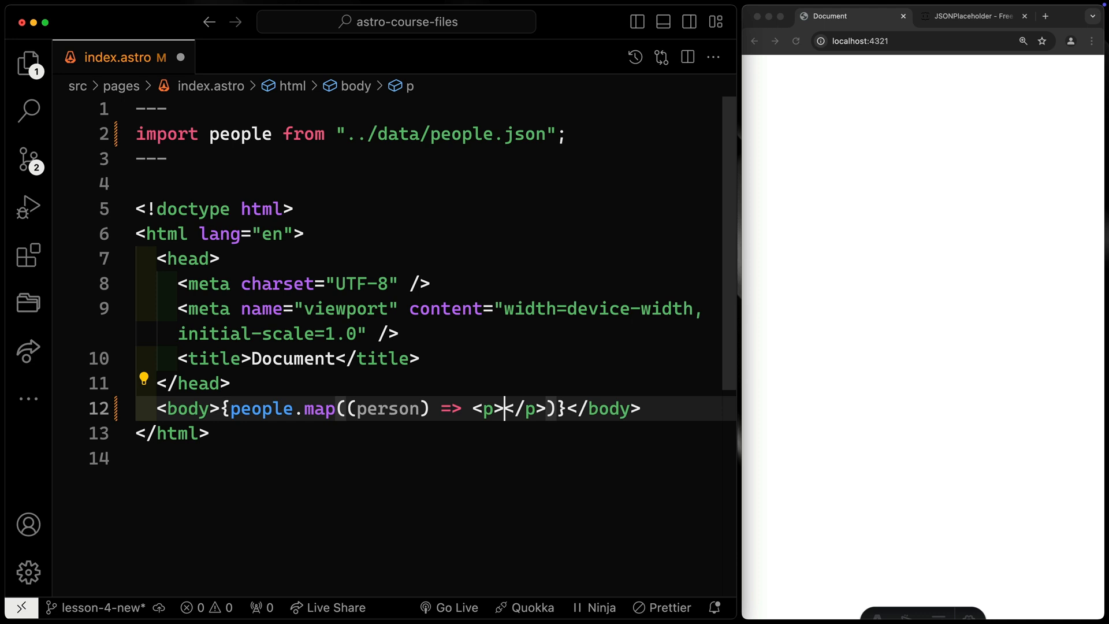
pyautogui.write('{')
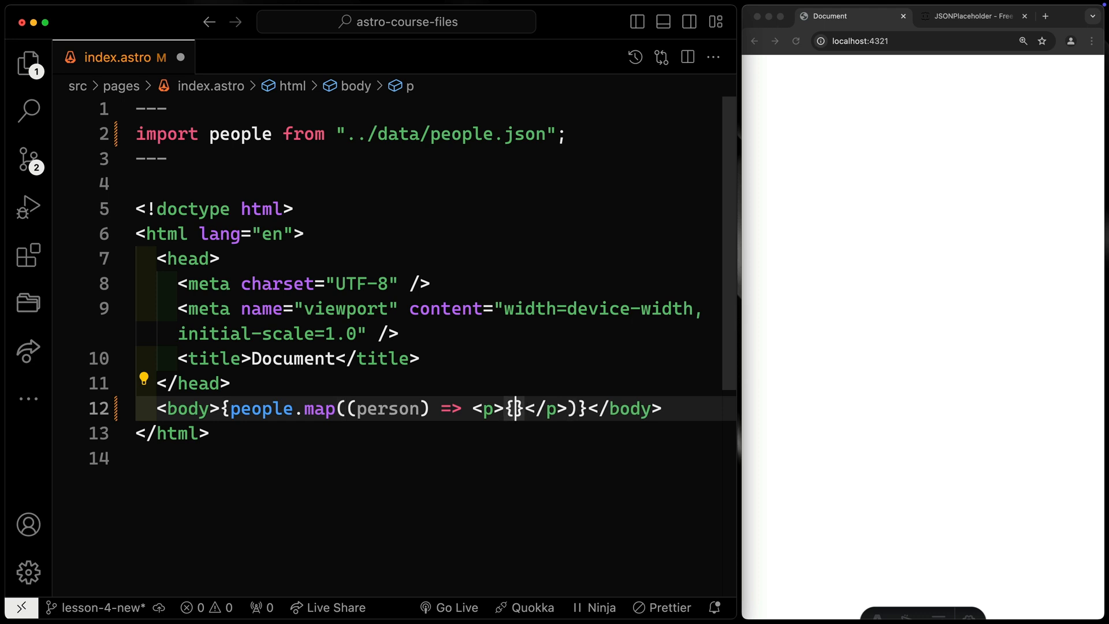
pyautogui.write('person.')
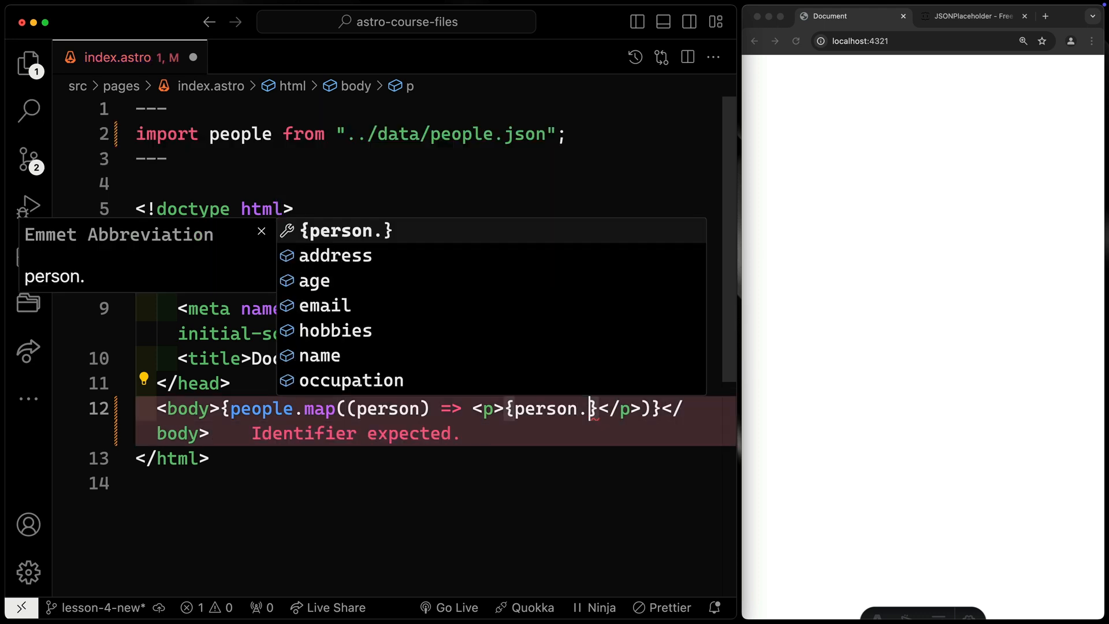
pyautogui.moveTo(319, 356)
pyautogui.write('name')
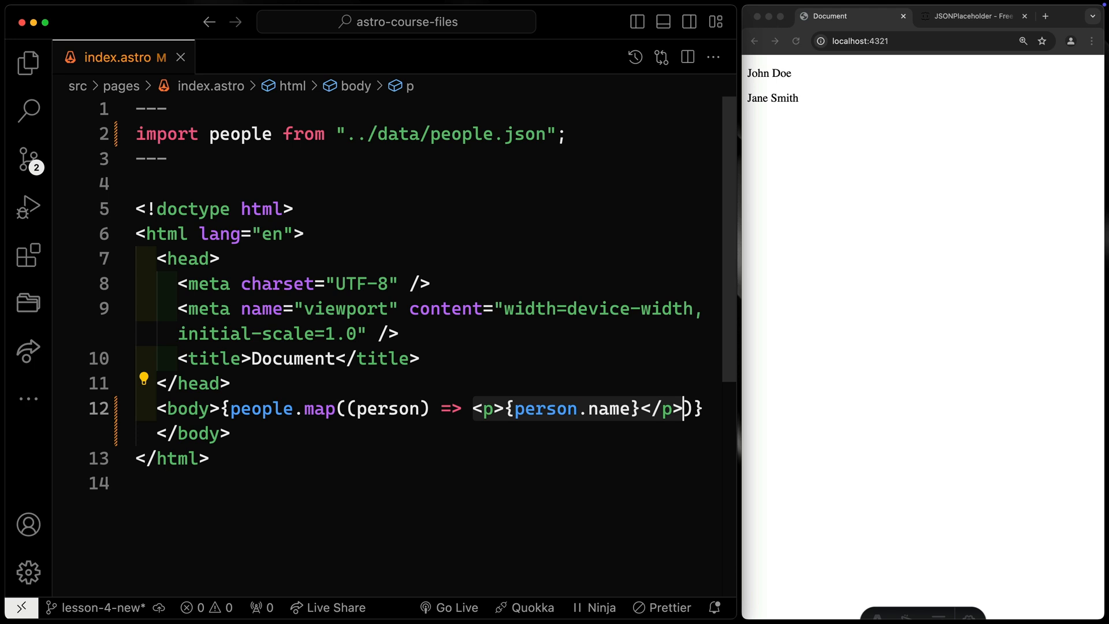
# Rewrite the map callback to return person.name and person.age.toString() as two paragraphs
pyautogui.press('Backspace')
pyautogui.write('r')
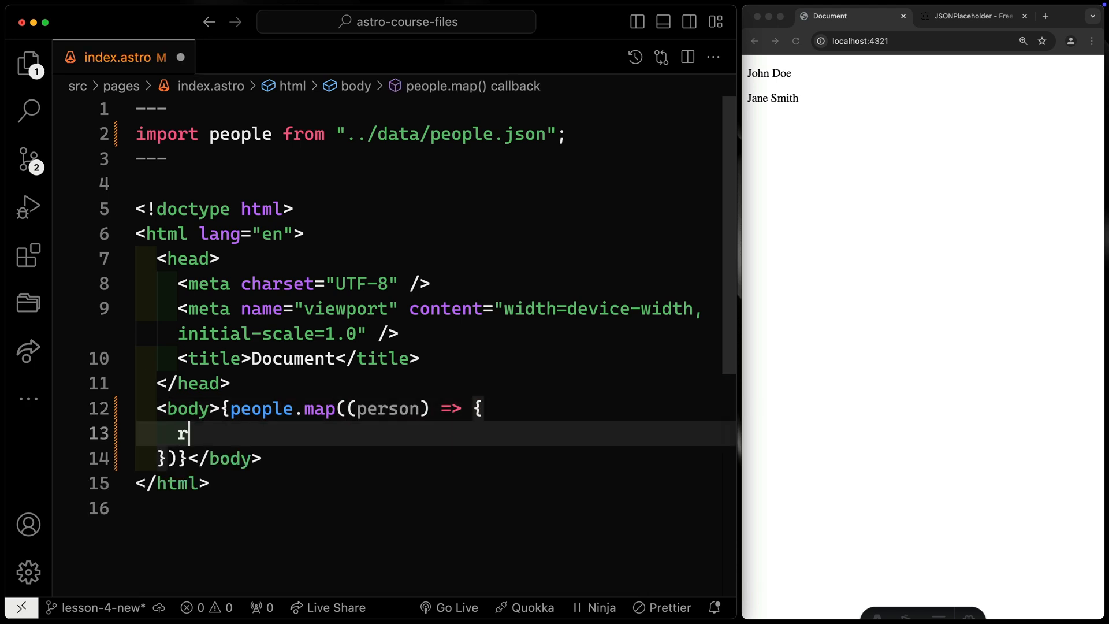
pyautogui.write('eturn')
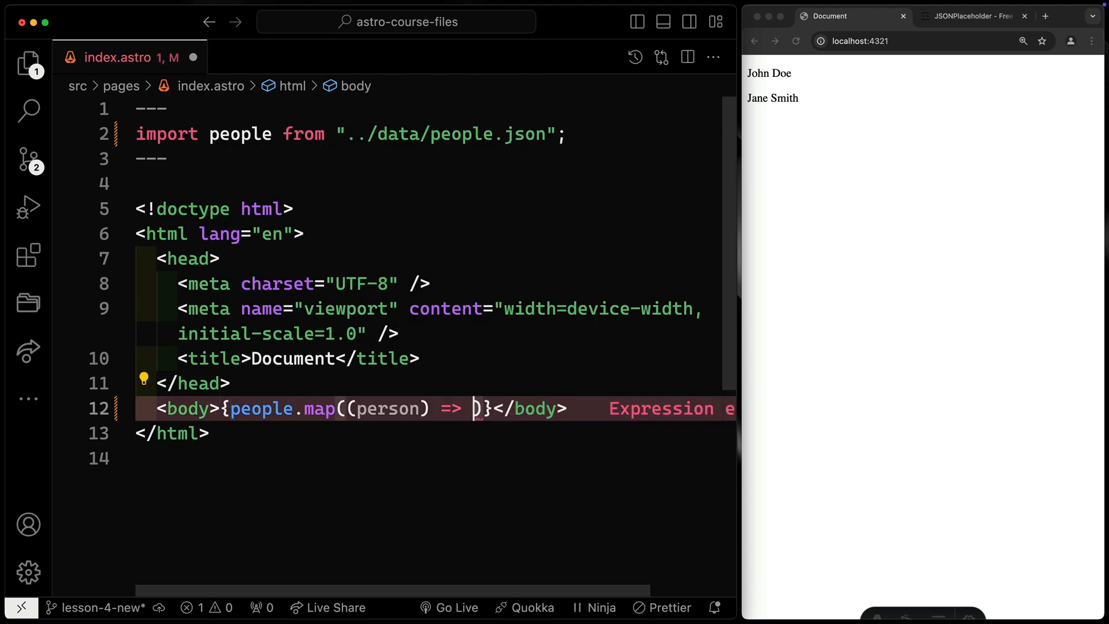
pyautogui.write('(')
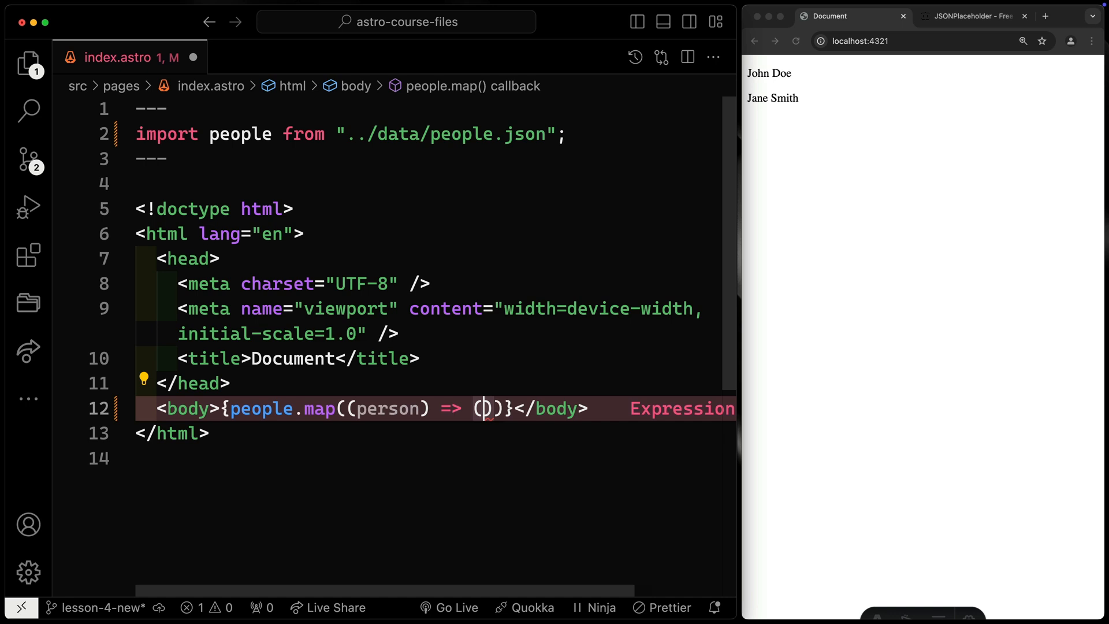
pyautogui.write('<p>{person.name}</p>')
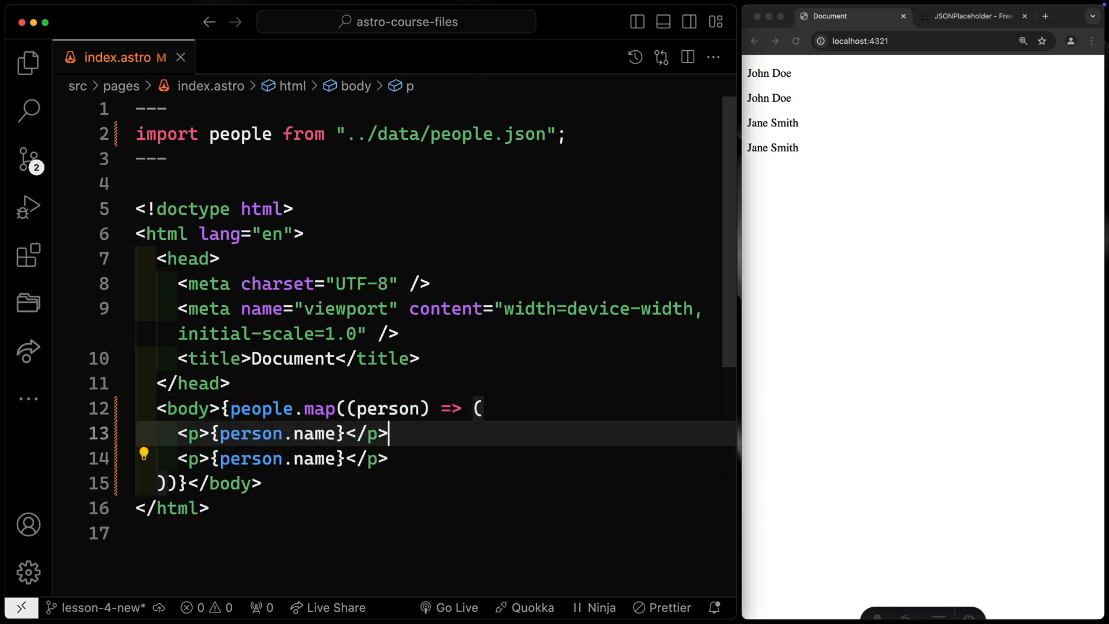
pyautogui.write('a')
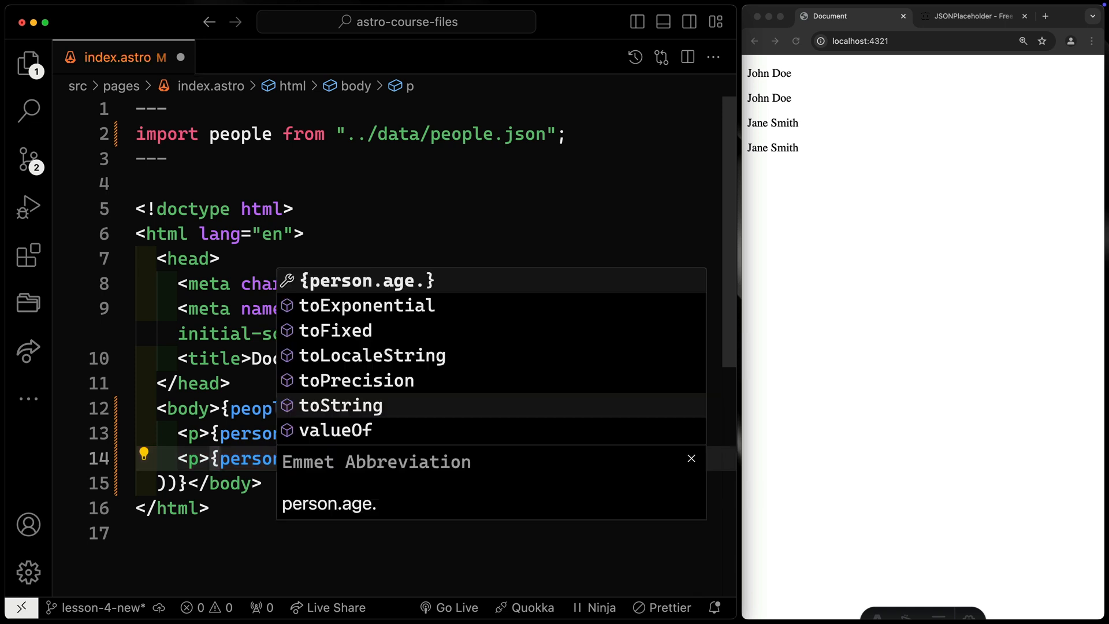
pyautogui.write('tostring(')
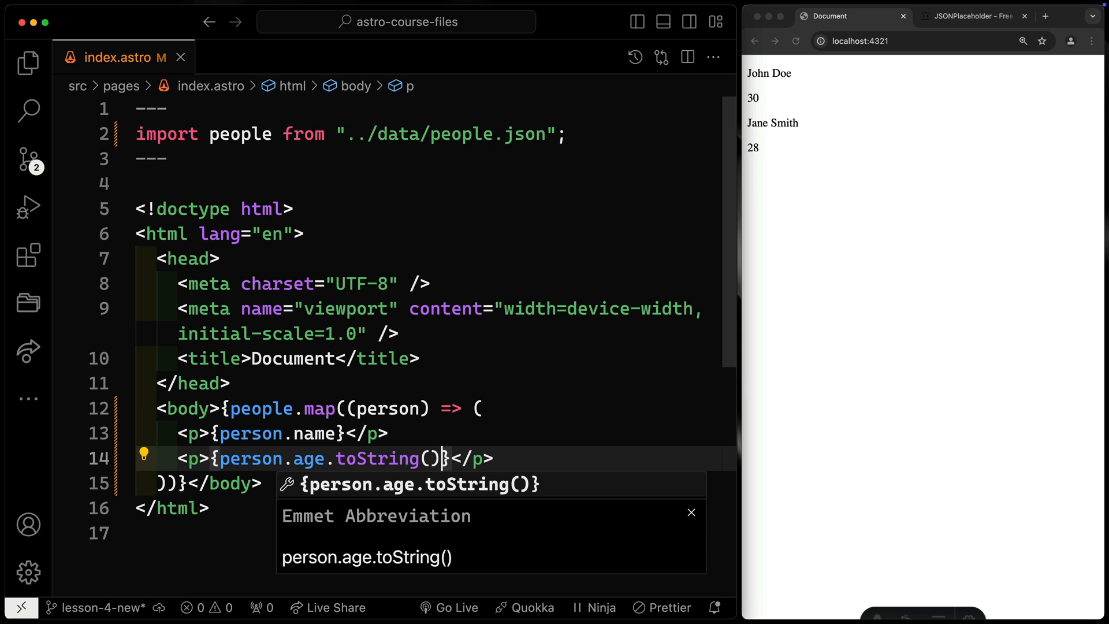
pyautogui.press('Escape')
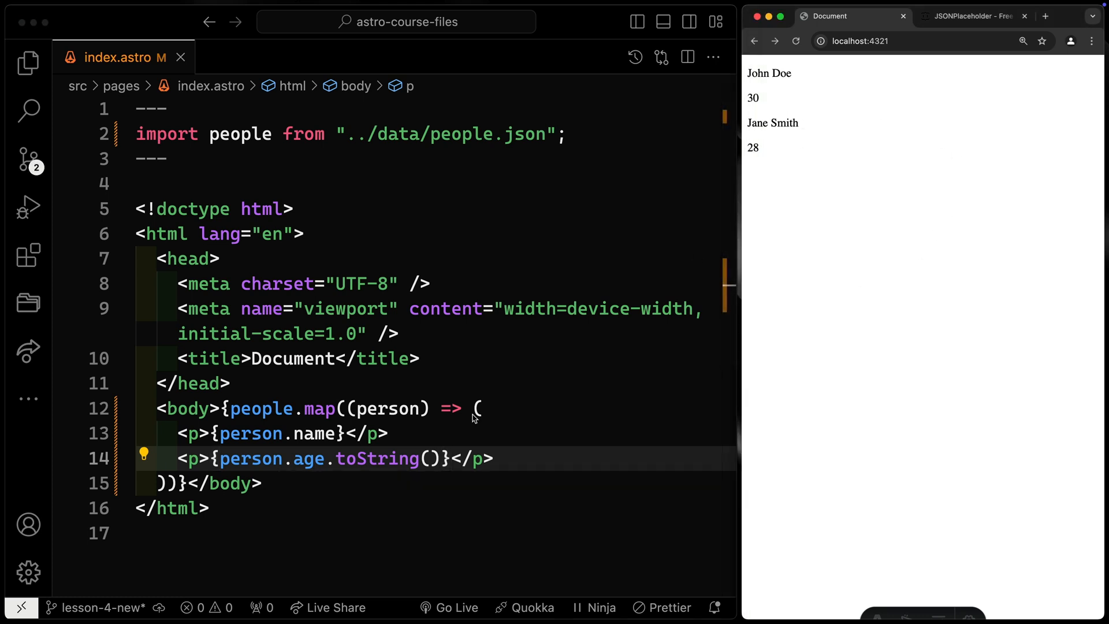
# Review the people.map markup and confirm the preview lists John Doe 30 and Jane Smith 28
pyautogui.click(495, 458)
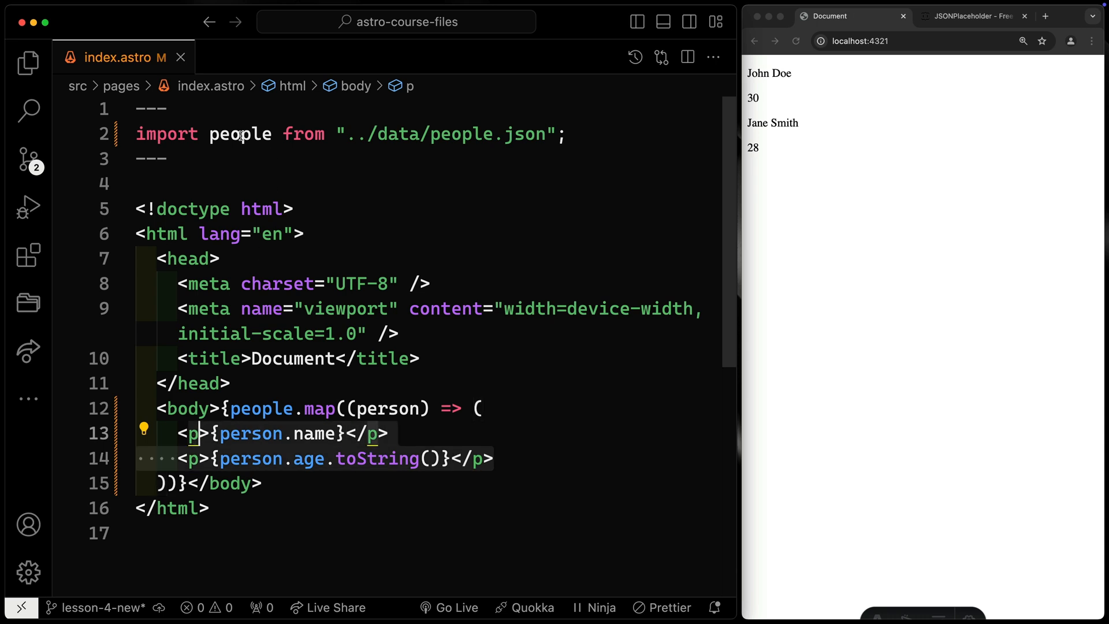
pyautogui.click(566, 133)
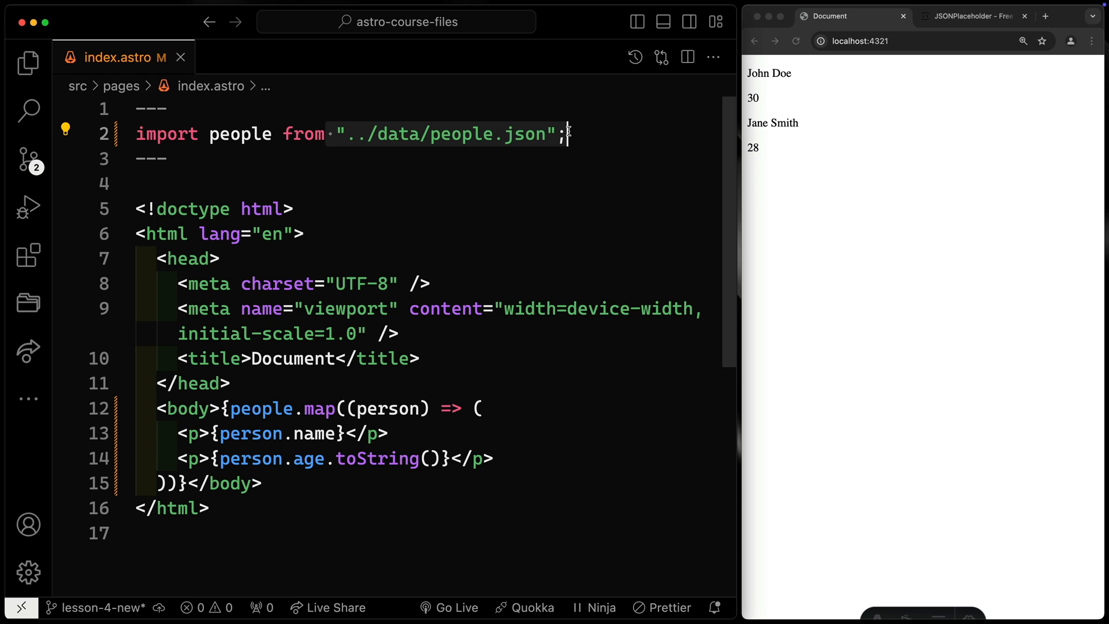
pyautogui.click(494, 458)
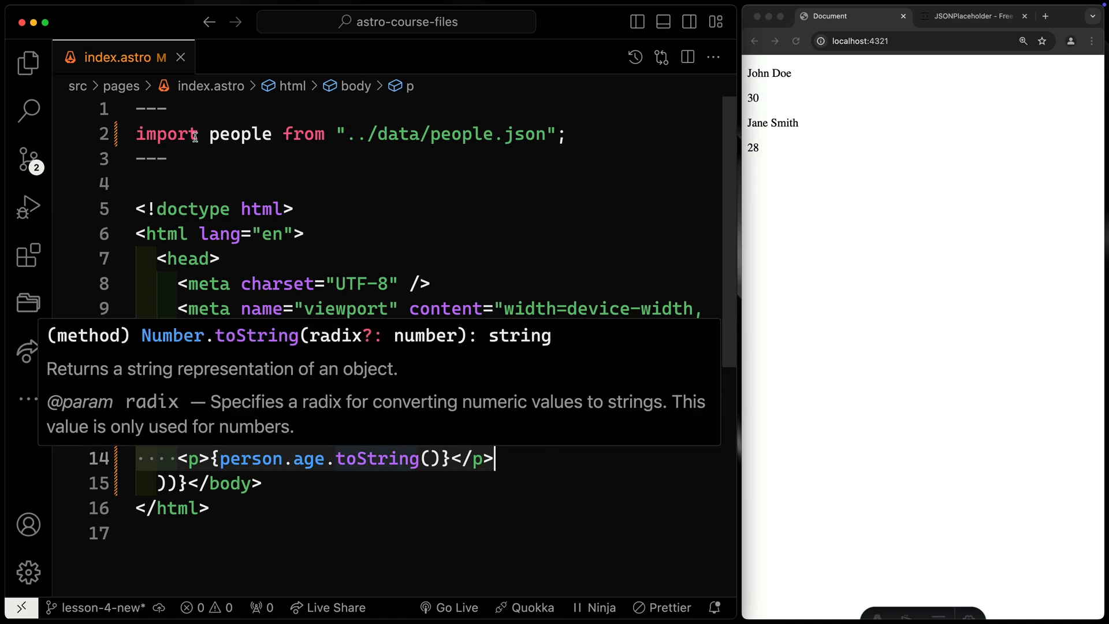
pyautogui.click(230, 135)
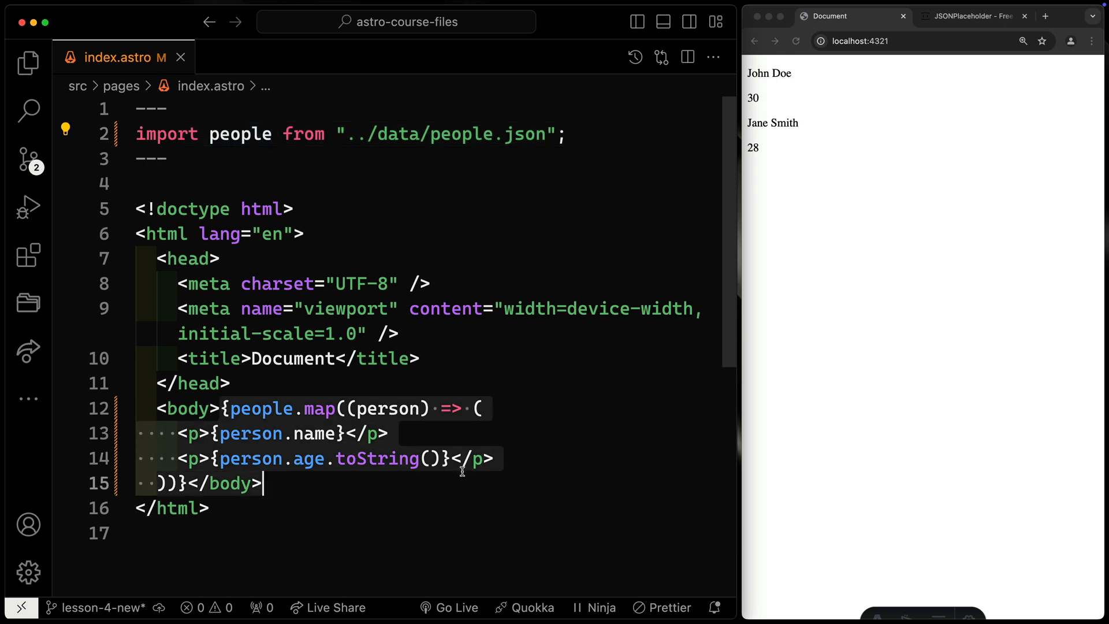
pyautogui.click(186, 409)
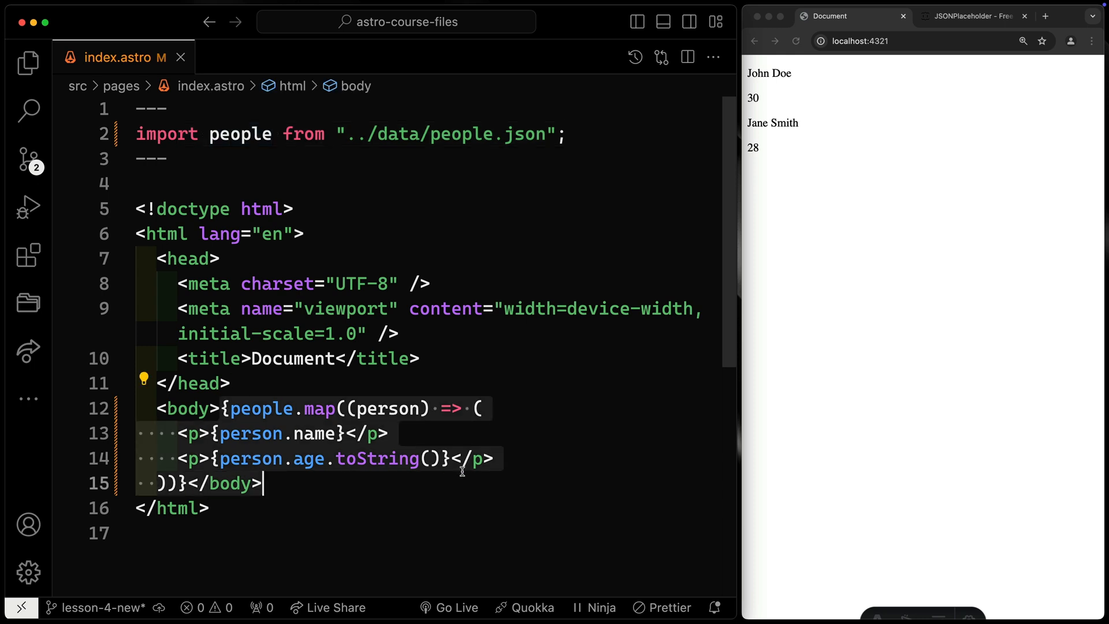
pyautogui.moveTo(888, 164)
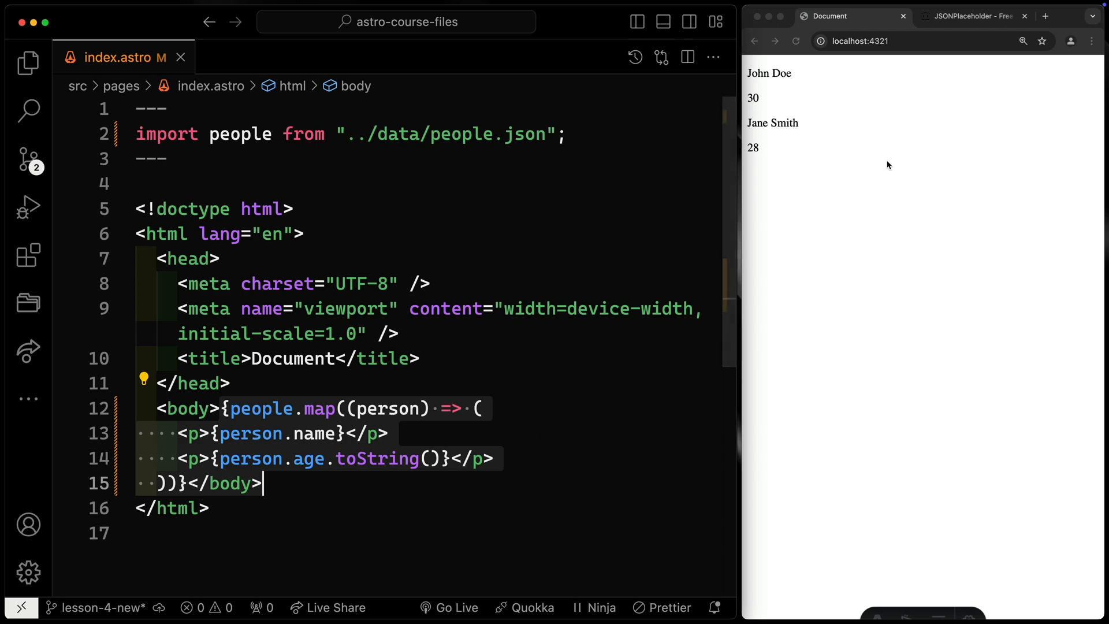
# Check the JSONPlaceholder todos/1 example, then start replacing the people import with a const line
pyautogui.click(973, 15)
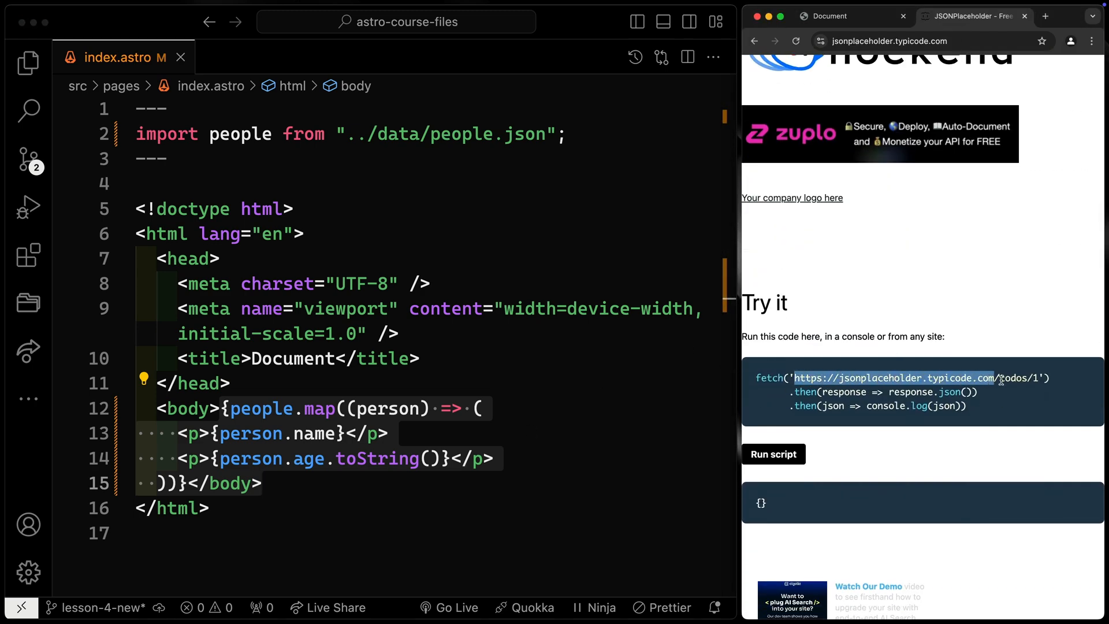
pyautogui.click(210, 133)
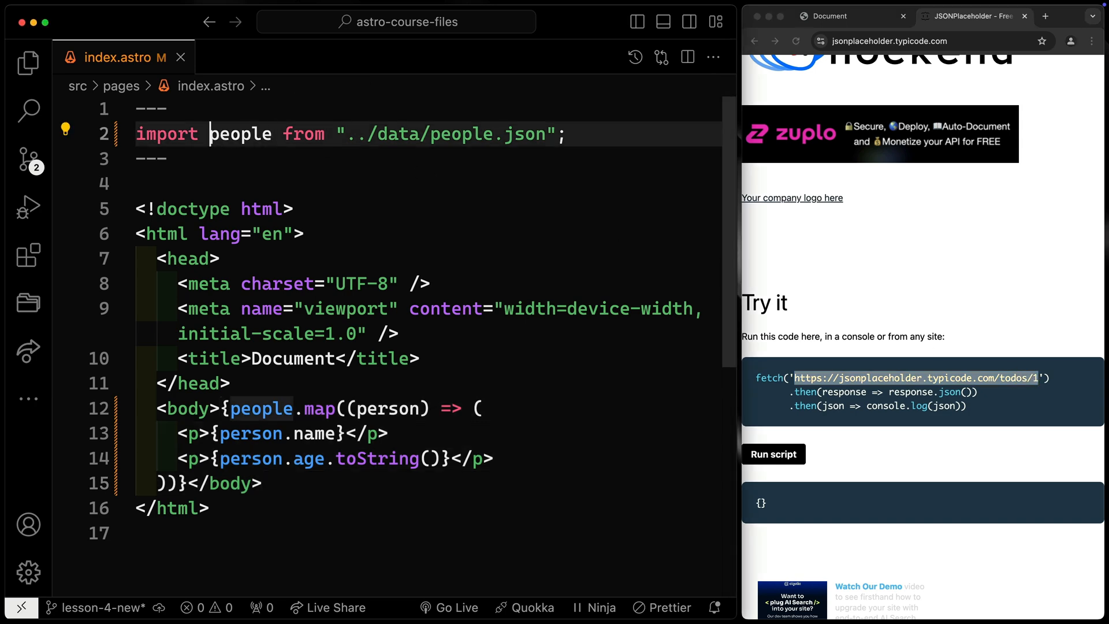
pyautogui.write('const')
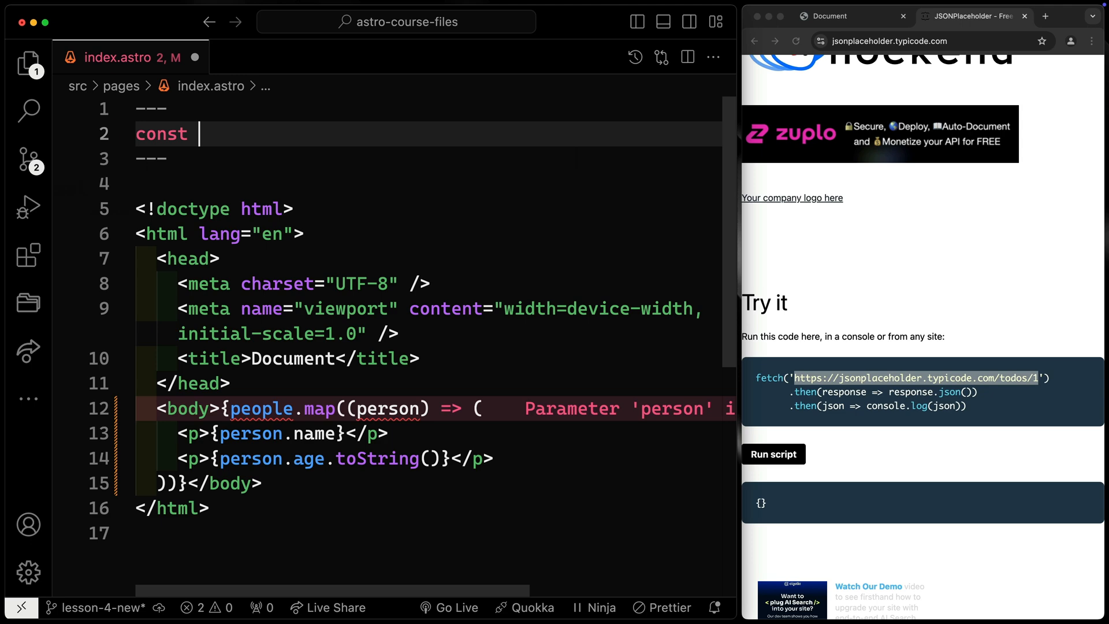
pyautogui.write('res =')
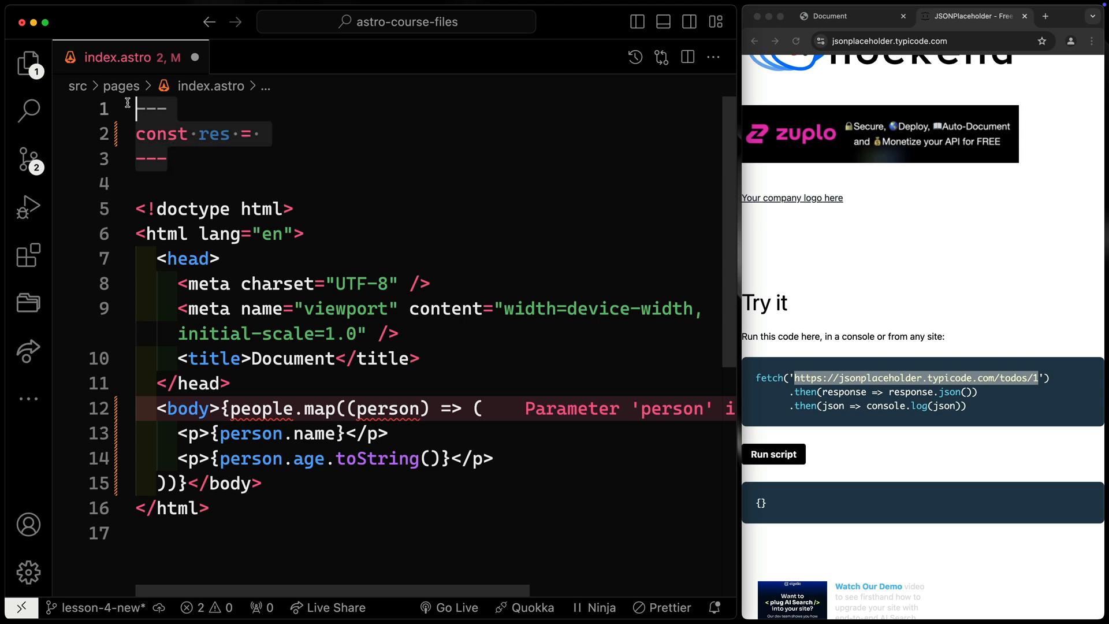
pyautogui.write('await')
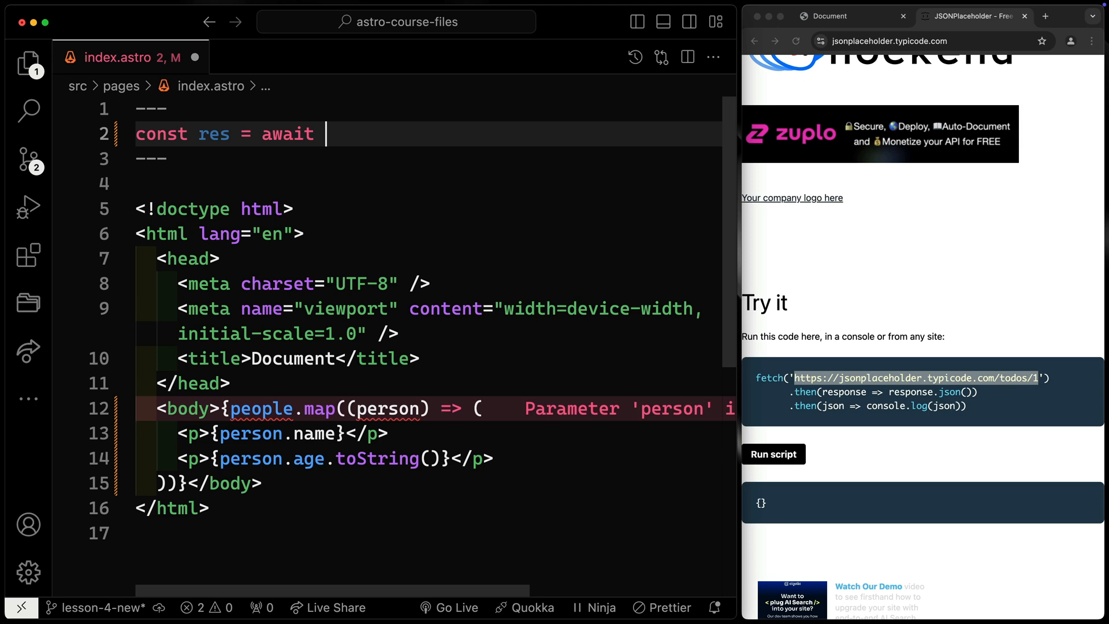
pyautogui.write('fetch("https://jsonplaceholder.typicode.com/todos/1");')
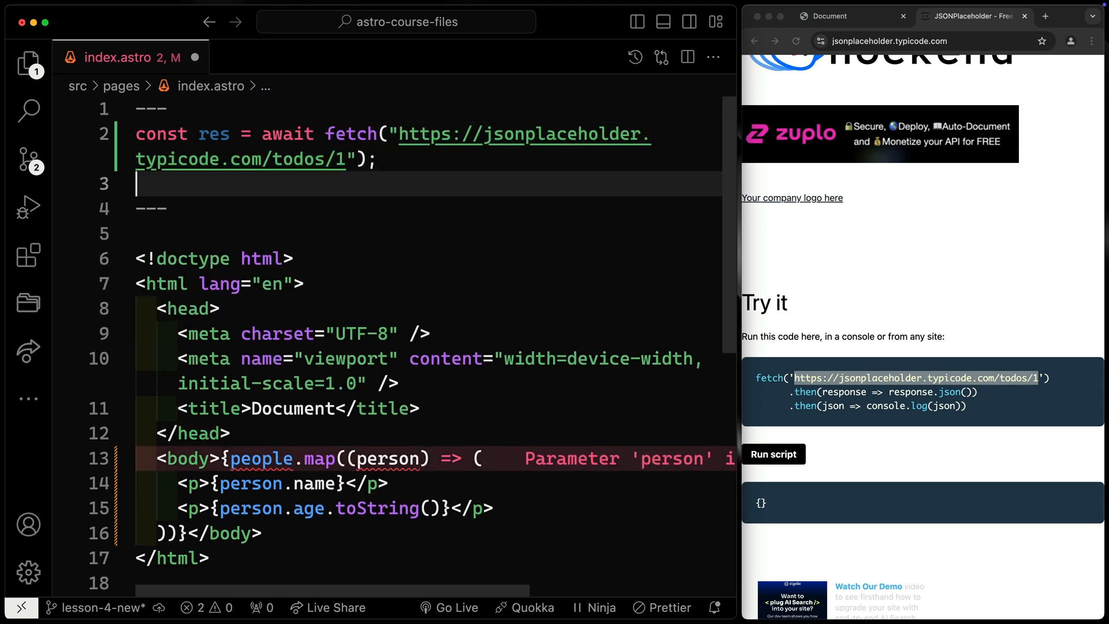
# Add const data = await res.json(); and move to the body's people mapping
pyautogui.write('const')
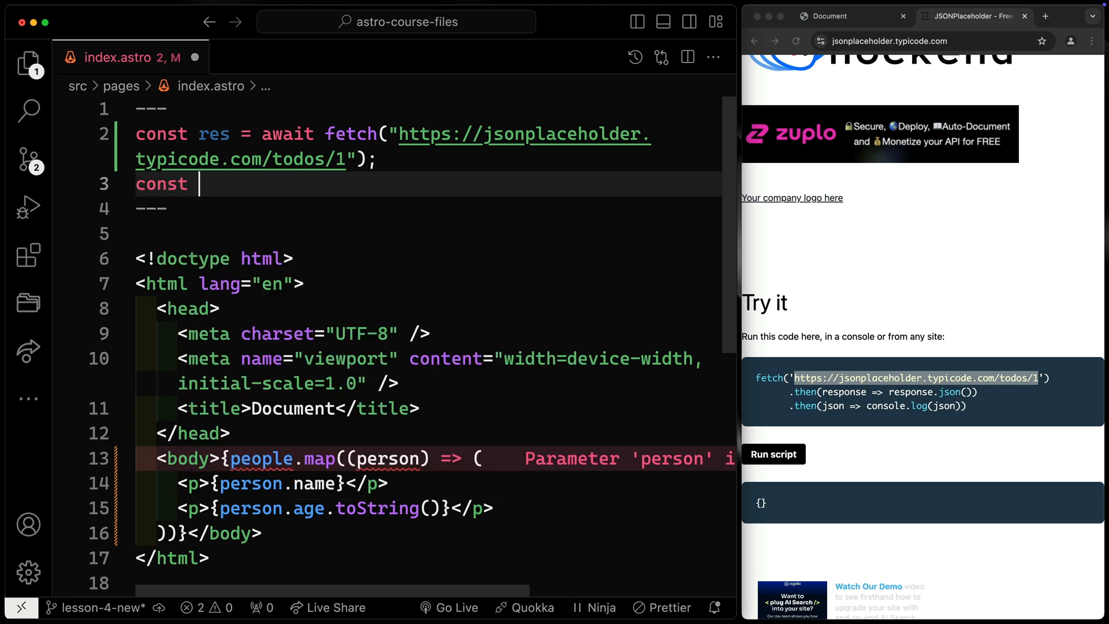
pyautogui.write('data = await')
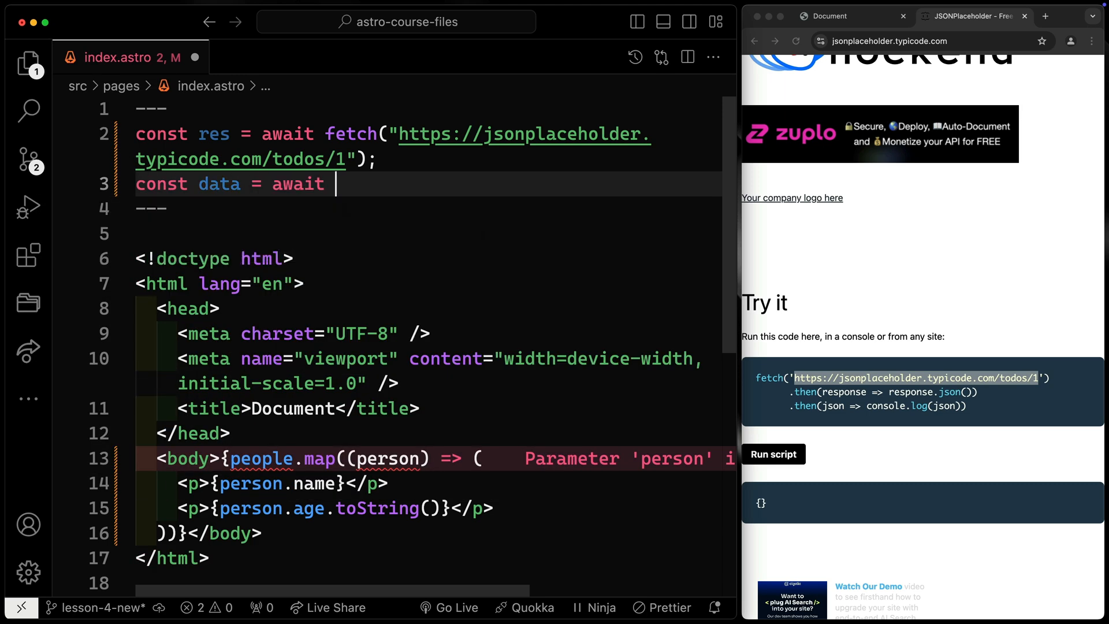
pyautogui.write('res.json()')
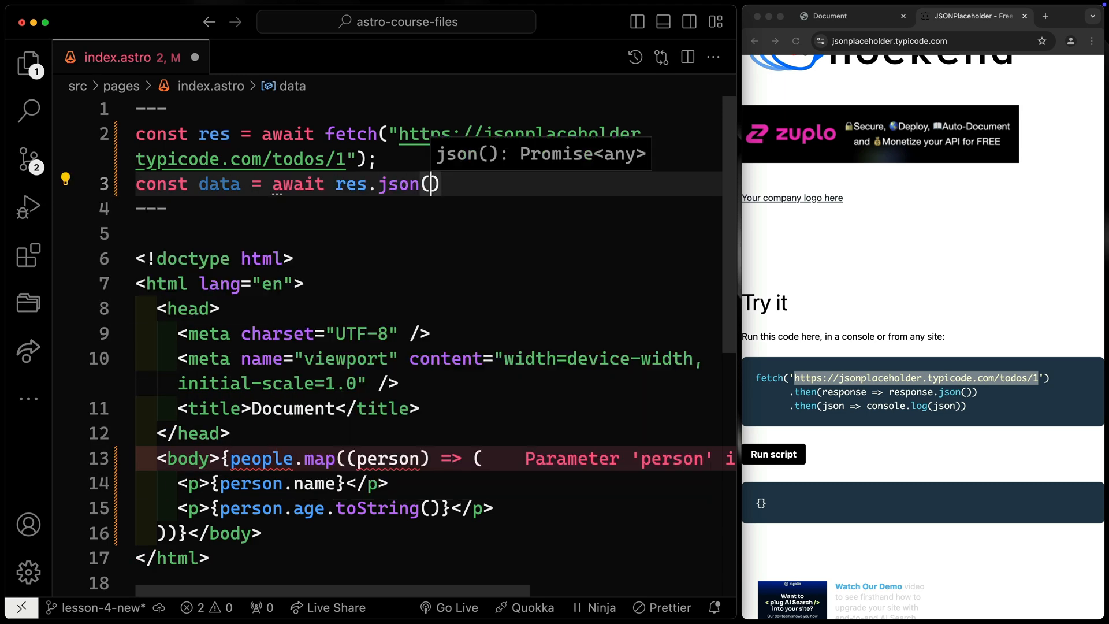
pyautogui.write(';')
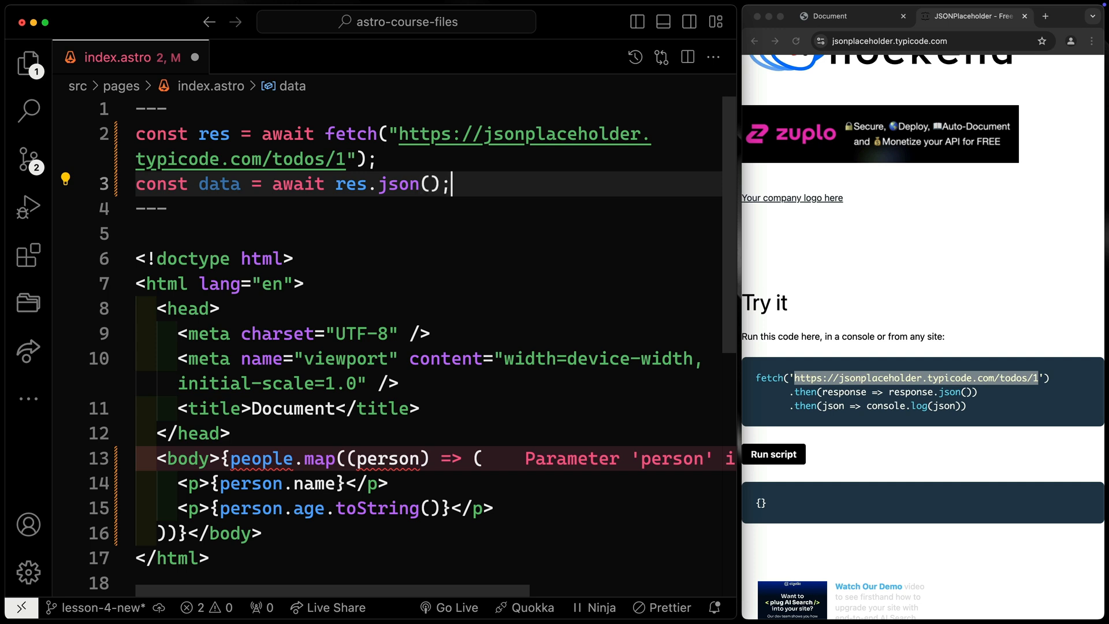
pyautogui.doubleClick(219, 184)
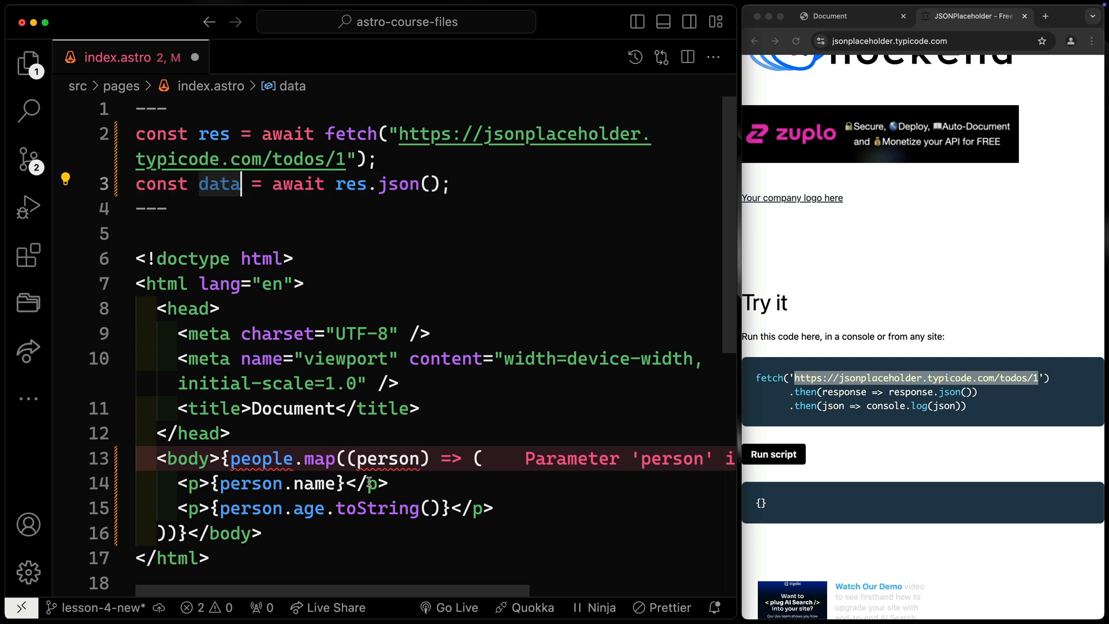
pyautogui.click(176, 533)
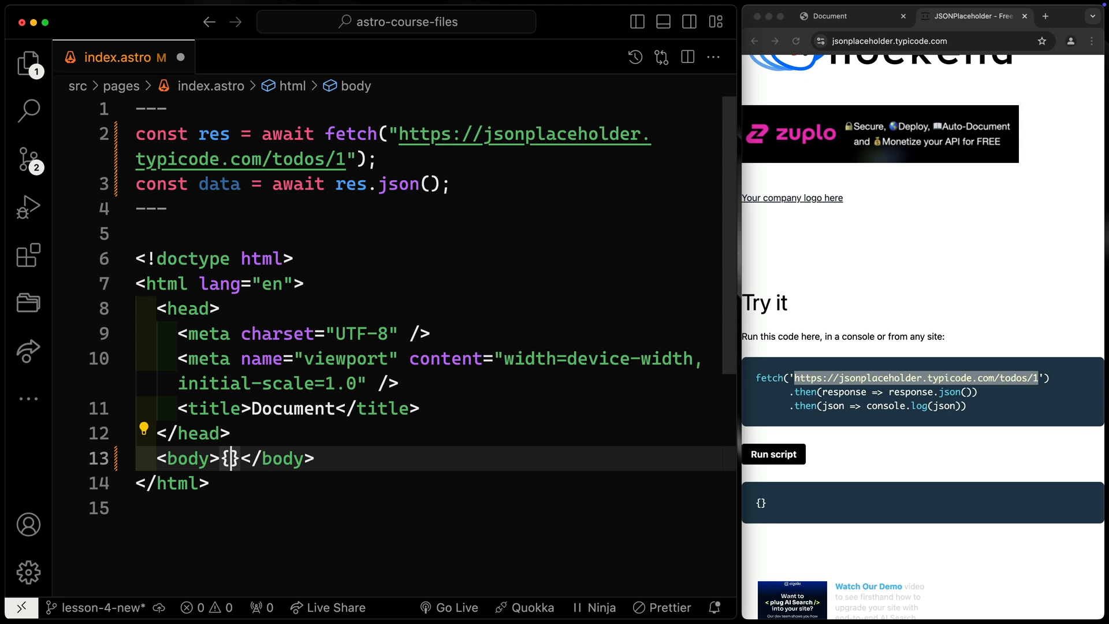
# Log data with console.log, reload the preview and check the dev server prints the 'delectus aut autem' todo
pyautogui.write('data.')
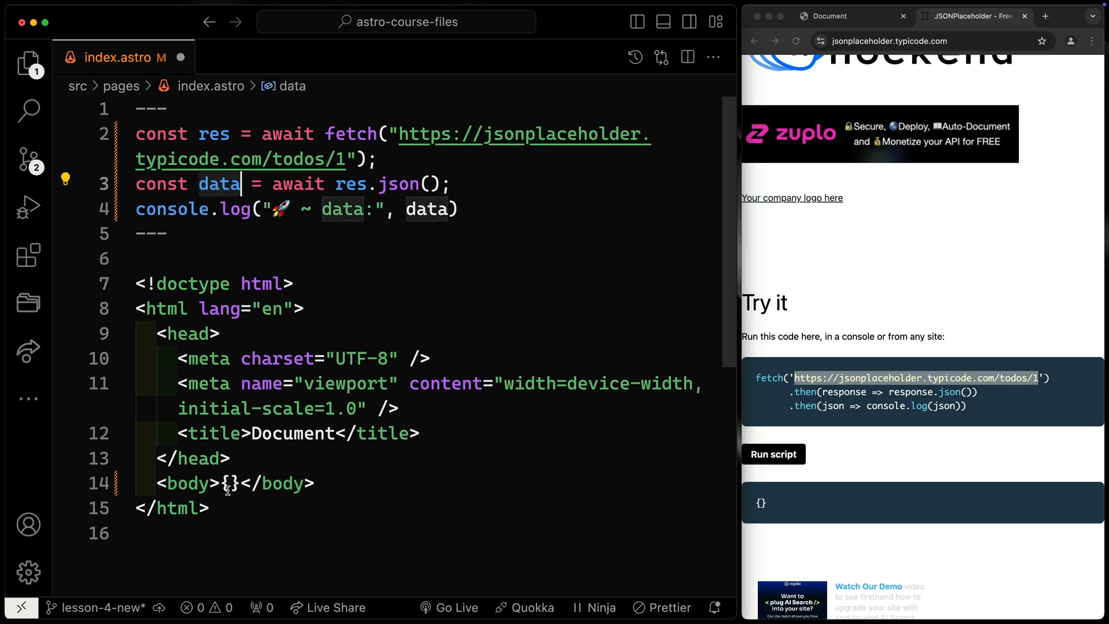
pyautogui.write(';')
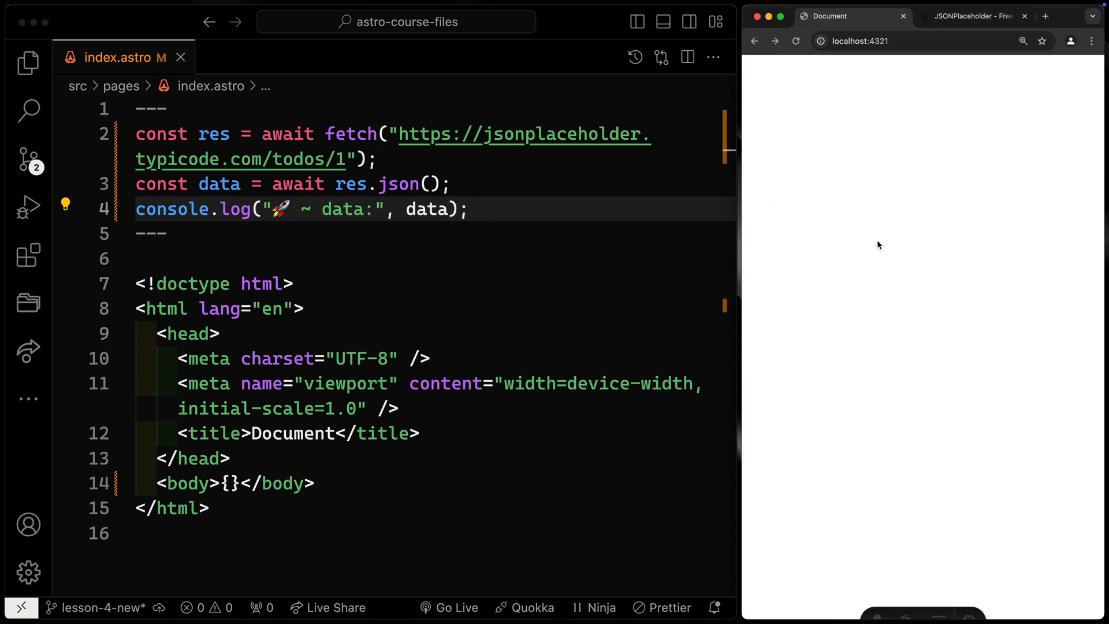
pyautogui.click(471, 209)
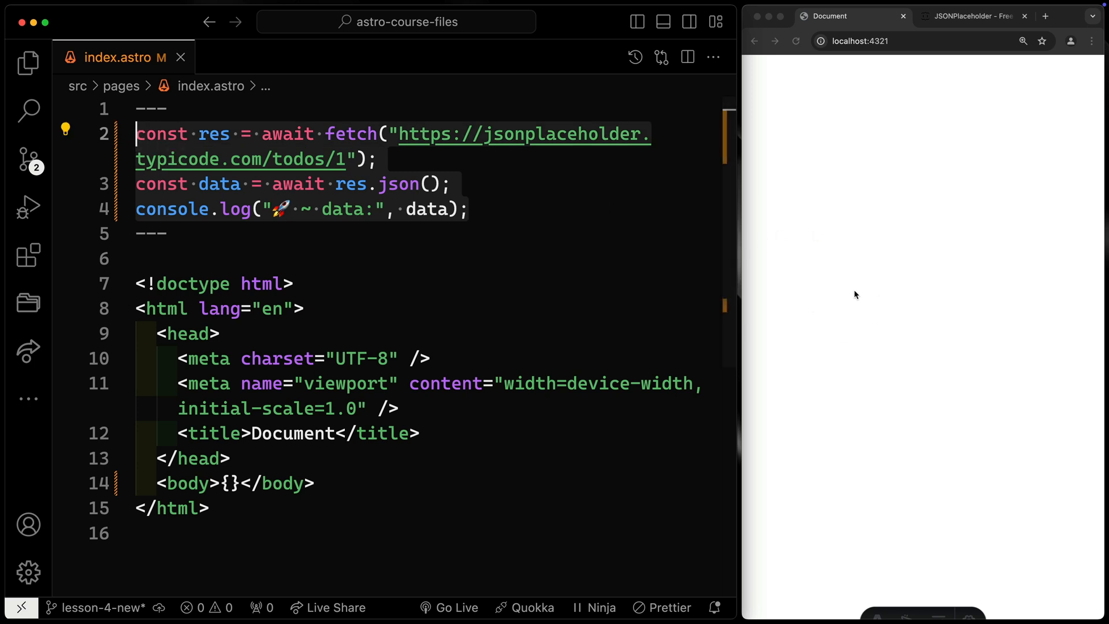
pyautogui.click(149, 109)
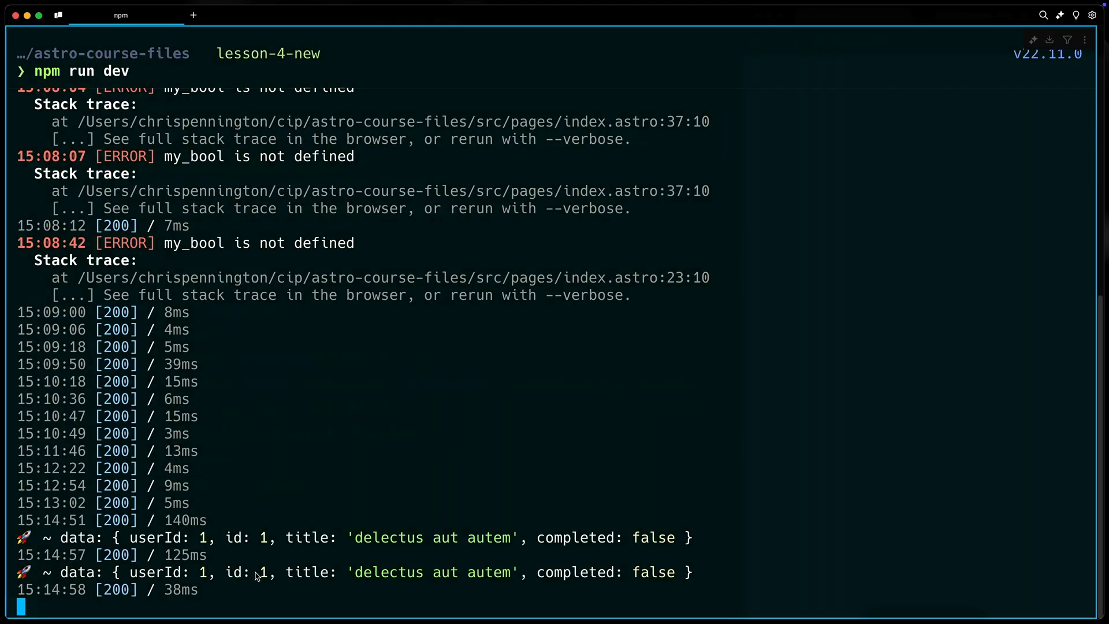
pyautogui.moveTo(141, 580)
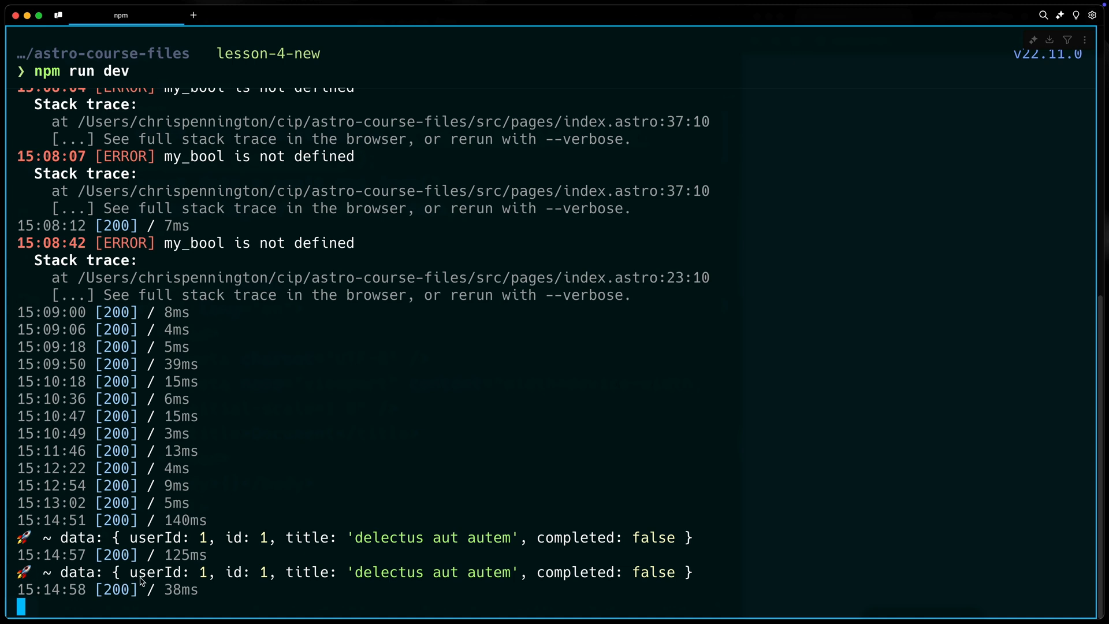
pyautogui.moveTo(400, 584)
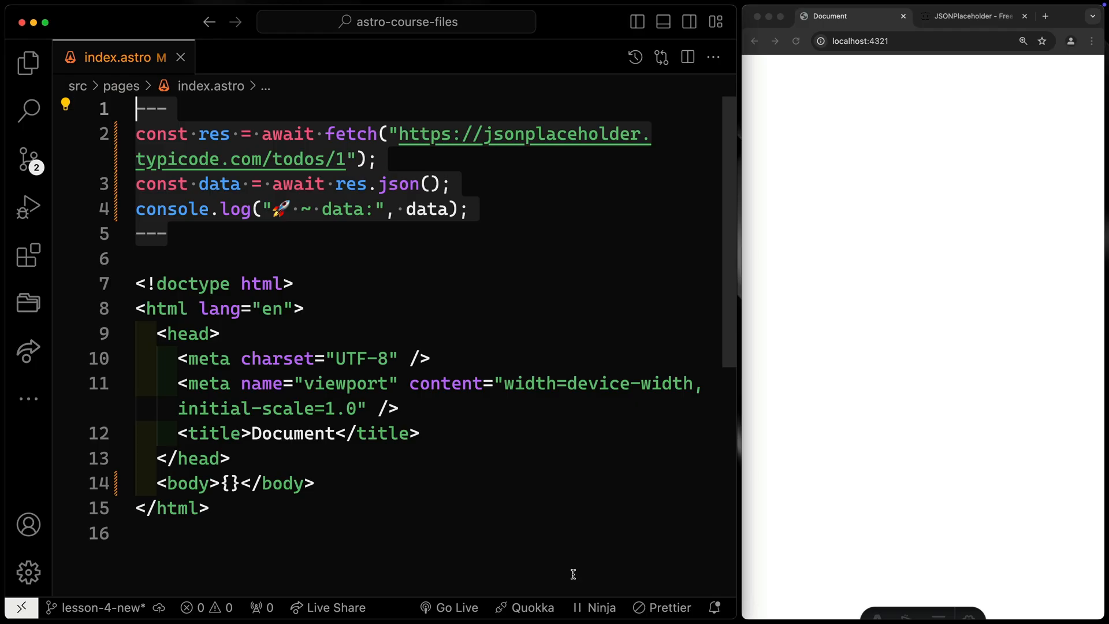
# Render data.title in the body so the preview shows 'delectus aut autem', then remove the console.log
pyautogui.write('d')
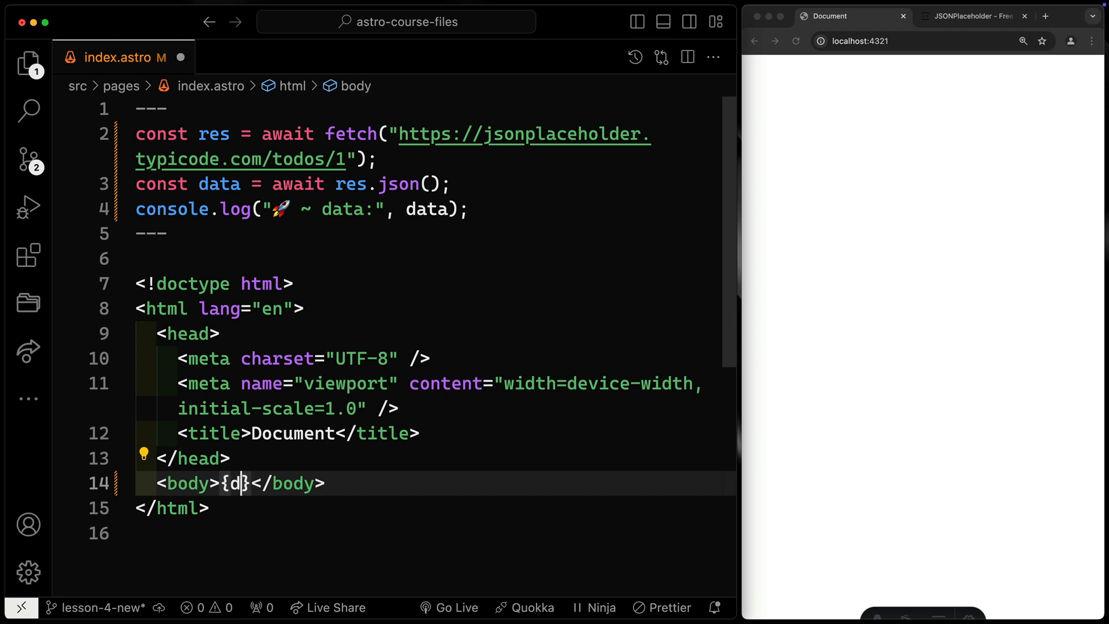
pyautogui.write('ata.title')
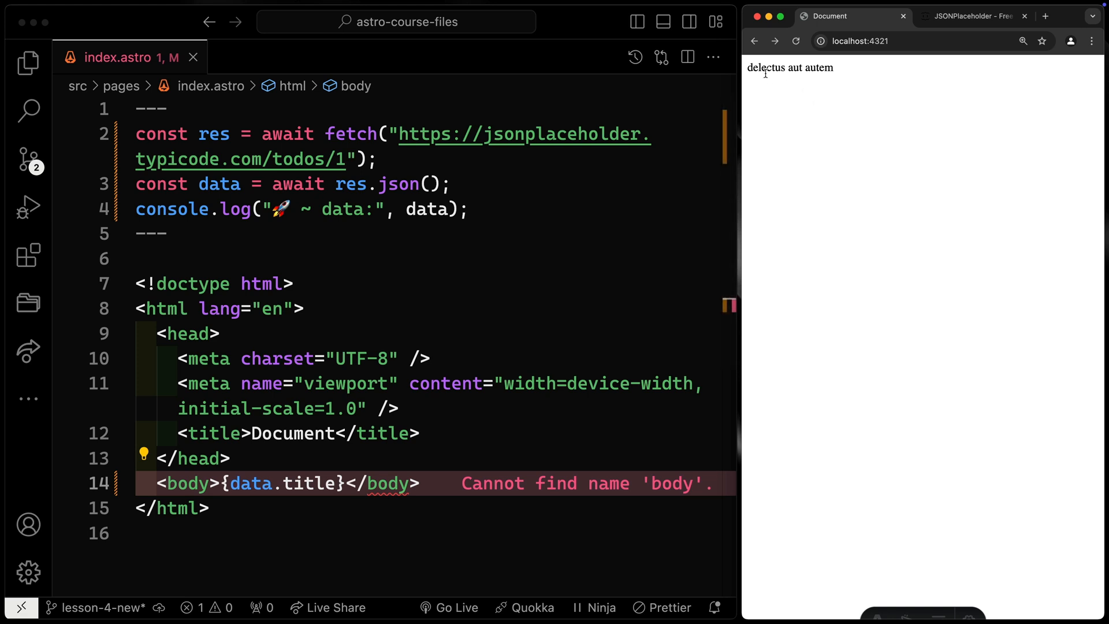
pyautogui.click(210, 508)
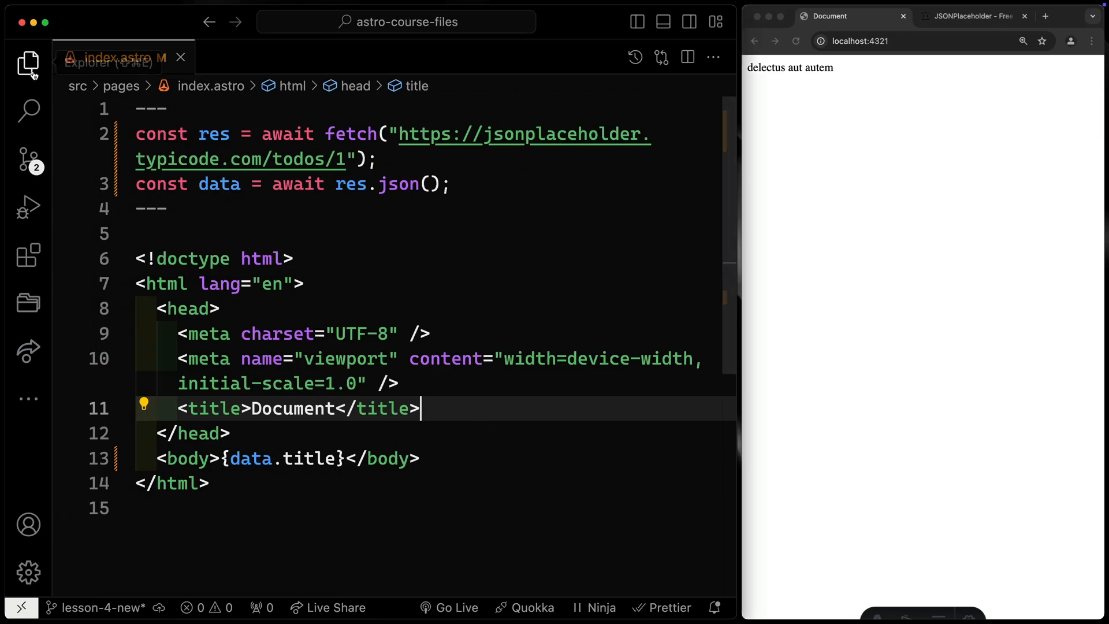
# Inspect the built dist/index.html with its static 'delectus aut autem' text, then return to index.astro
pyautogui.click(28, 64)
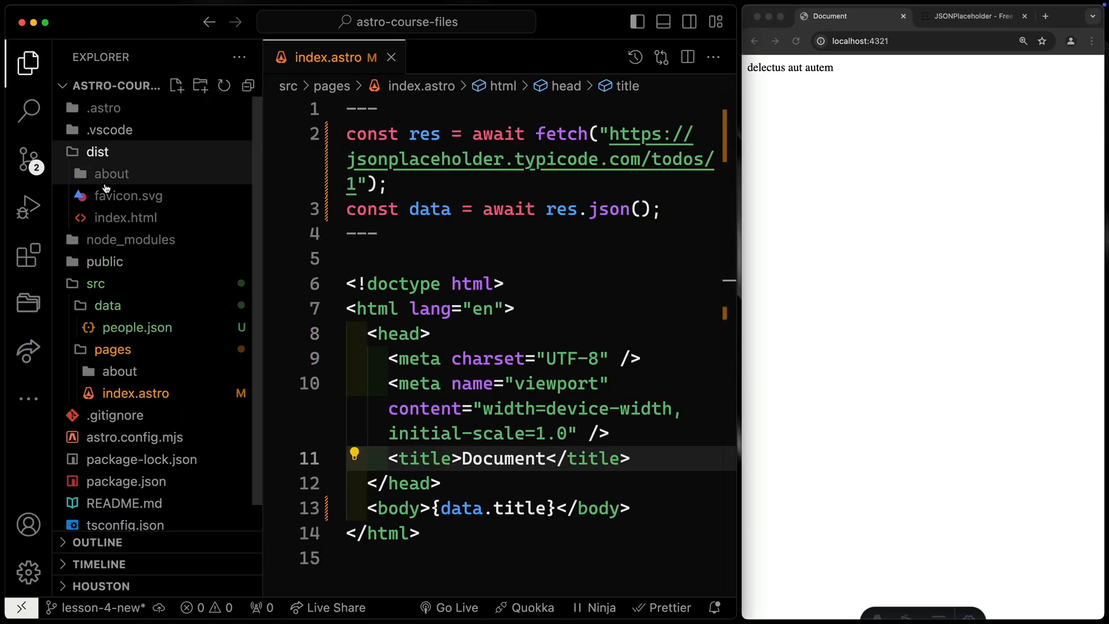
pyautogui.click(126, 217)
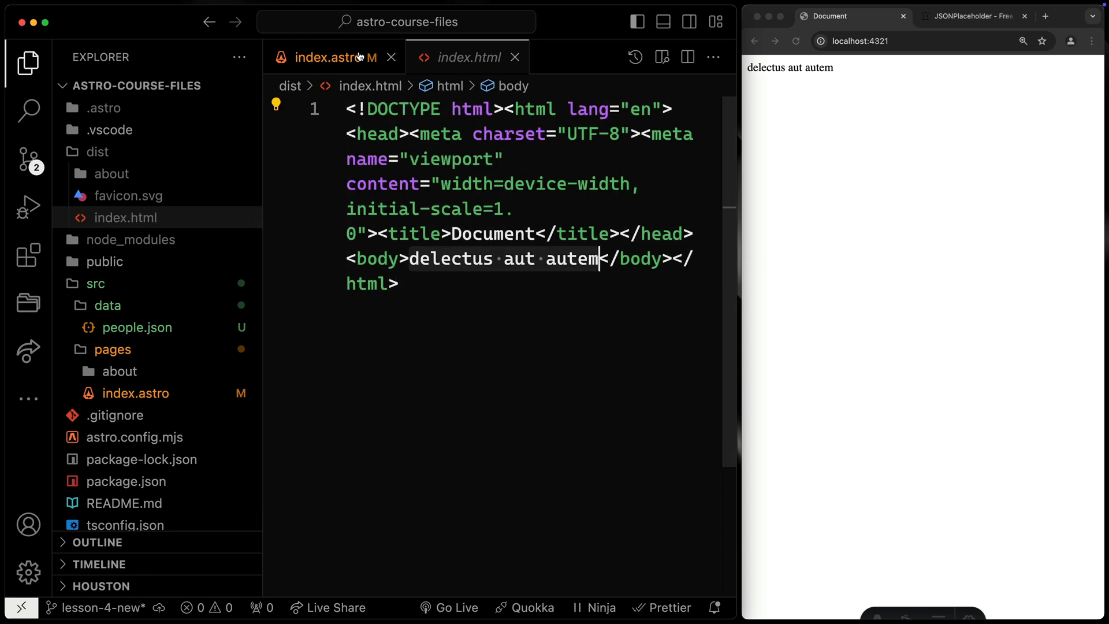
pyautogui.click(332, 57)
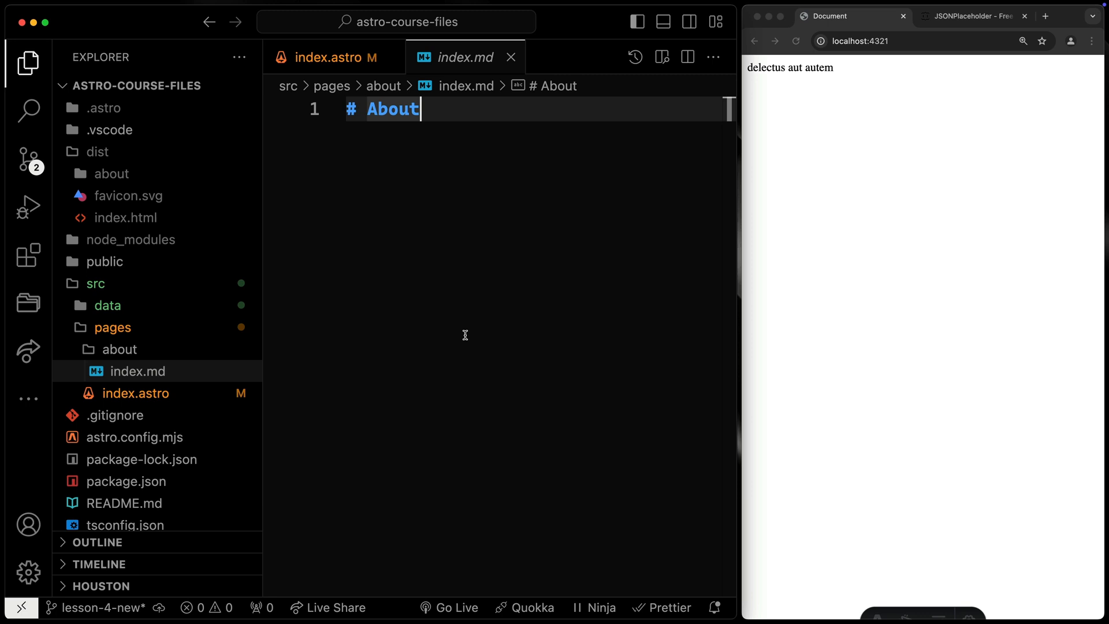
pyautogui.moveTo(898, 95)
pyautogui.write('/about')
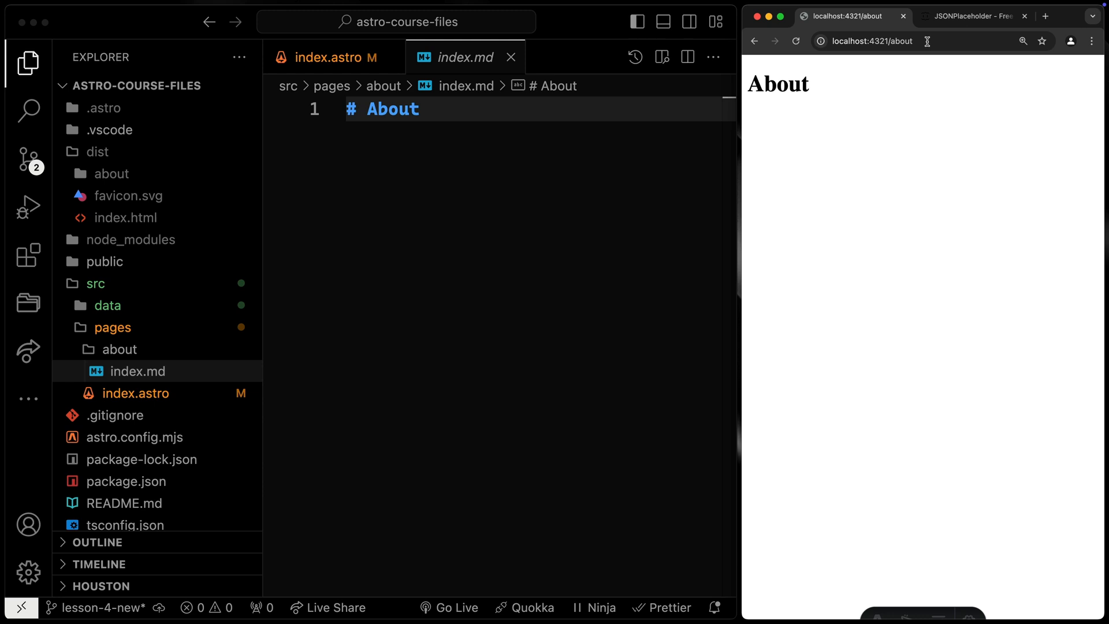
# Return focus to the about page's index.md after viewing localhost:4321/about
pyautogui.click(419, 109)
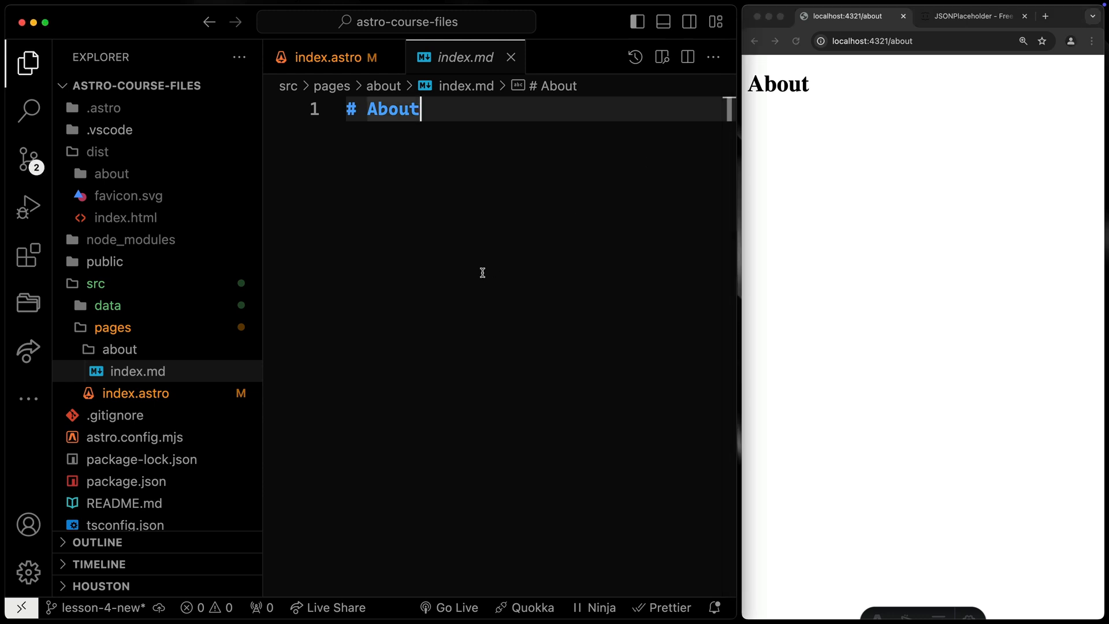